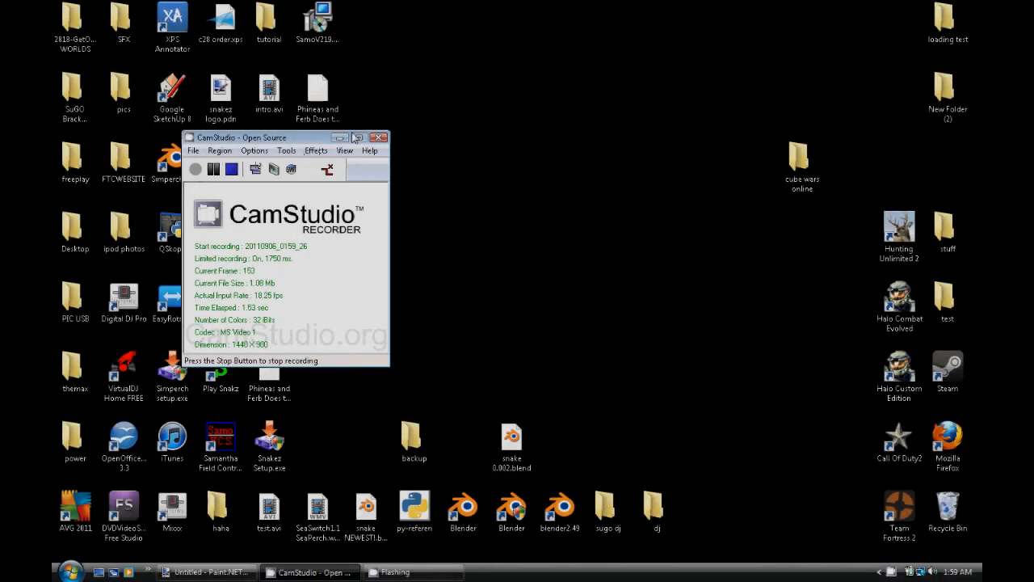
- Minimize the CamStudio recorder and launch Blender from its desktop shortcut
{"action": "left_click", "coordinate": [379, 137]}
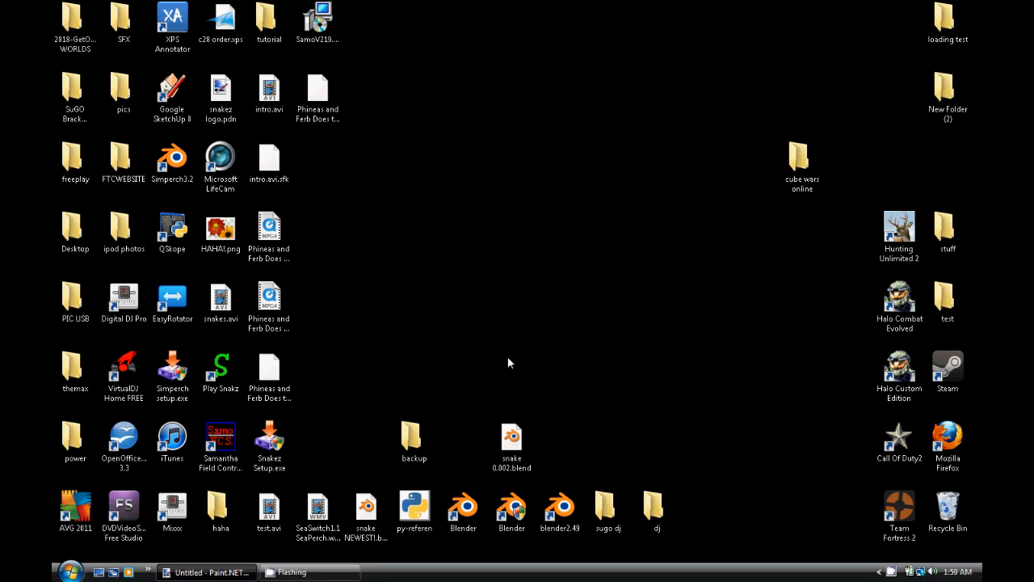
{"action": "left_click", "coordinate": [511, 510]}
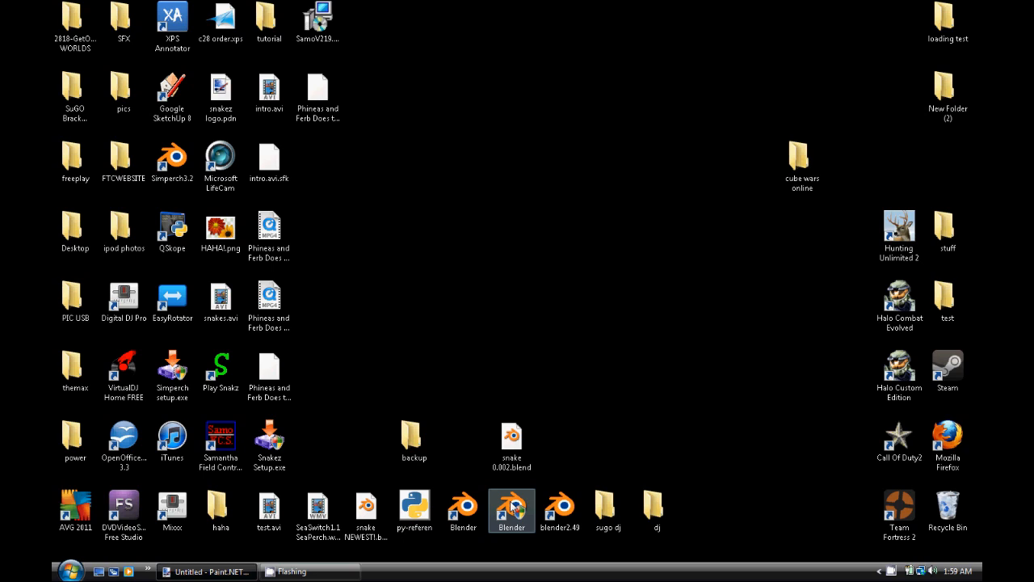
{"action": "double_click", "coordinate": [512, 504]}
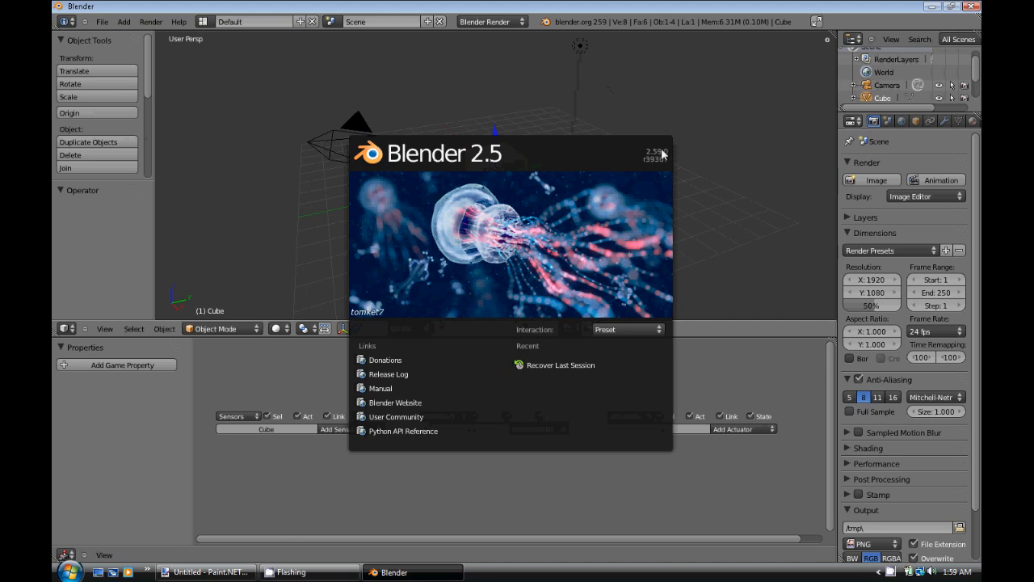
{"action": "mouse_move", "coordinate": [503, 91]}
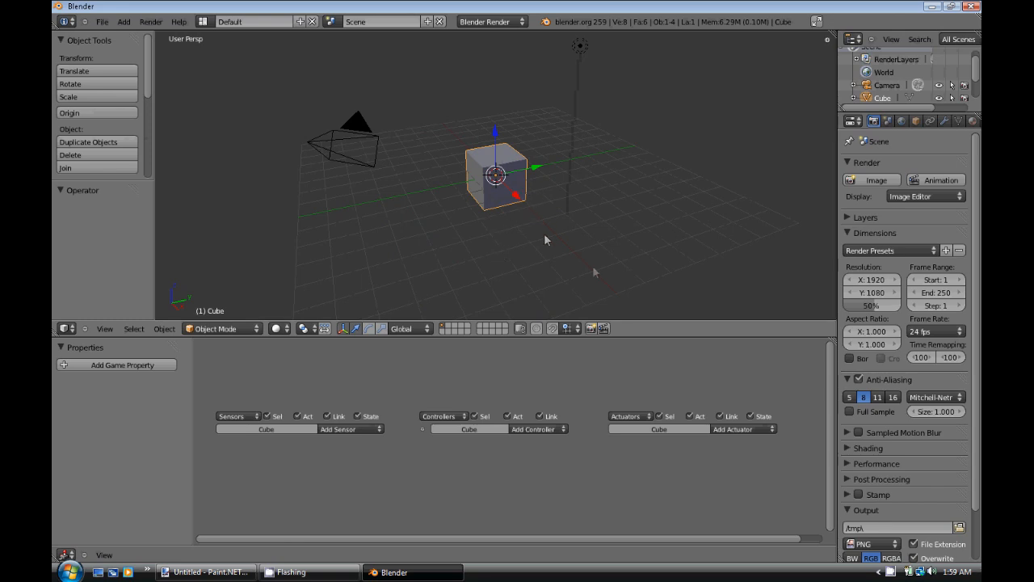
{"action": "mouse_move", "coordinate": [502, 193]}
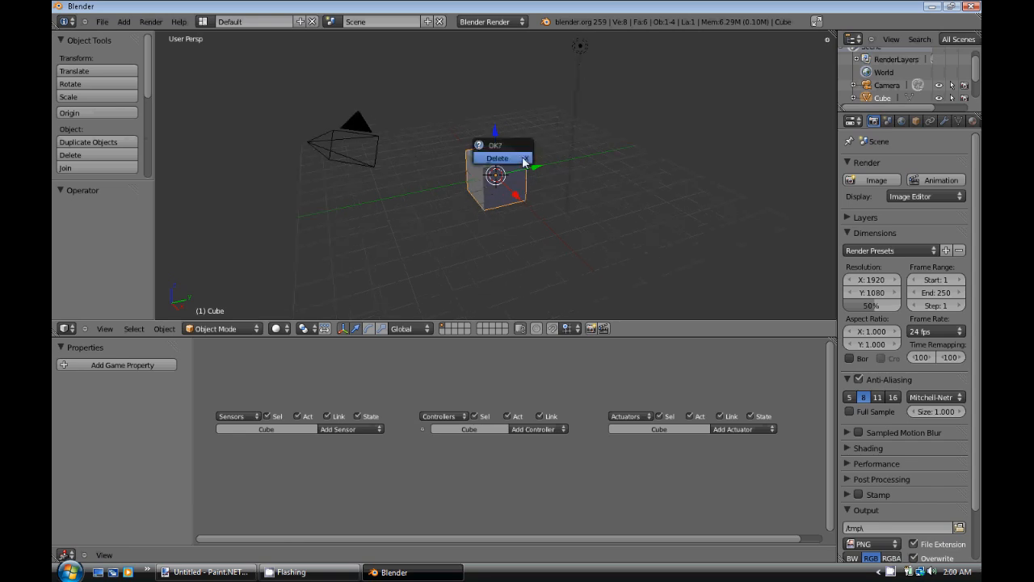
- Delete the default cube and add a mesh plane in its place
{"action": "left_click", "coordinate": [498, 158]}
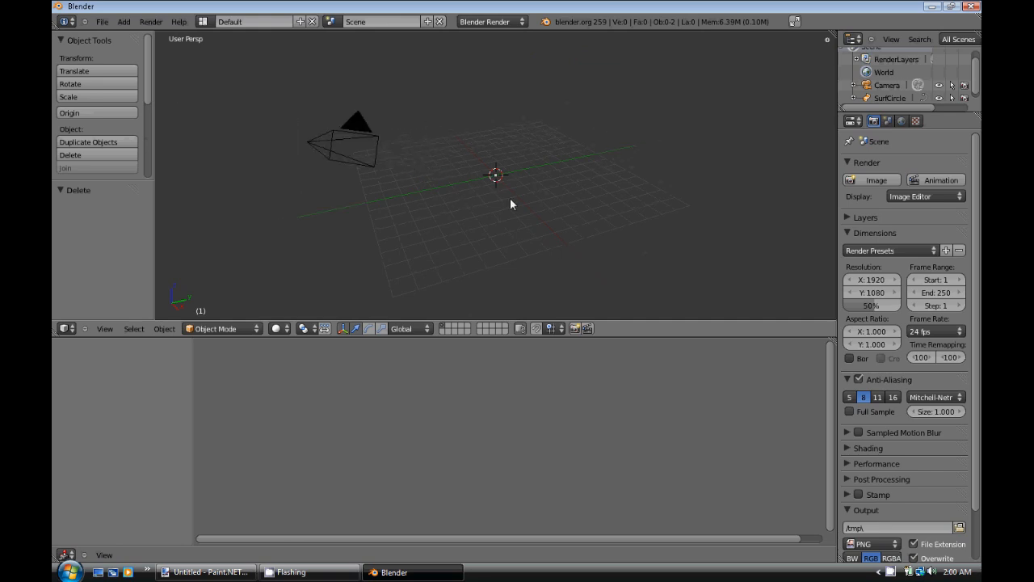
{"action": "key", "text": "space"}
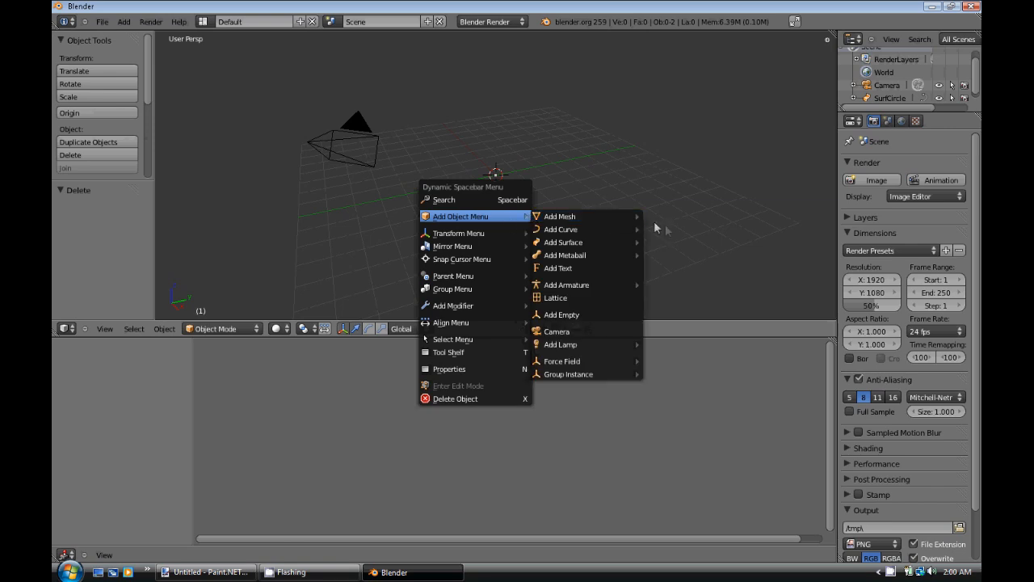
{"action": "left_click", "coordinate": [560, 216]}
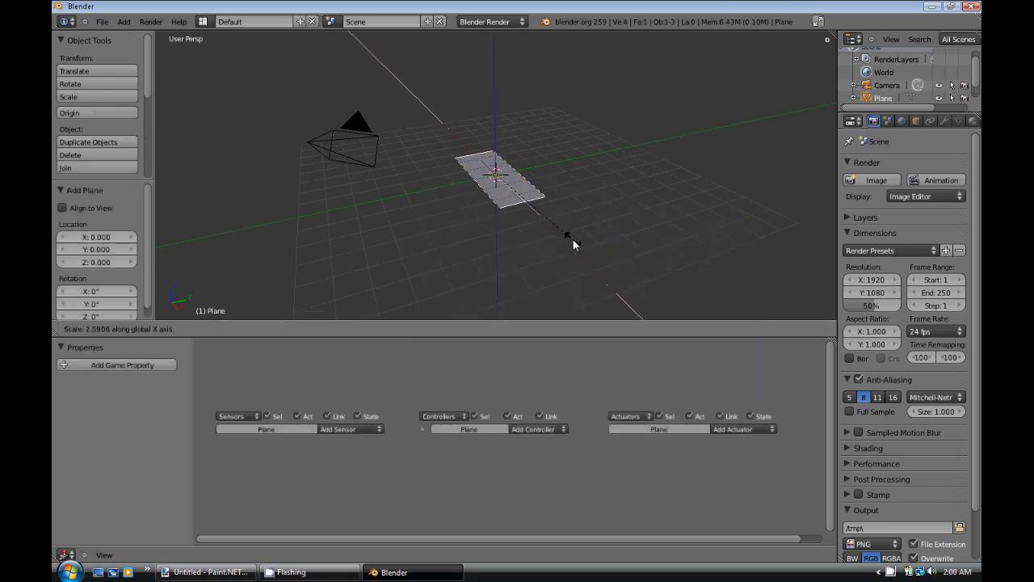
{"action": "mouse_move", "coordinate": [570, 119]}
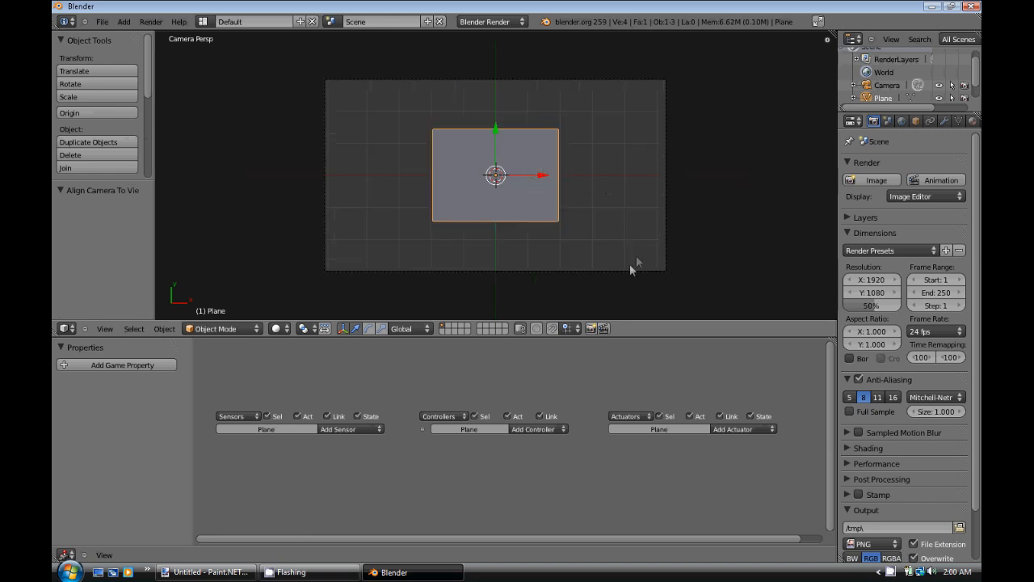
- Set the camera to orthographic projection and scale the plane up to fill the frame
{"action": "left_click", "coordinate": [887, 85]}
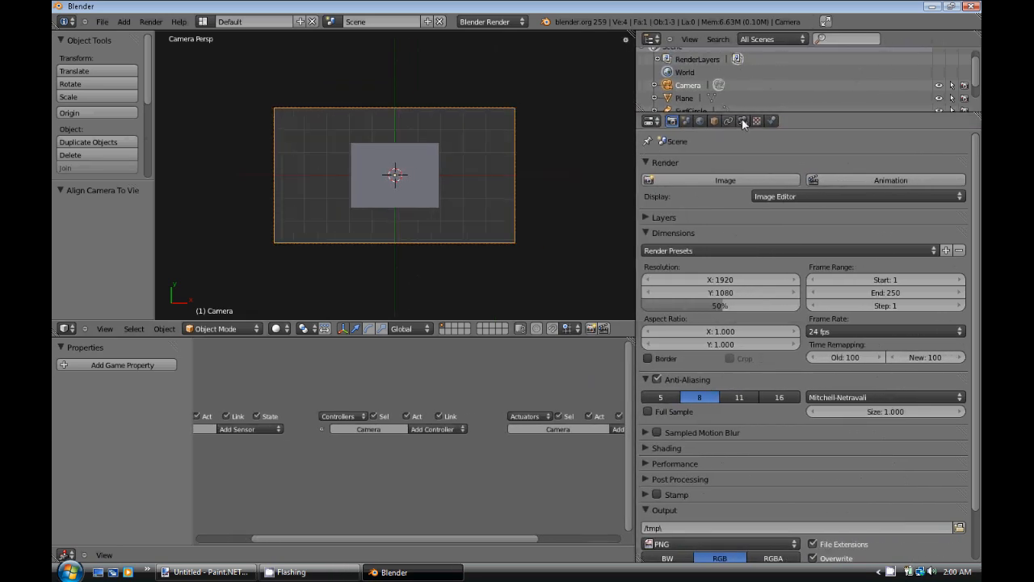
{"action": "mouse_move", "coordinate": [743, 120]}
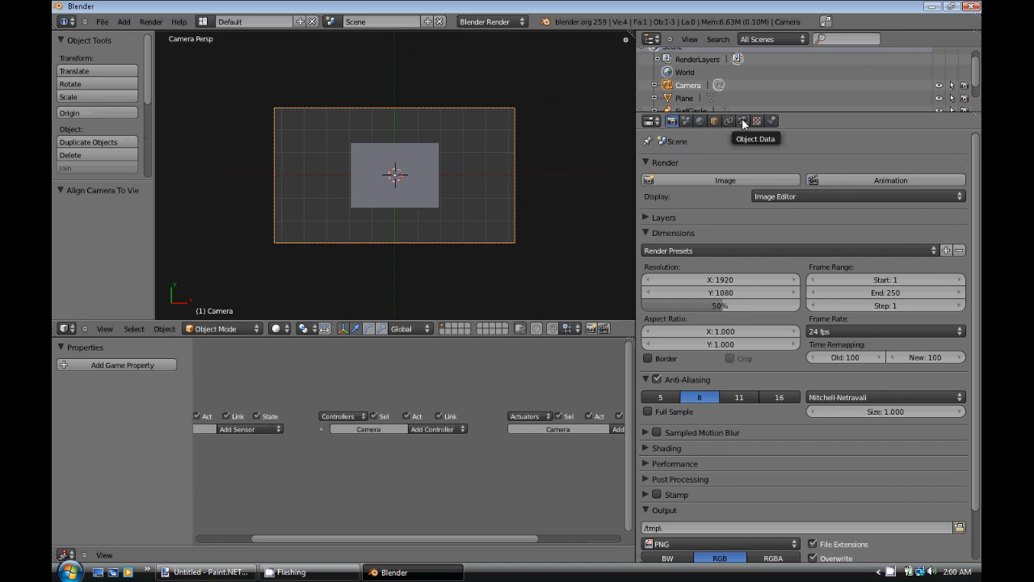
{"action": "left_click", "coordinate": [743, 121]}
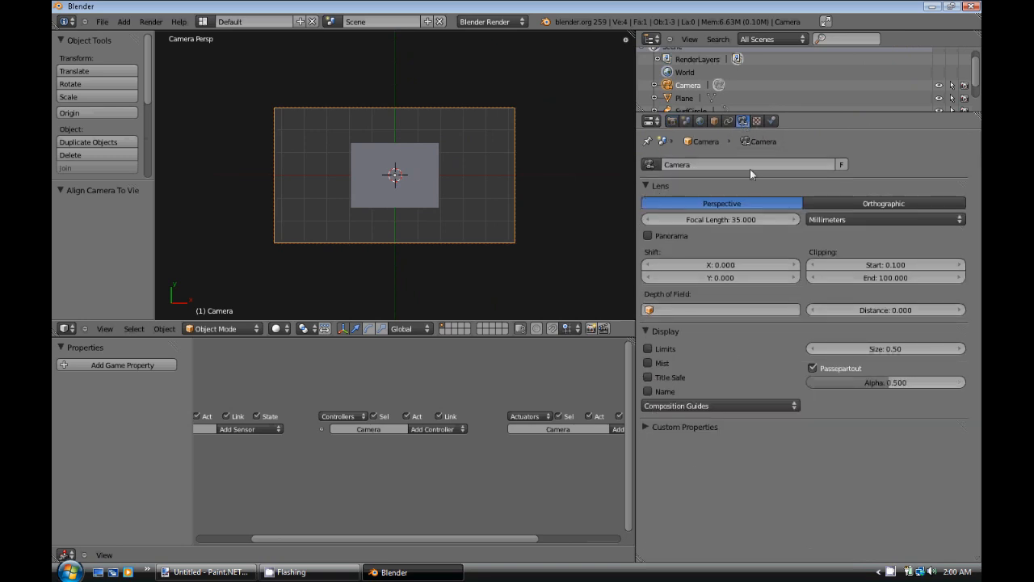
{"action": "mouse_move", "coordinate": [768, 204]}
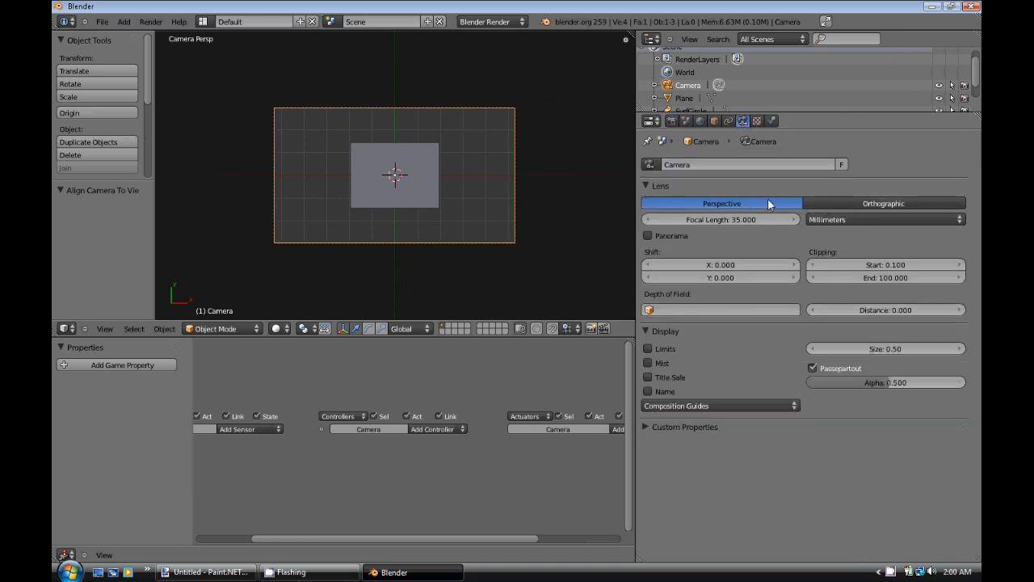
{"action": "mouse_move", "coordinate": [841, 203]}
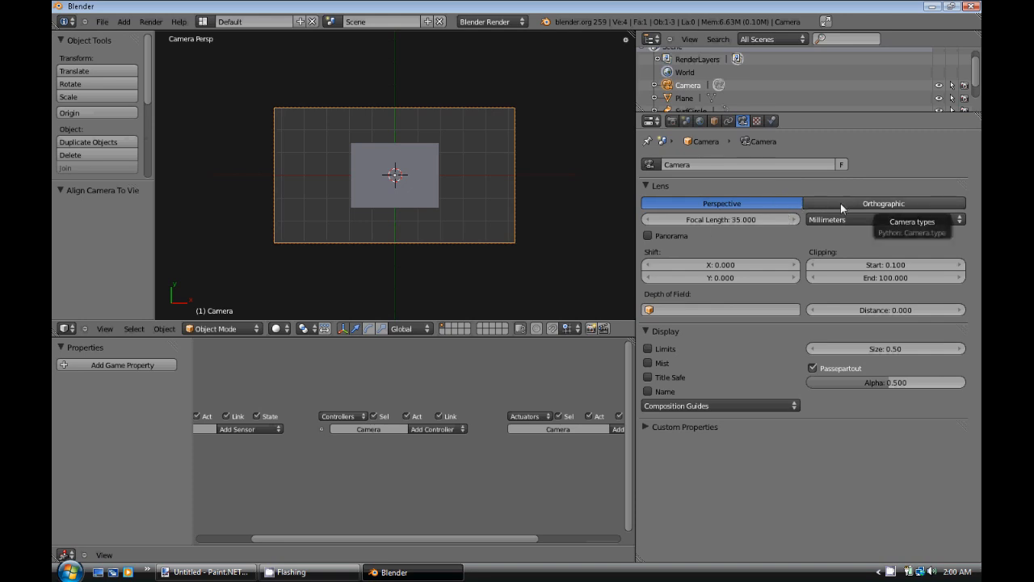
{"action": "left_click", "coordinate": [883, 203]}
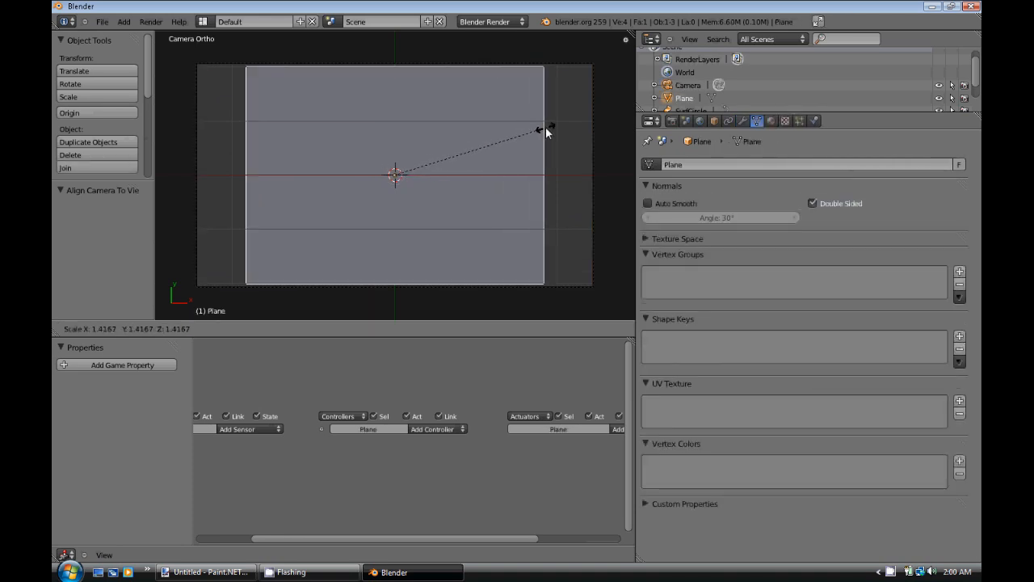
{"action": "left_click", "coordinate": [549, 131]}
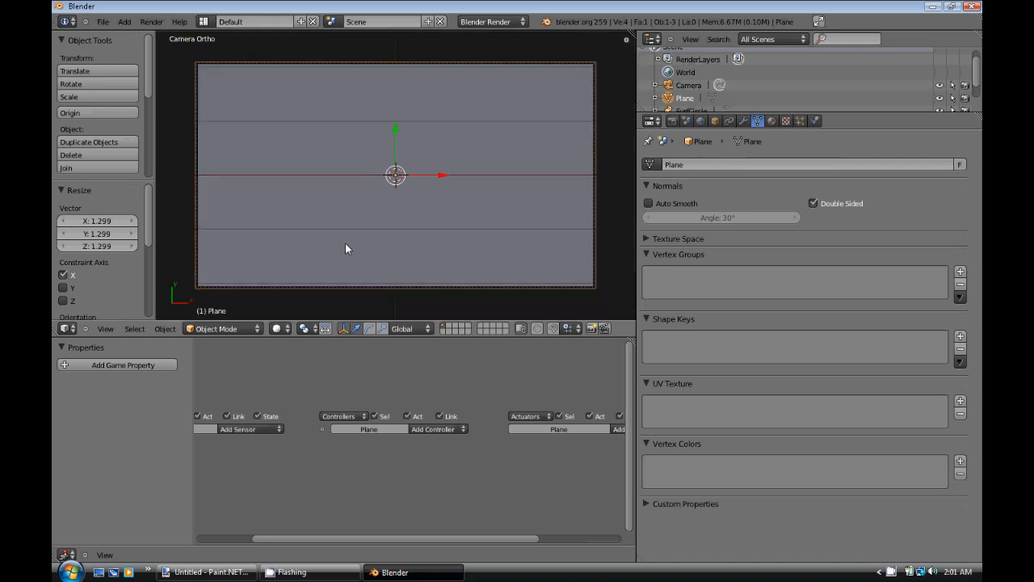
- Launch Paint.NET from the Start menu and fill the canvas black
{"action": "left_click", "coordinate": [70, 572]}
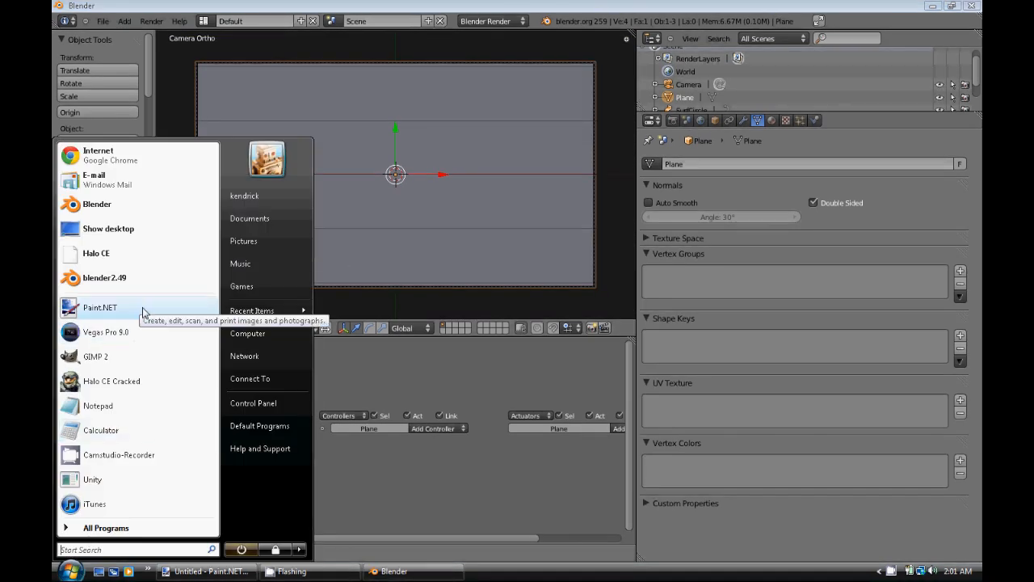
{"action": "left_click", "coordinate": [100, 307]}
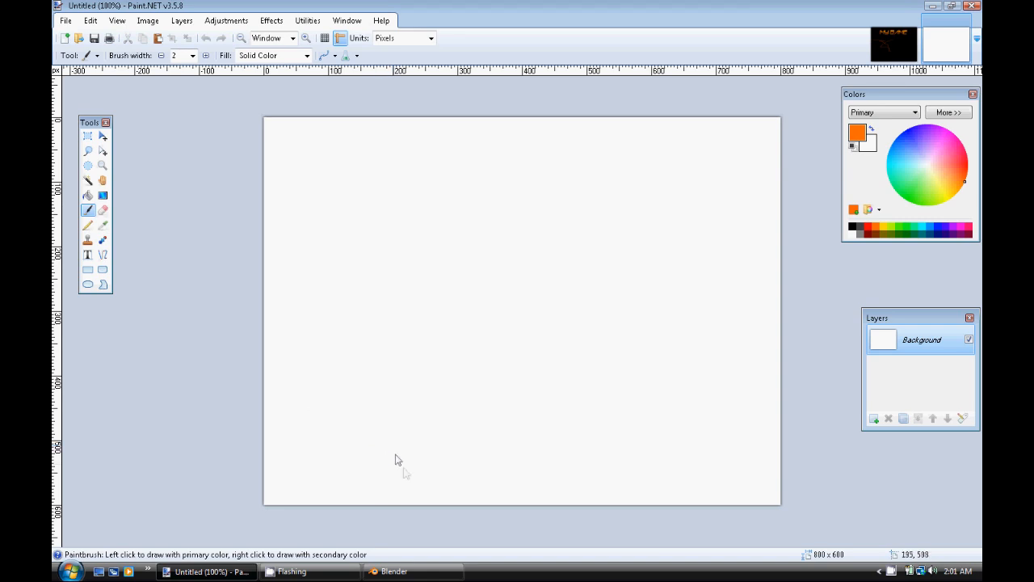
{"action": "mouse_move", "coordinate": [412, 139]}
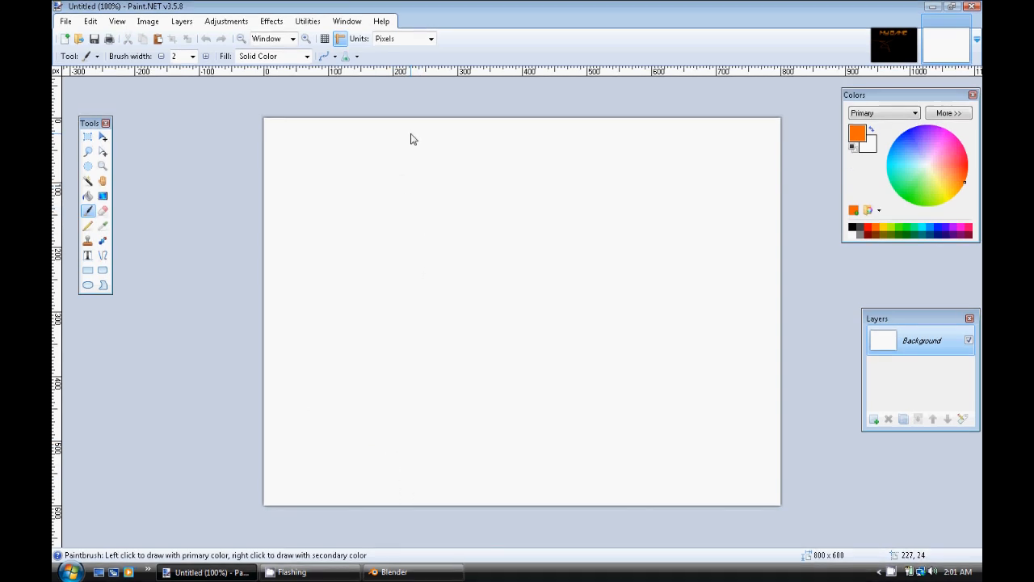
{"action": "left_click", "coordinate": [88, 195]}
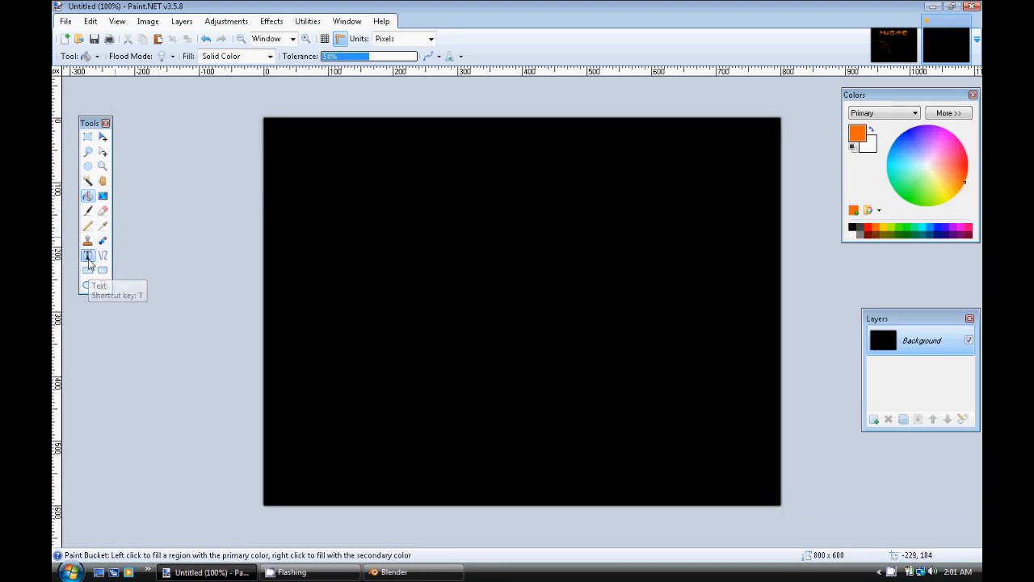
- Add the orange title text 'My Game' near the top left
{"action": "left_click", "coordinate": [87, 255]}
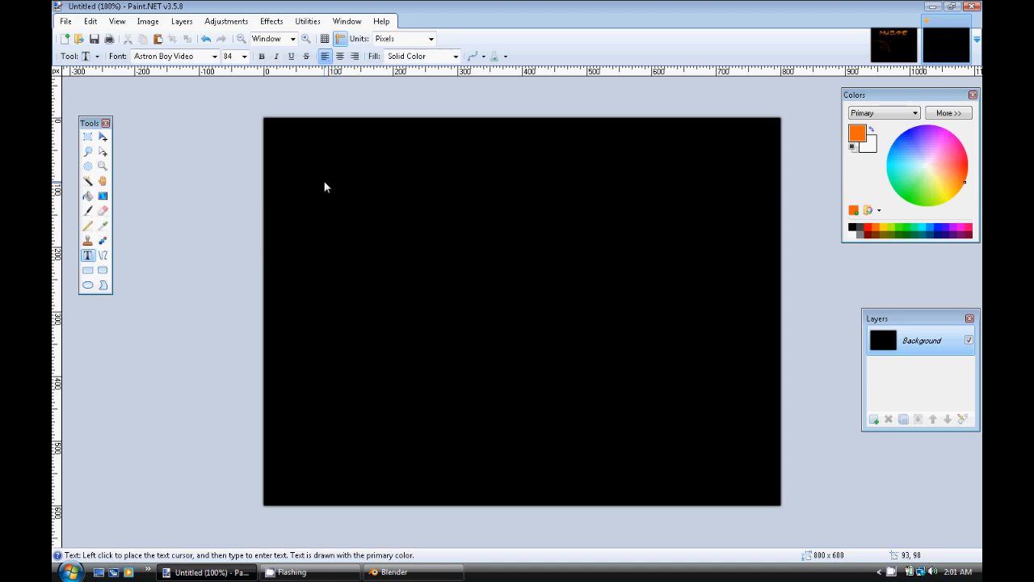
{"action": "left_click", "coordinate": [329, 206]}
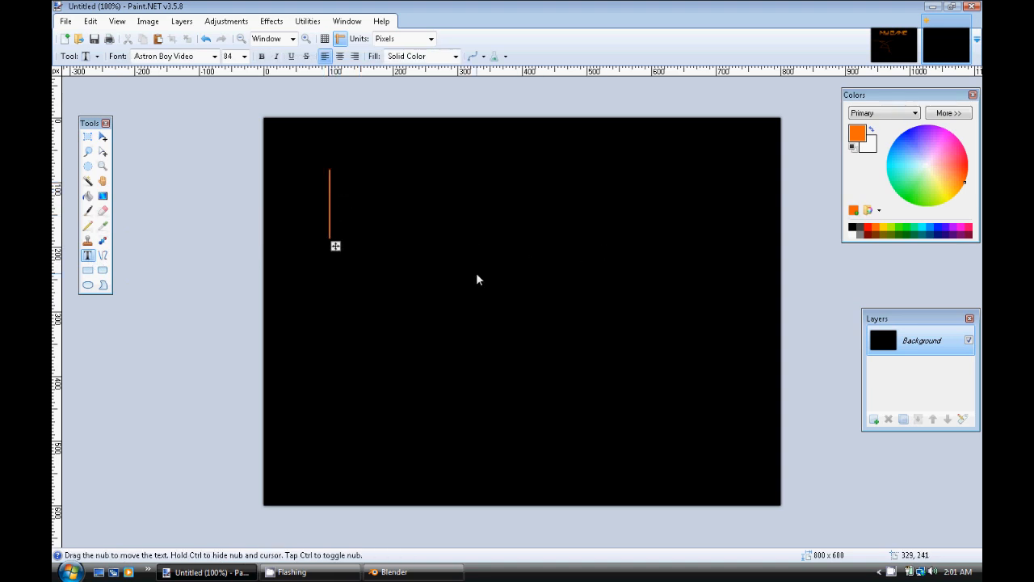
{"action": "type", "text": "My Game"}
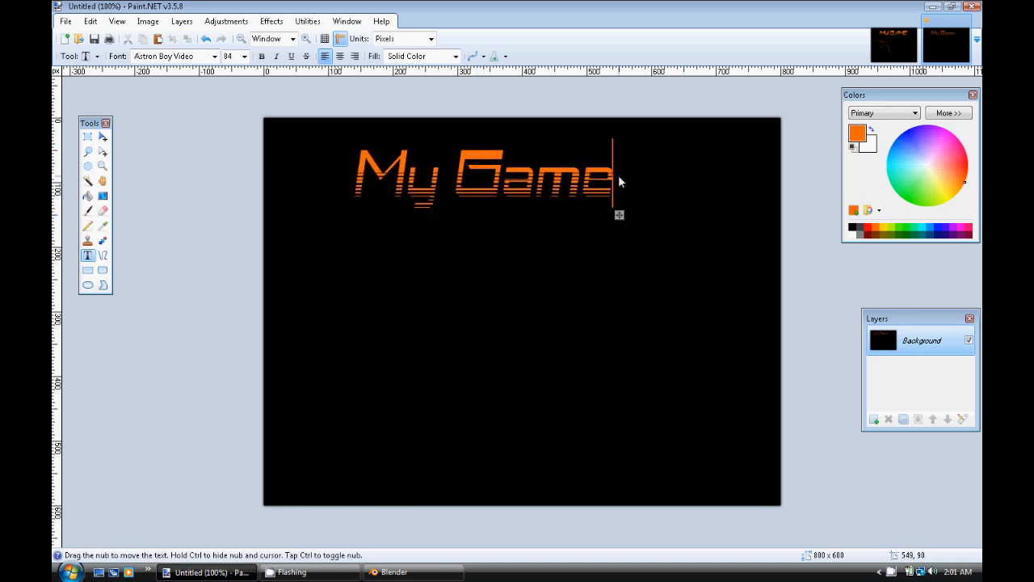
{"action": "mouse_move", "coordinate": [630, 216]}
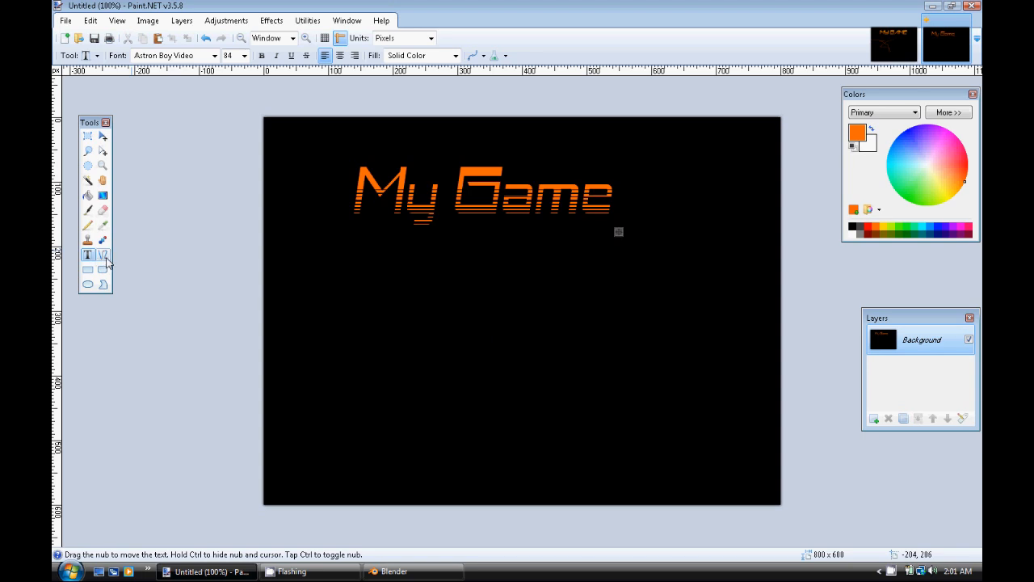
- Paint a freehand smiley face below the title and Save As a new file
{"action": "left_click", "coordinate": [89, 210]}
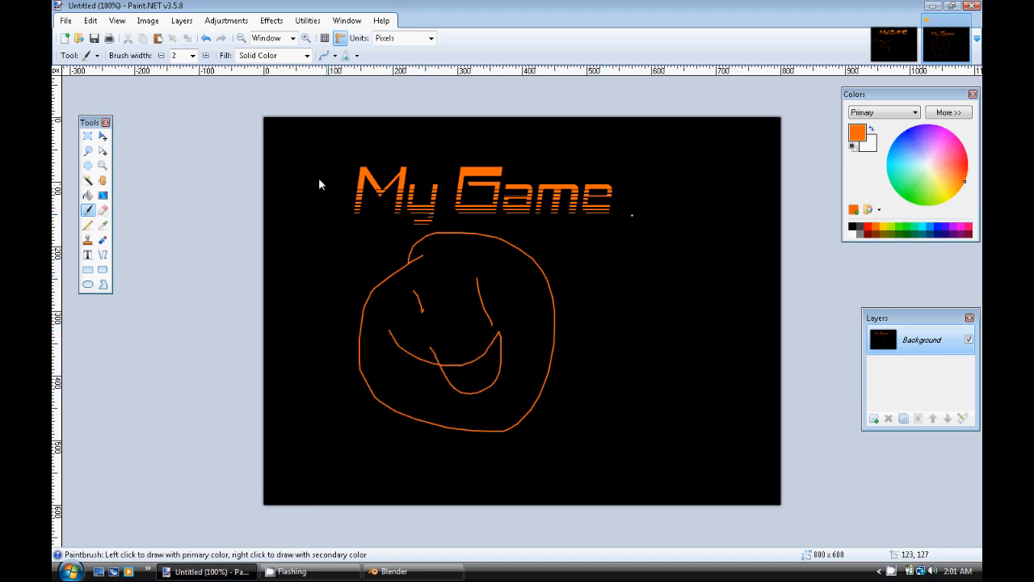
{"action": "left_click", "coordinate": [66, 21]}
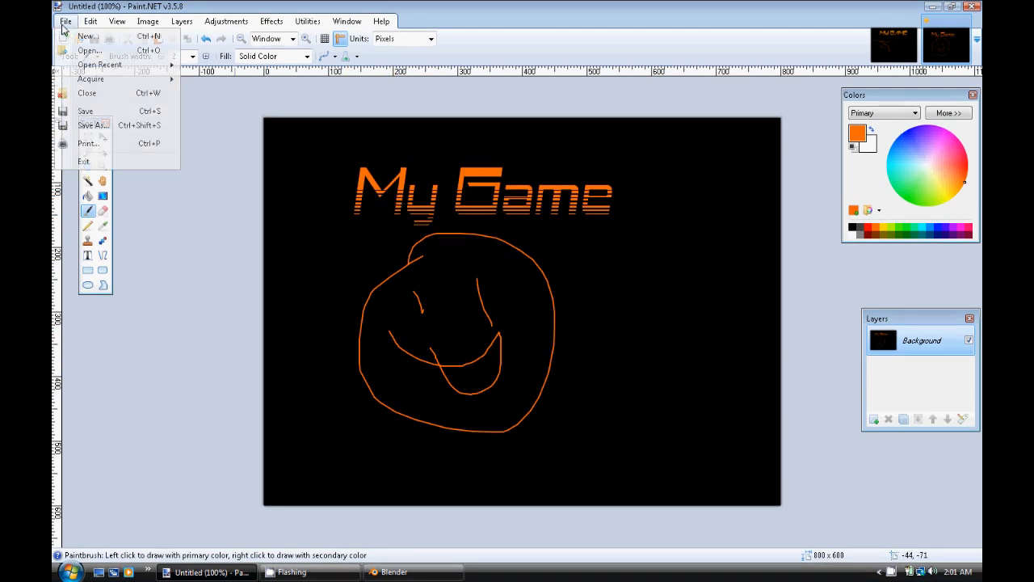
{"action": "mouse_move", "coordinate": [92, 126]}
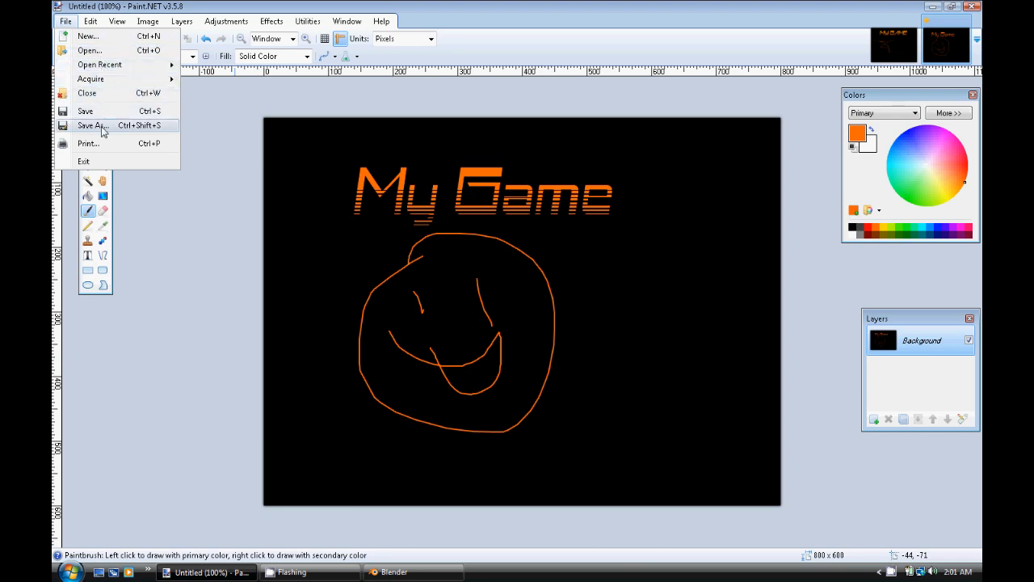
{"action": "left_click", "coordinate": [92, 125]}
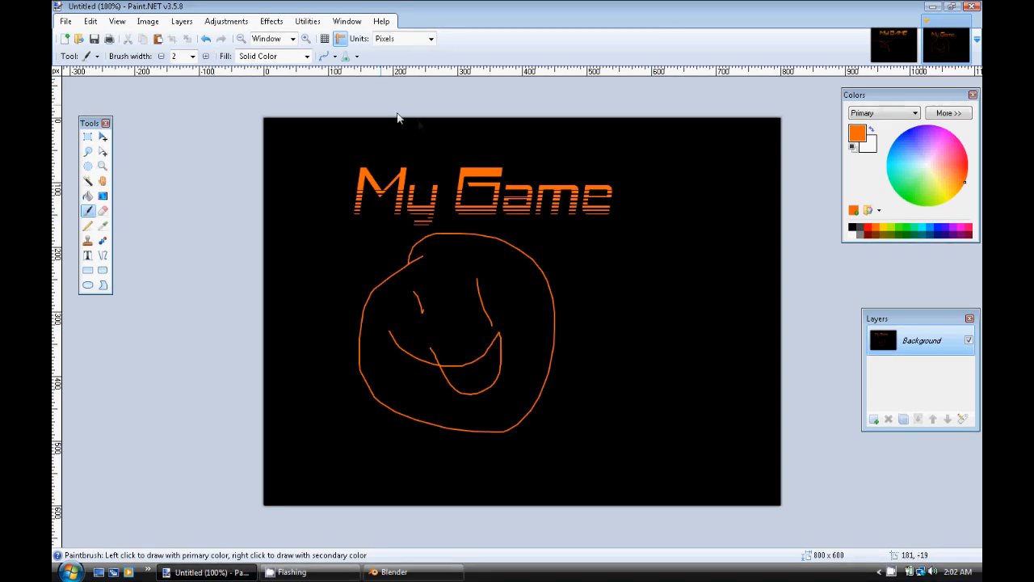
{"action": "mouse_move", "coordinate": [657, 147]}
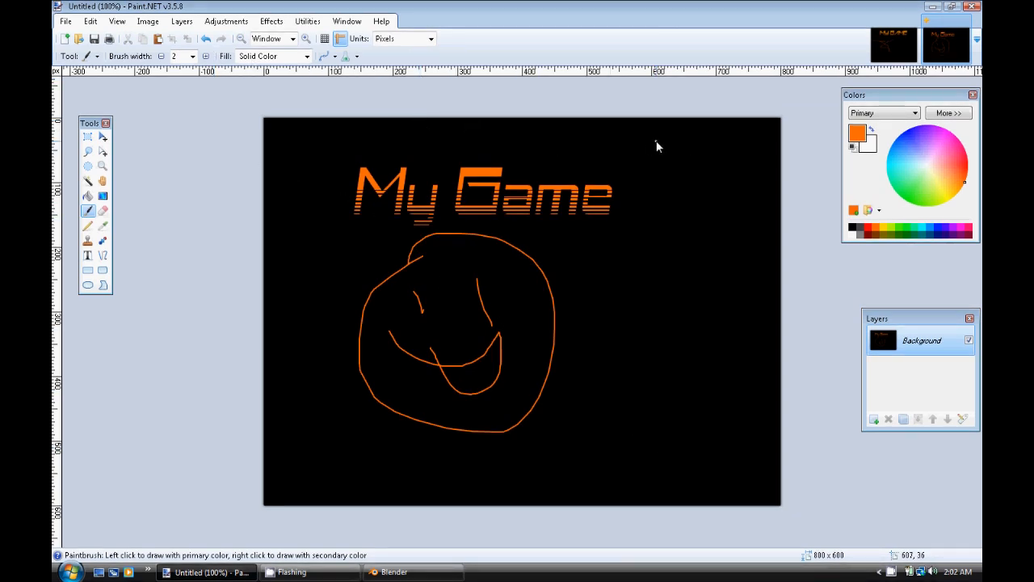
{"action": "mouse_move", "coordinate": [632, 109]}
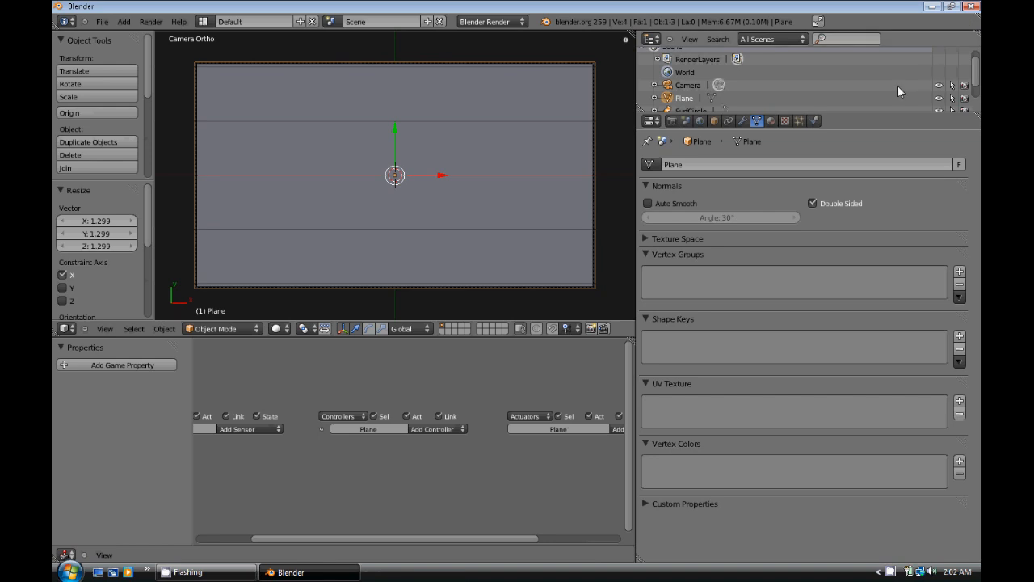
{"action": "mouse_move", "coordinate": [434, 206]}
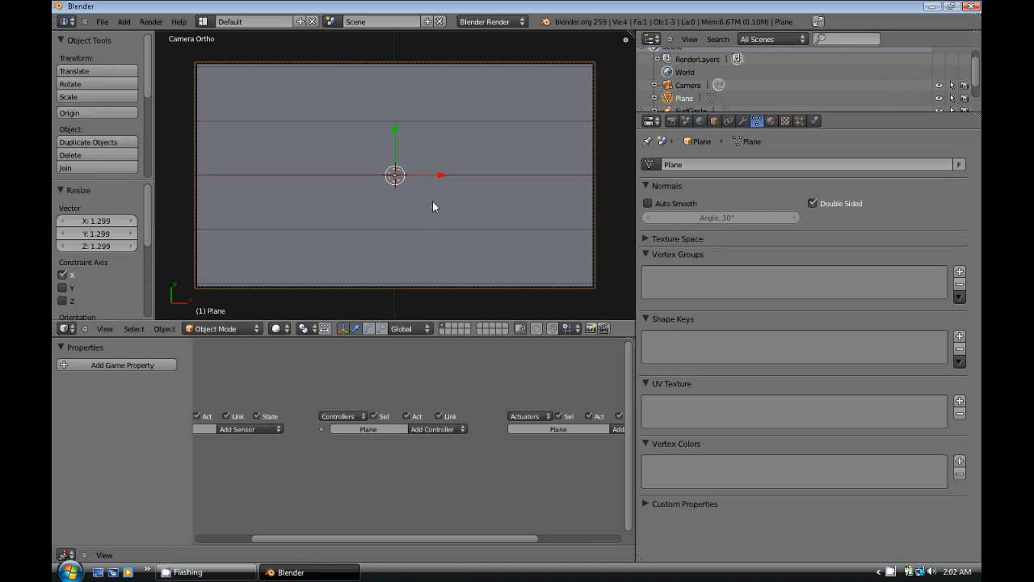
{"action": "mouse_move", "coordinate": [363, 236]}
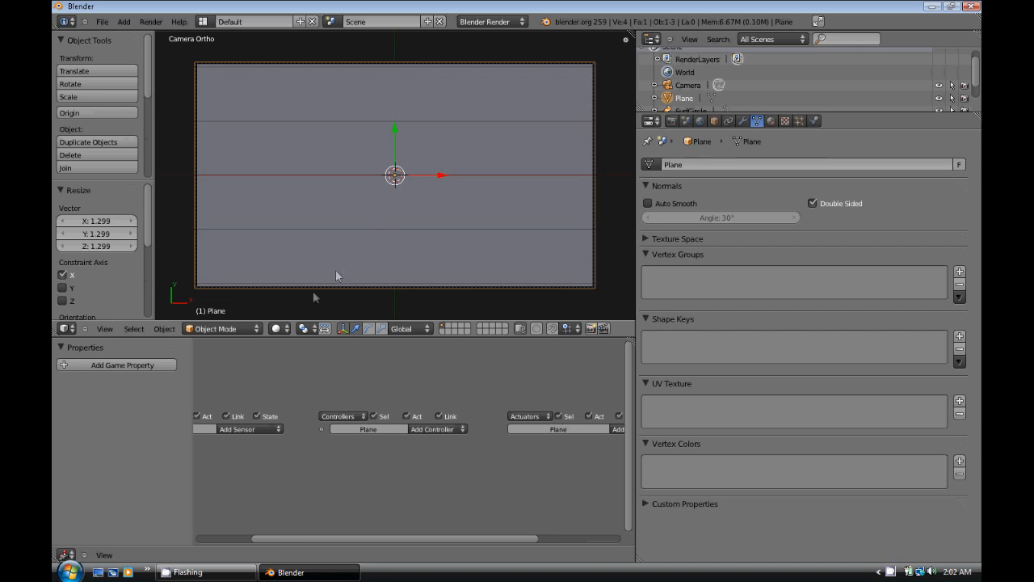
{"action": "mouse_move", "coordinate": [277, 328]}
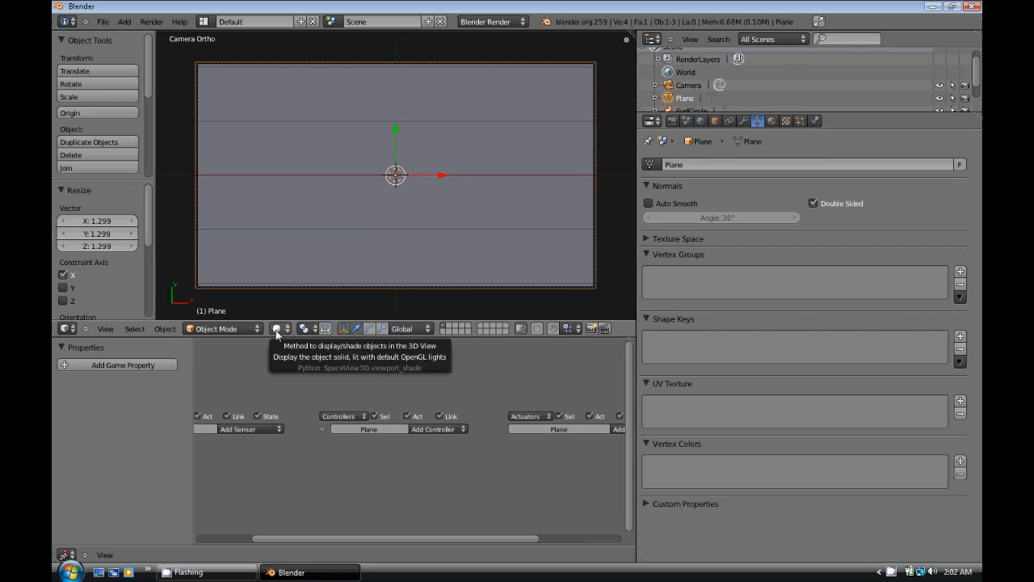
- Switch the 3D view's shading to Textured
{"action": "left_click", "coordinate": [277, 329]}
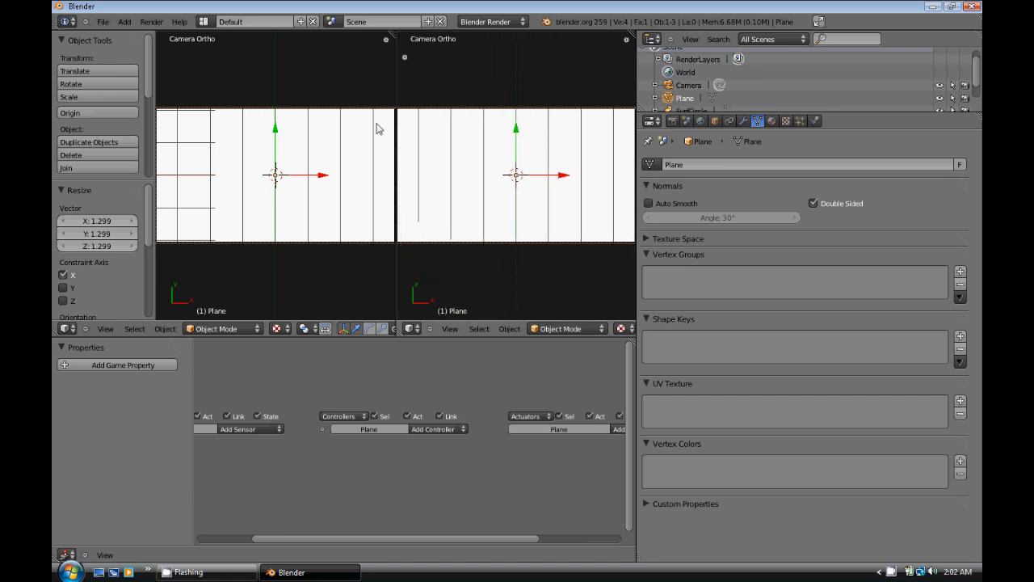
- Make the second view a UV/Image Editor and open menu background.png from the tutorial folder
{"action": "left_click", "coordinate": [412, 329]}
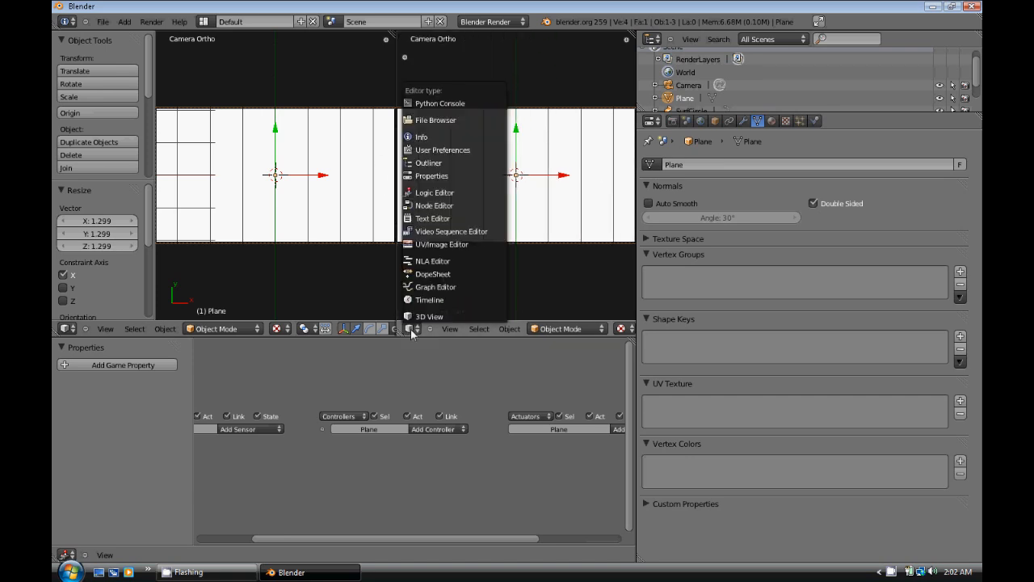
{"action": "left_click", "coordinate": [442, 244]}
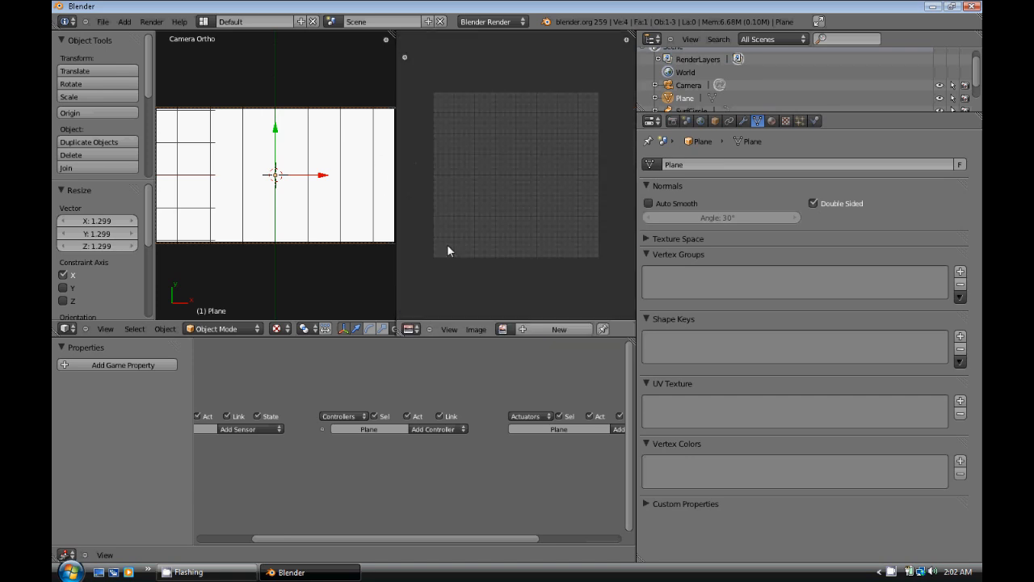
{"action": "mouse_move", "coordinate": [518, 341]}
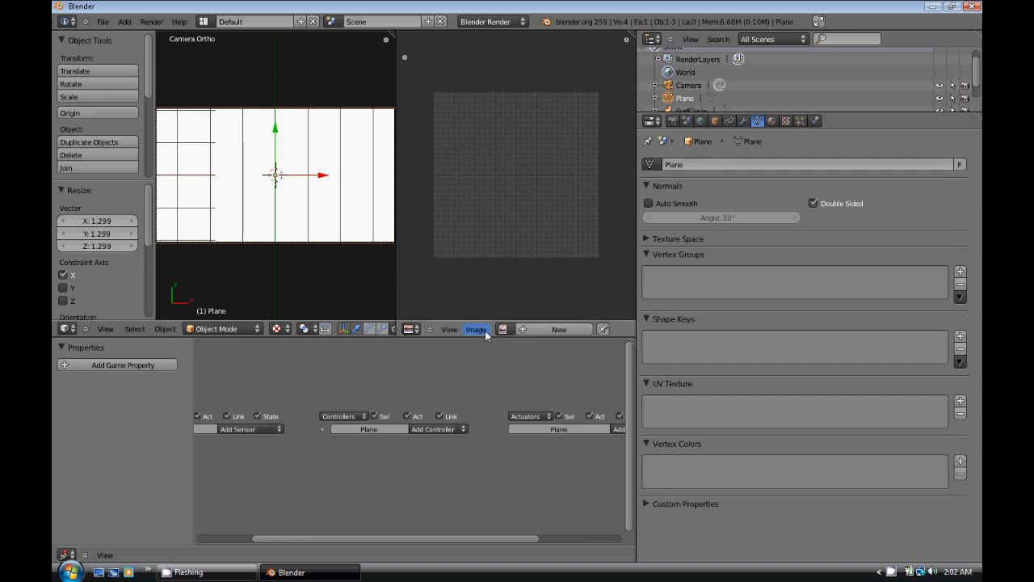
{"action": "left_click", "coordinate": [501, 329]}
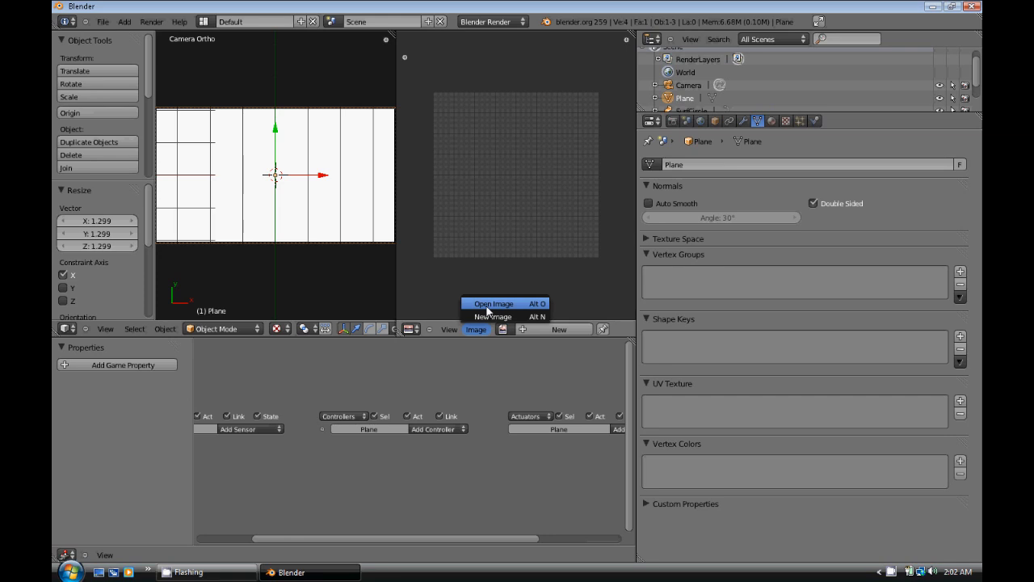
{"action": "left_click", "coordinate": [492, 303]}
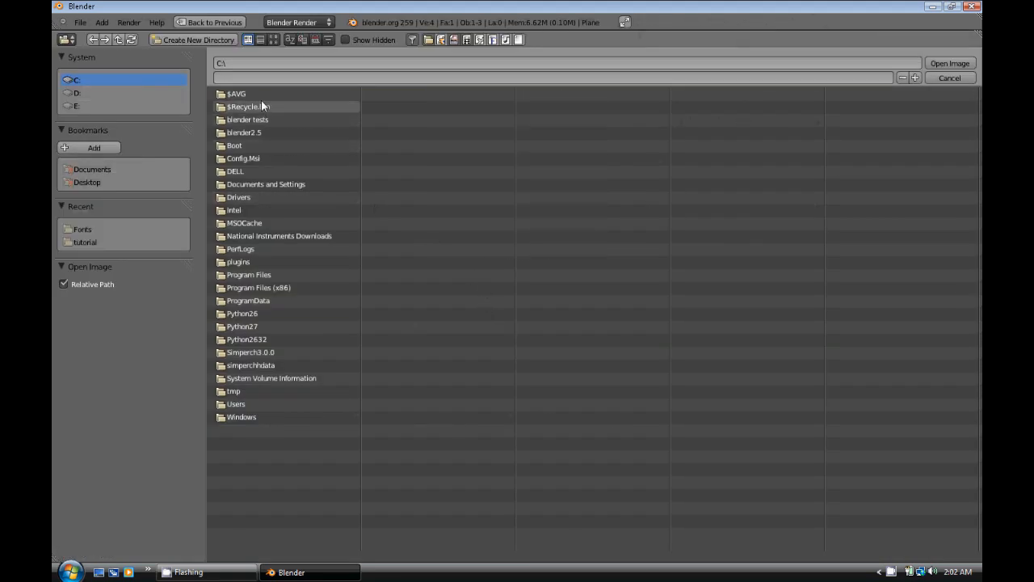
{"action": "mouse_move", "coordinate": [267, 404]}
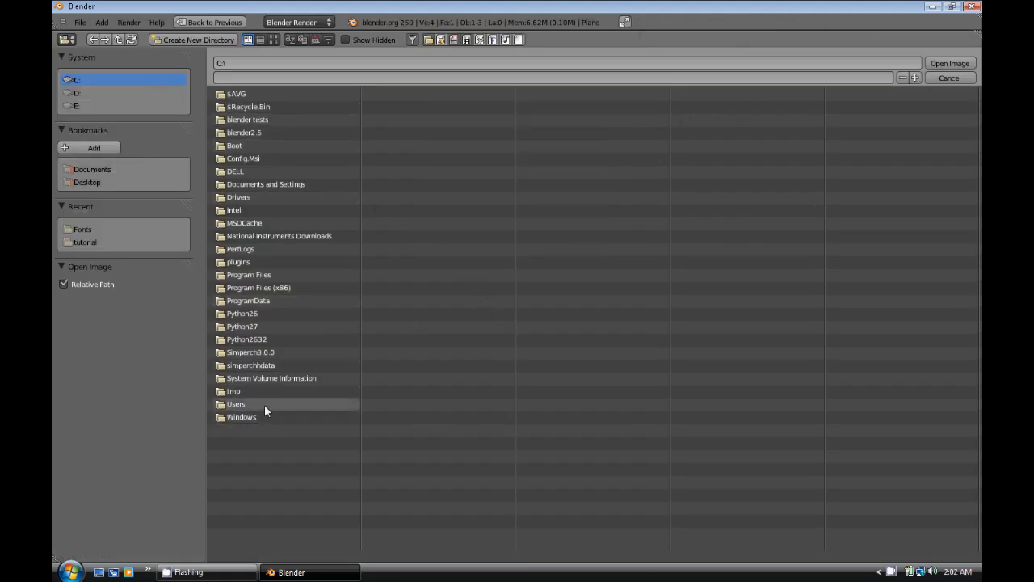
{"action": "double_click", "coordinate": [236, 404]}
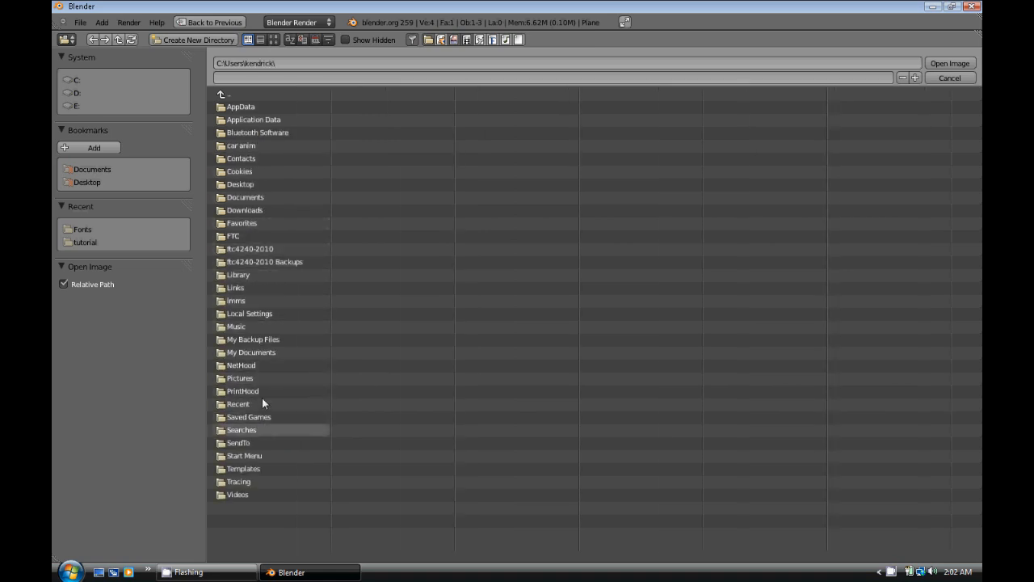
{"action": "double_click", "coordinate": [239, 183]}
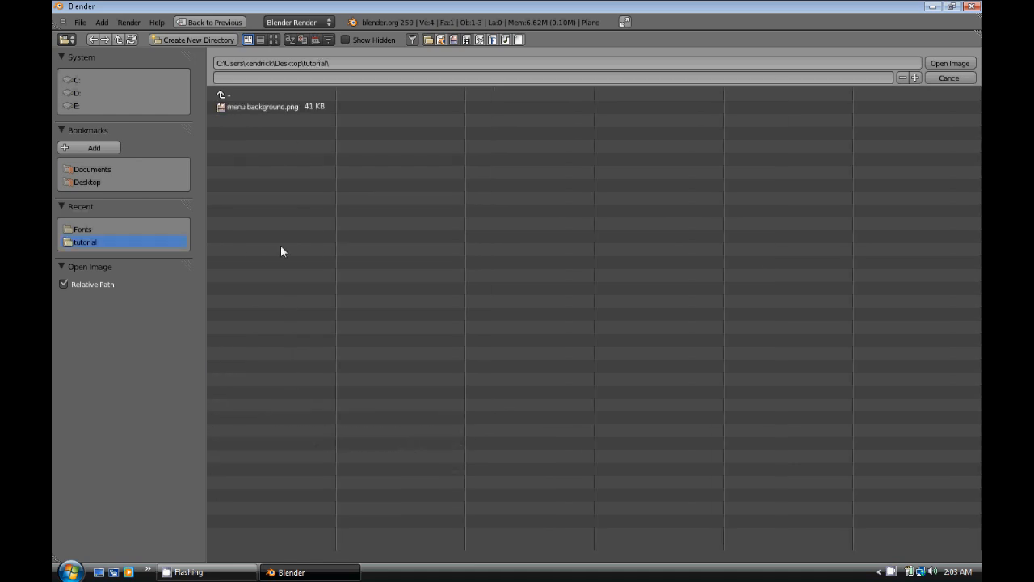
{"action": "left_click", "coordinate": [262, 106]}
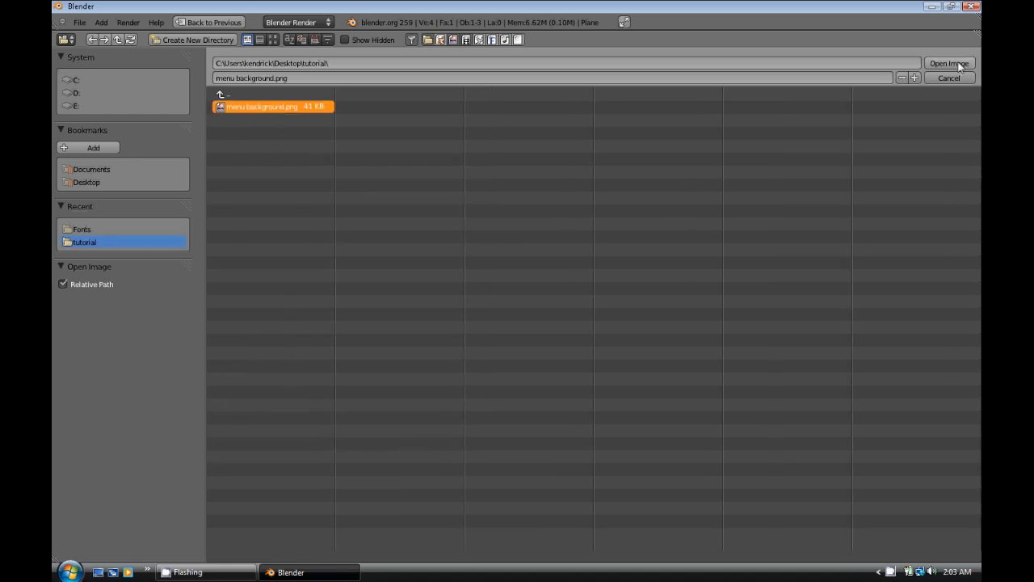
{"action": "left_click", "coordinate": [950, 63]}
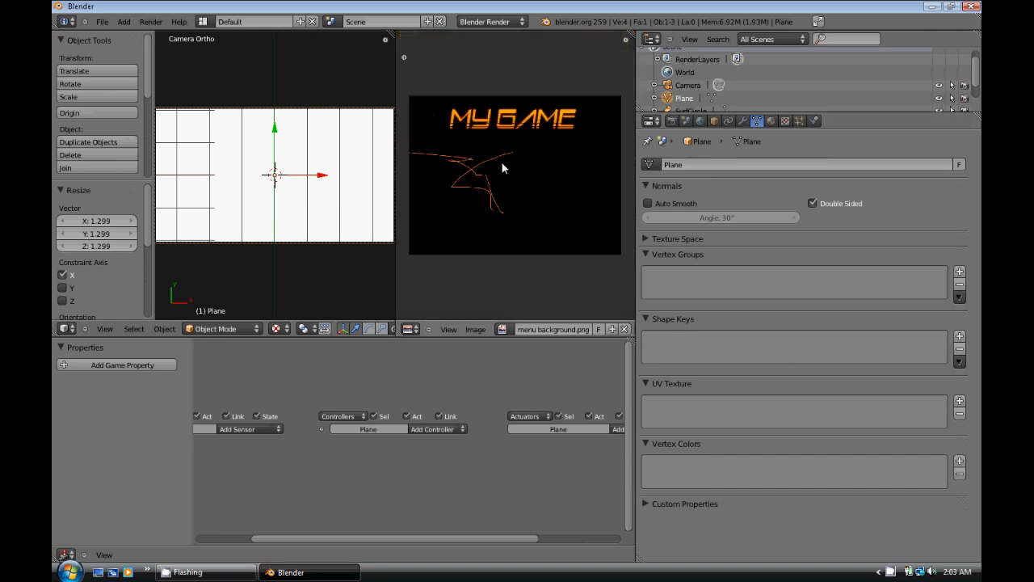
{"action": "mouse_move", "coordinate": [514, 191]}
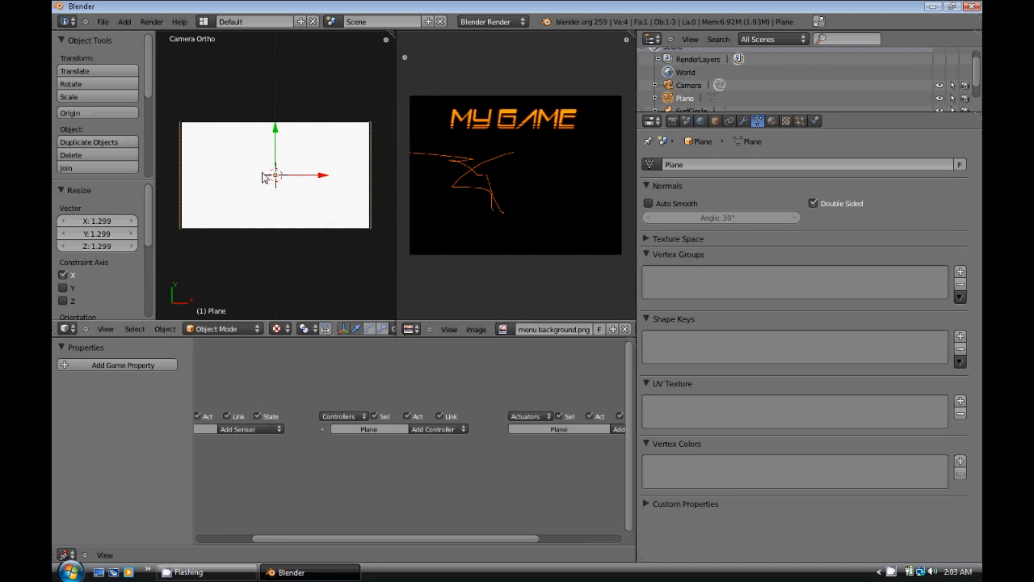
{"action": "mouse_move", "coordinate": [306, 194]}
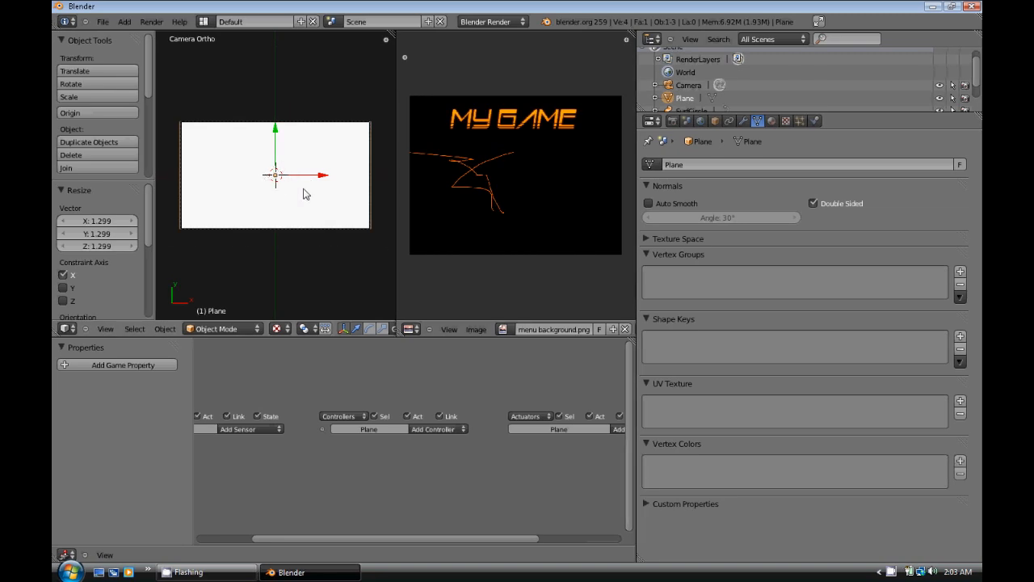
{"action": "mouse_move", "coordinate": [292, 184]}
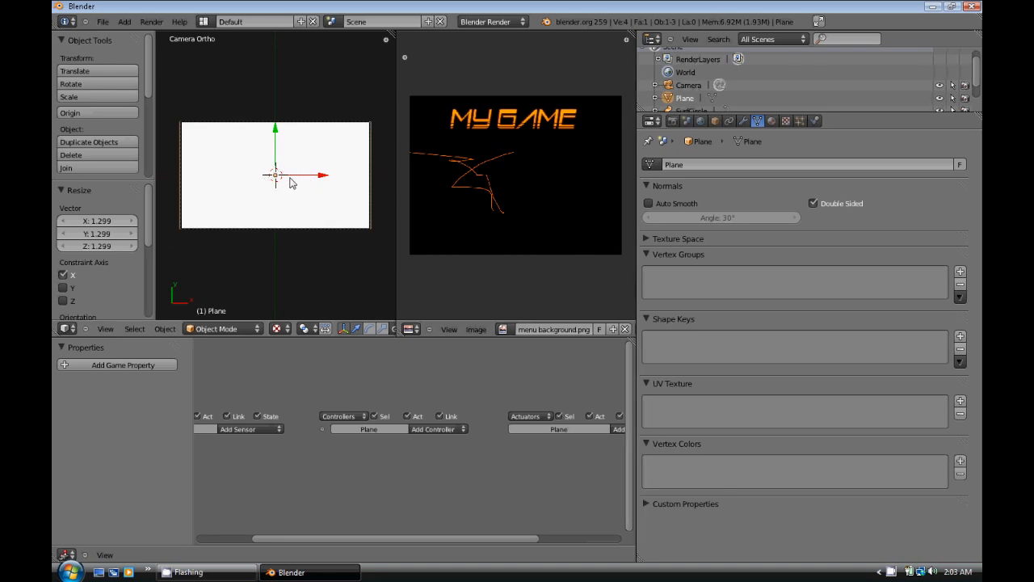
- Put the plane into edit mode to apply the menu background image
{"action": "key", "text": "Tab"}
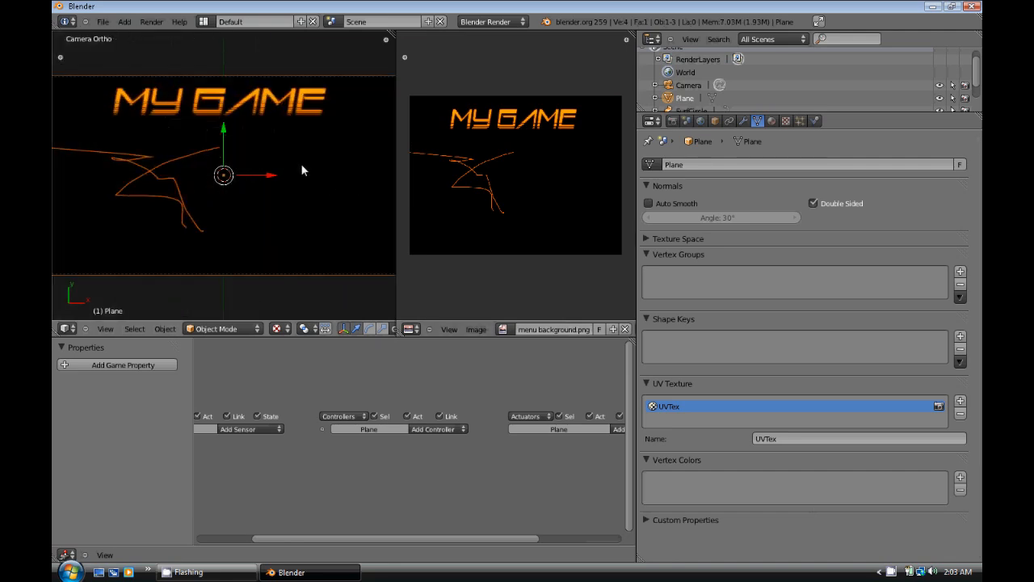
- Add a text object from the Add Object menu and rotate it toward the camera
{"action": "key", "text": "space"}
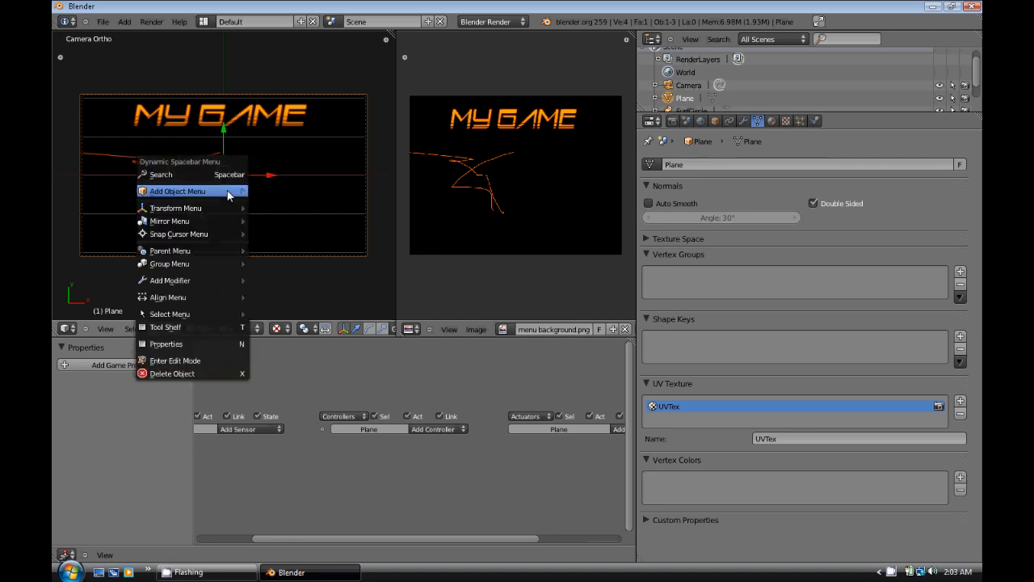
{"action": "left_click", "coordinate": [176, 191]}
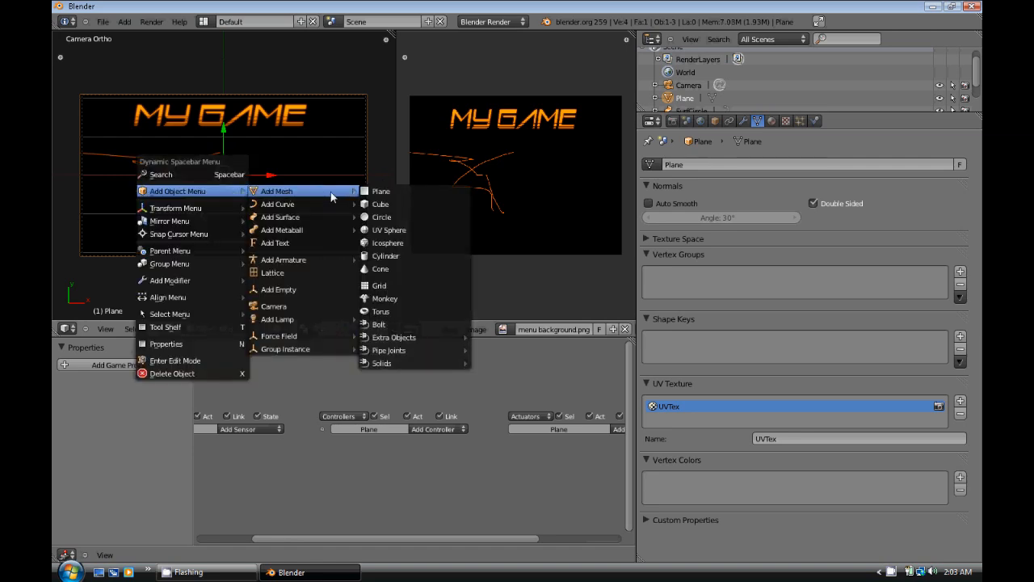
{"action": "mouse_move", "coordinate": [274, 243]}
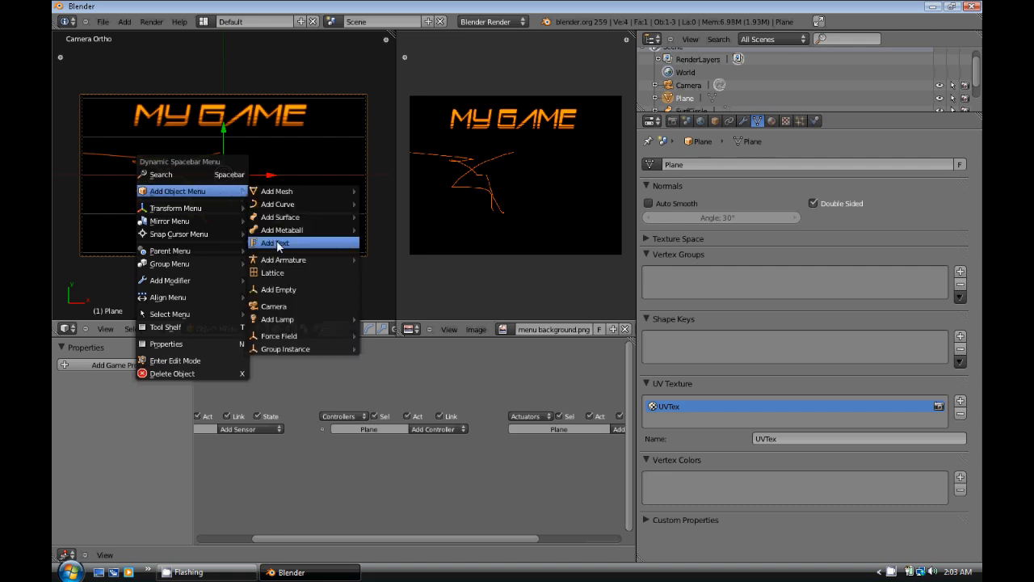
{"action": "left_click", "coordinate": [276, 242]}
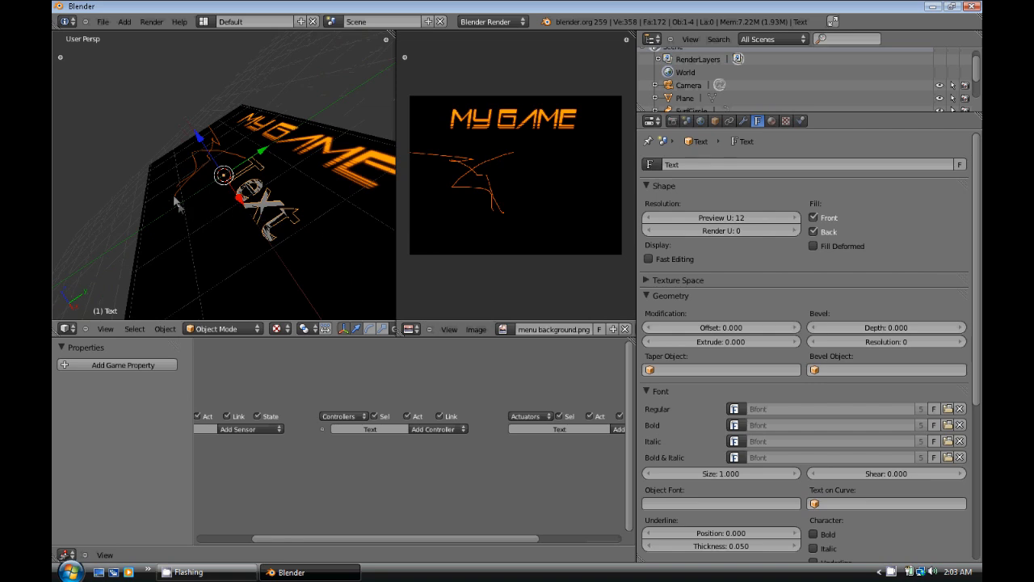
{"action": "left_click_drag", "start_coordinate": [224, 176], "coordinate": [200, 134]}
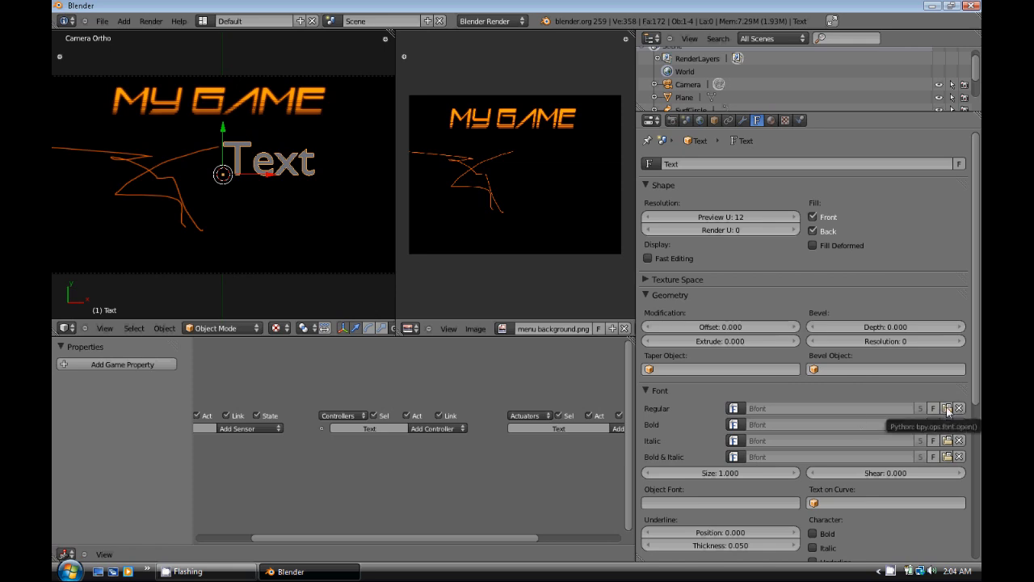
{"action": "mouse_move", "coordinate": [947, 412]}
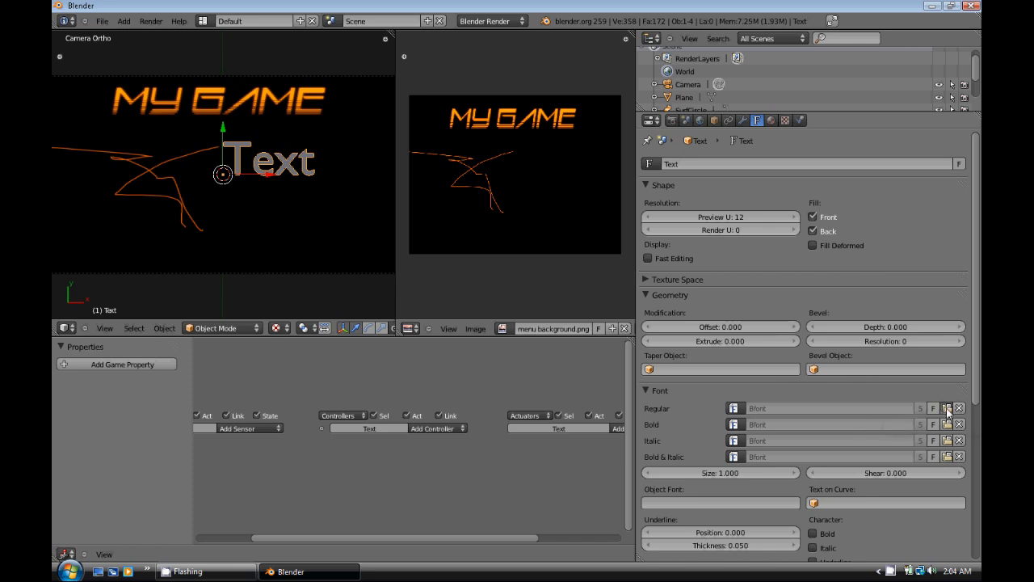
- Browse for the text's Regular font, navigating to the C:\Windows\Fonts folder
{"action": "left_click", "coordinate": [947, 409]}
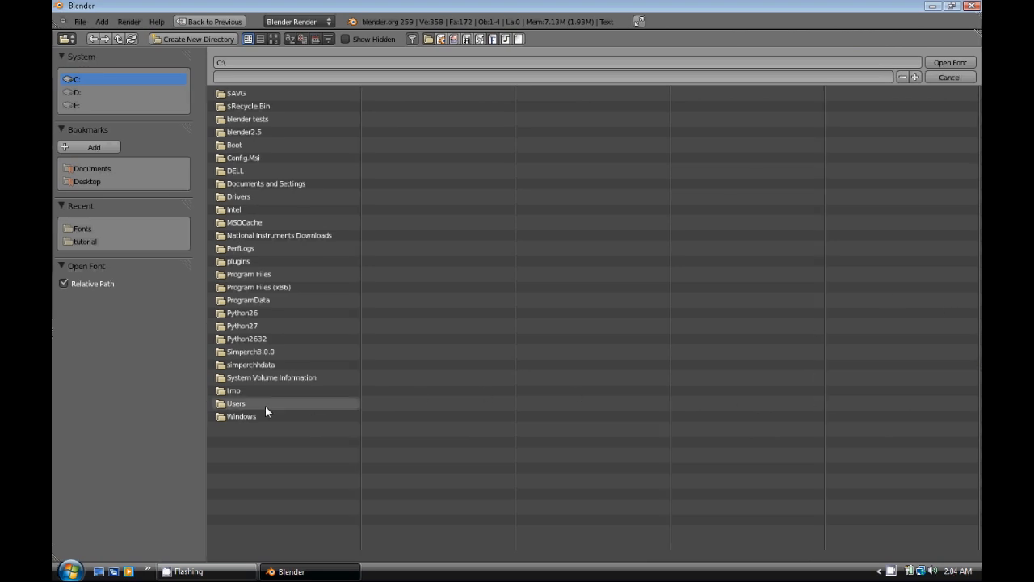
{"action": "double_click", "coordinate": [240, 416]}
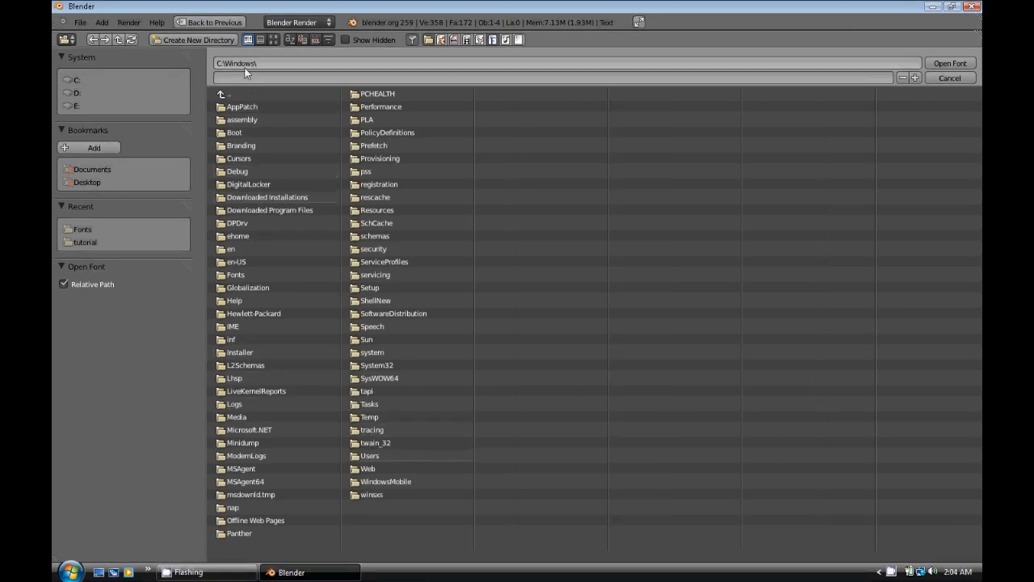
{"action": "left_click", "coordinate": [949, 78]}
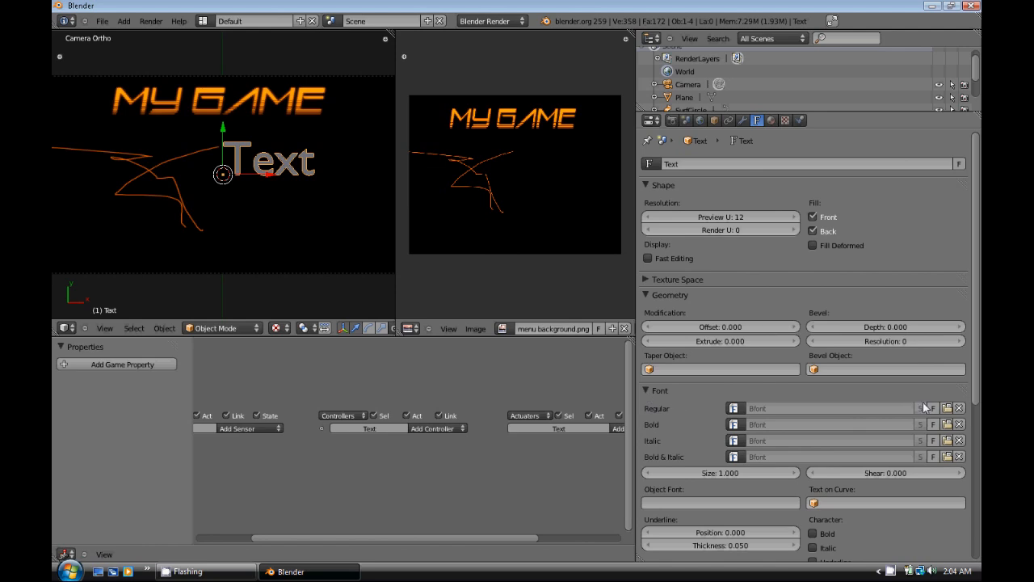
{"action": "left_click", "coordinate": [929, 408]}
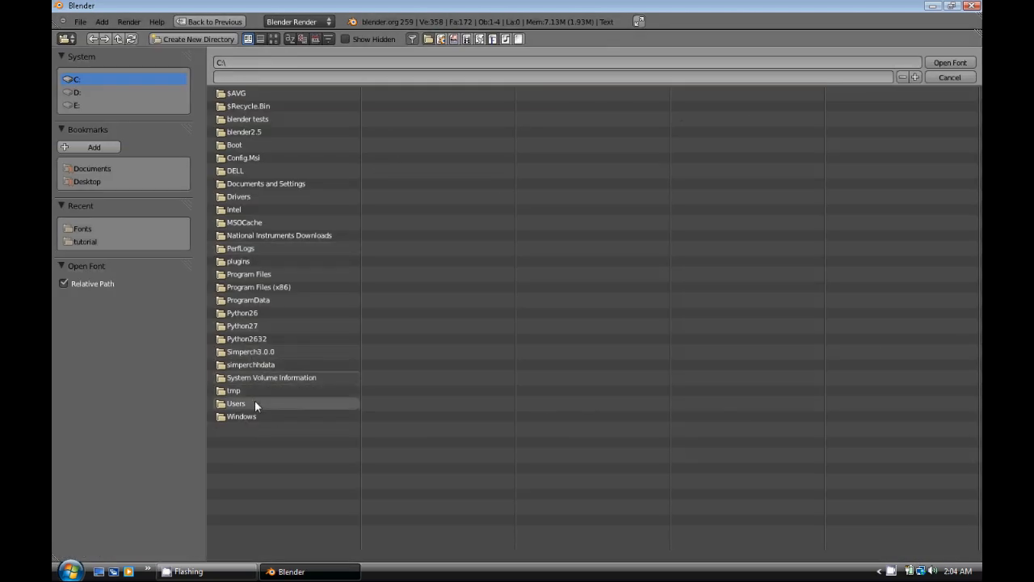
{"action": "double_click", "coordinate": [240, 416]}
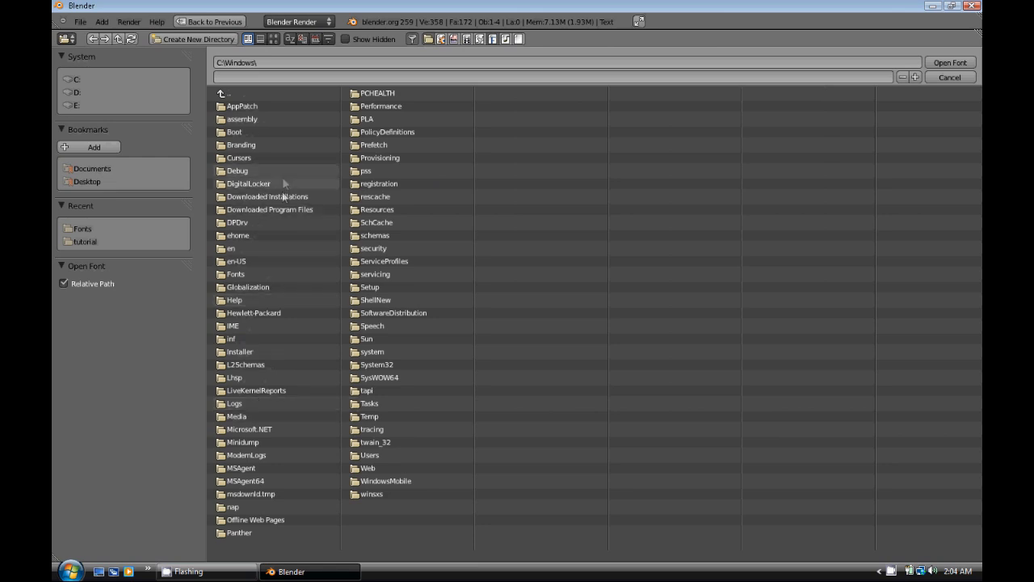
{"action": "mouse_move", "coordinate": [275, 274]}
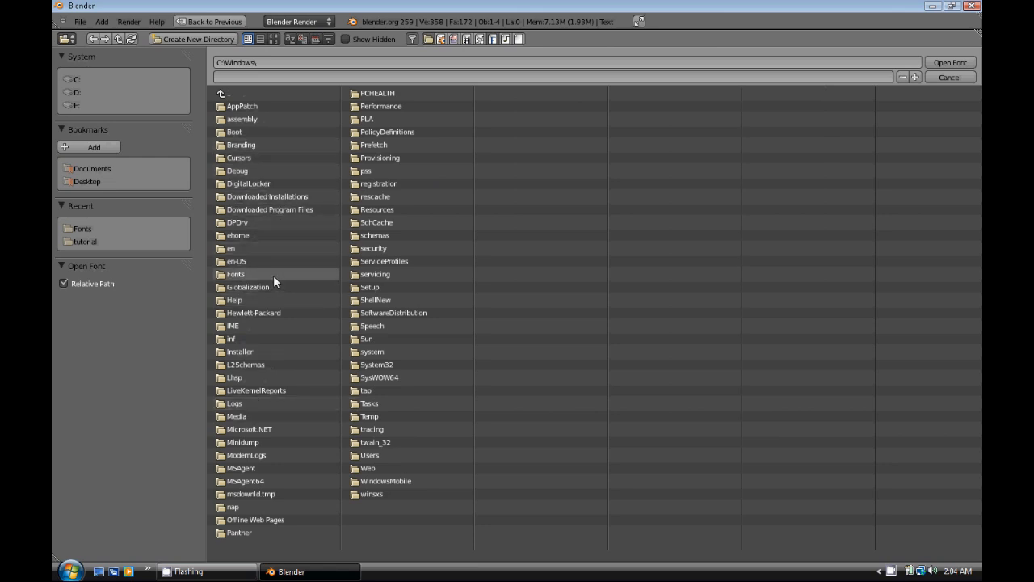
{"action": "double_click", "coordinate": [236, 274]}
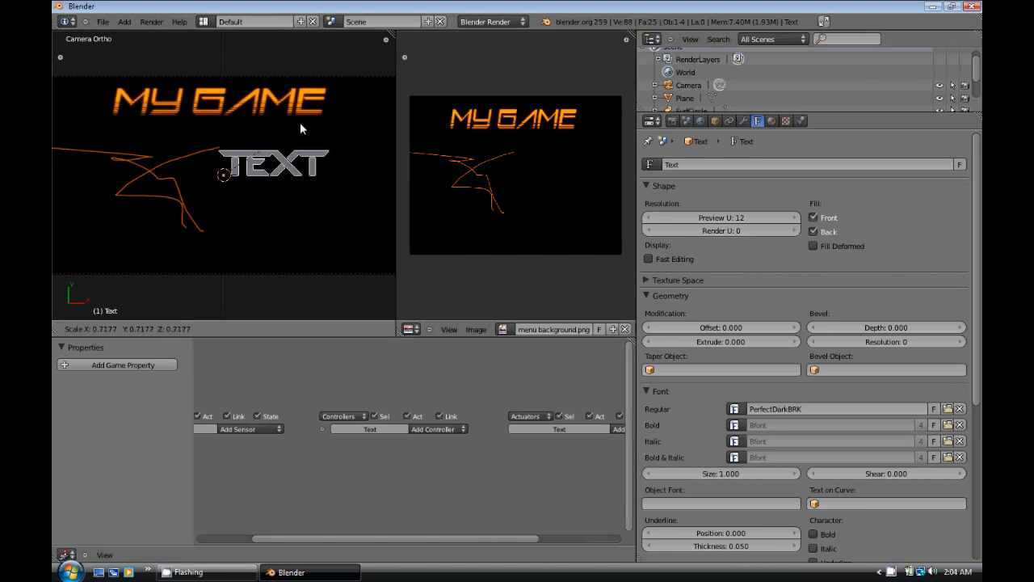
- Shrink the text object and replace 'Text' with 'STORY'
{"action": "left_click_drag", "start_coordinate": [274, 162], "coordinate": [318, 134]}
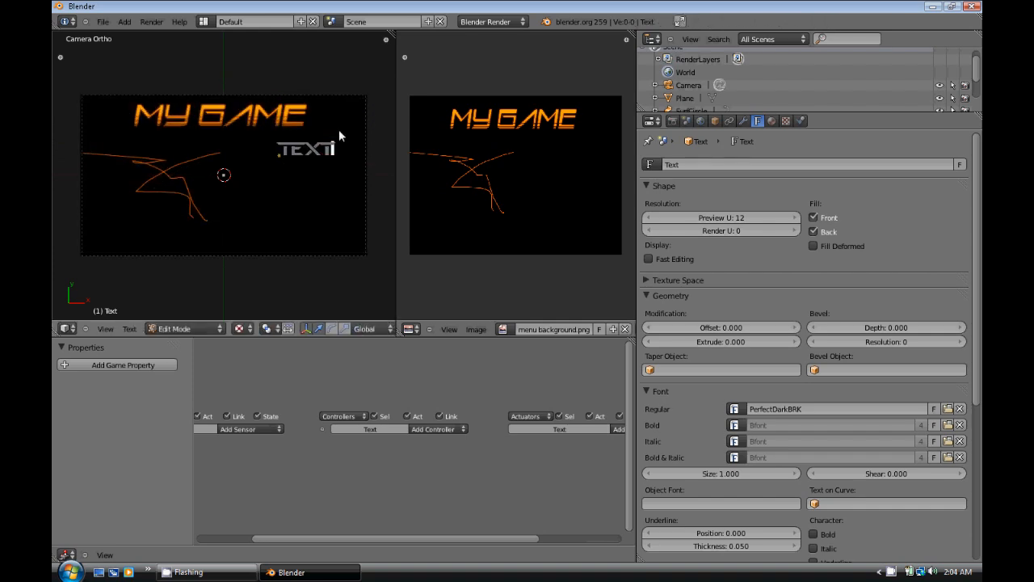
{"action": "key", "text": "backspace"}
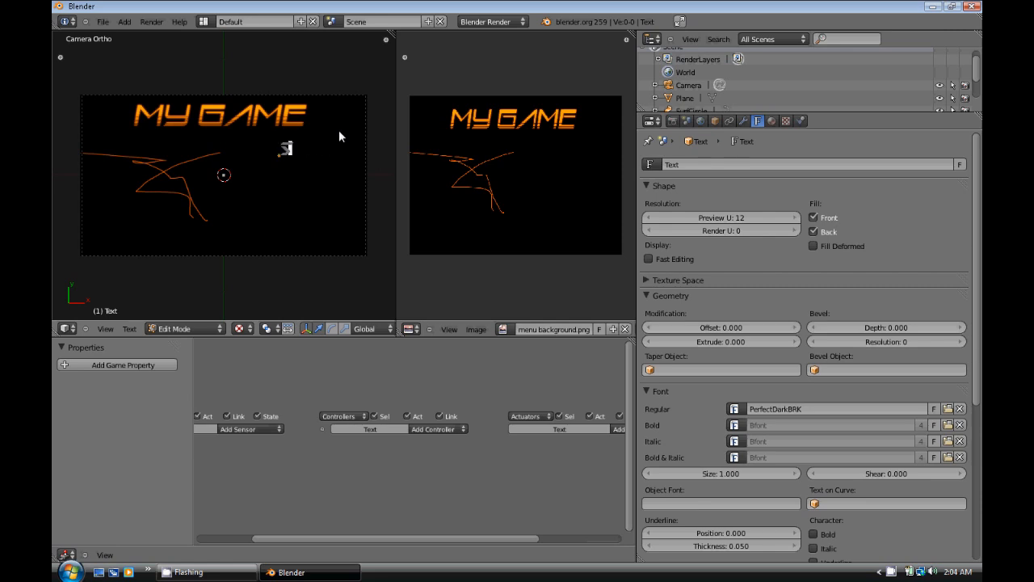
{"action": "type", "text": "STORY"}
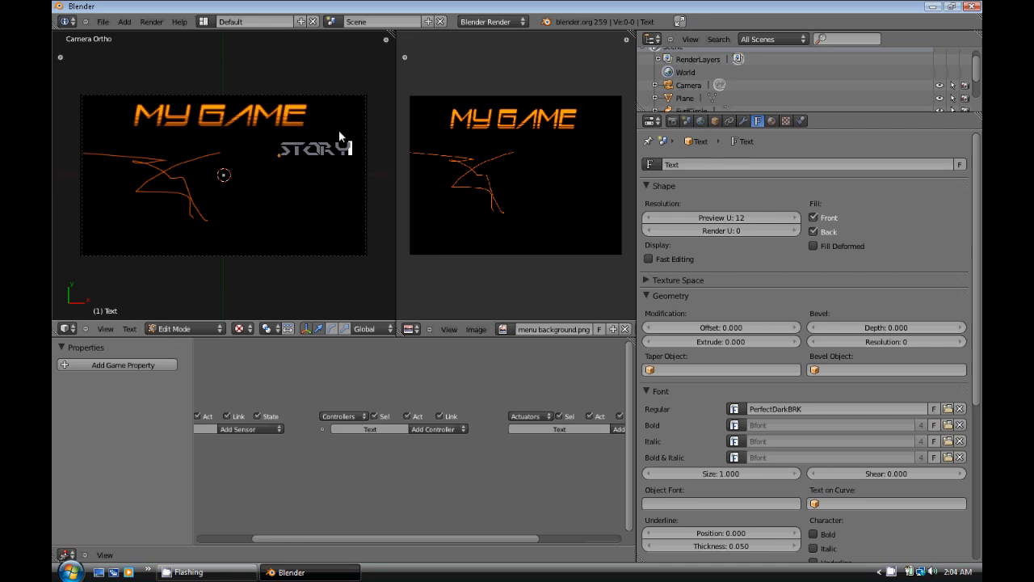
{"action": "key", "text": "Tab"}
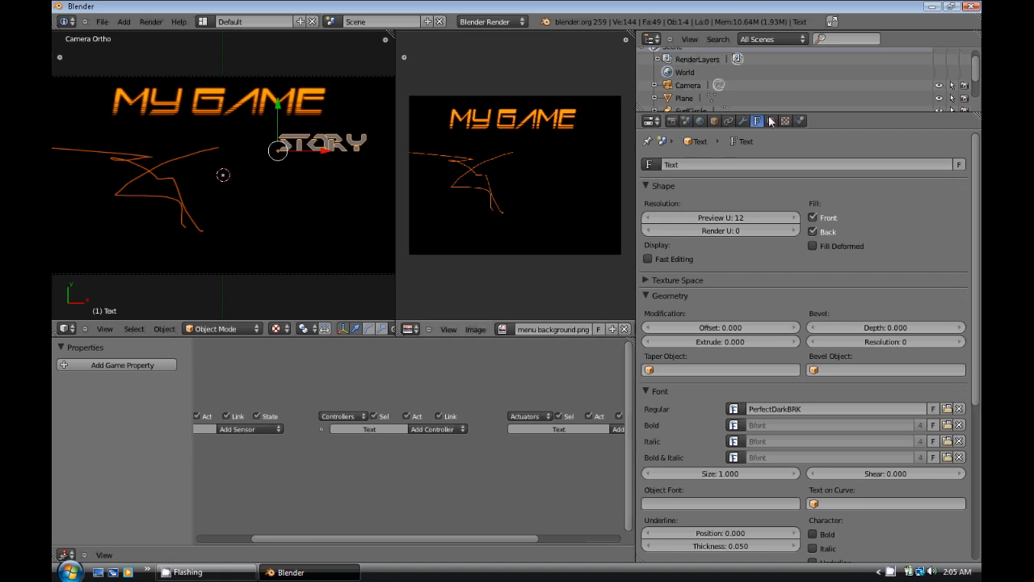
- Create a new material for the STORY text and set its diffuse colour to orange
{"action": "left_click", "coordinate": [771, 121]}
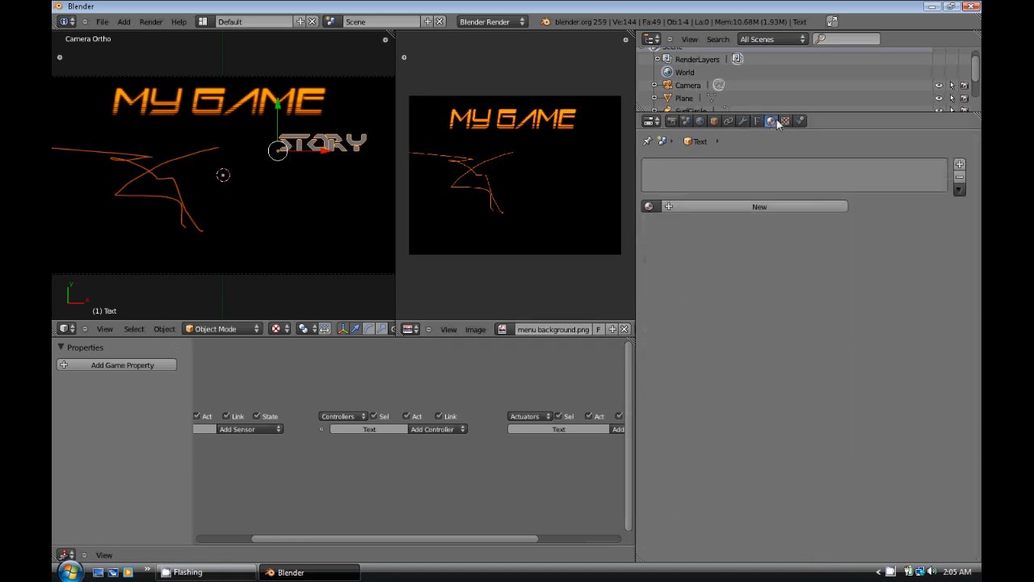
{"action": "left_click", "coordinate": [771, 120]}
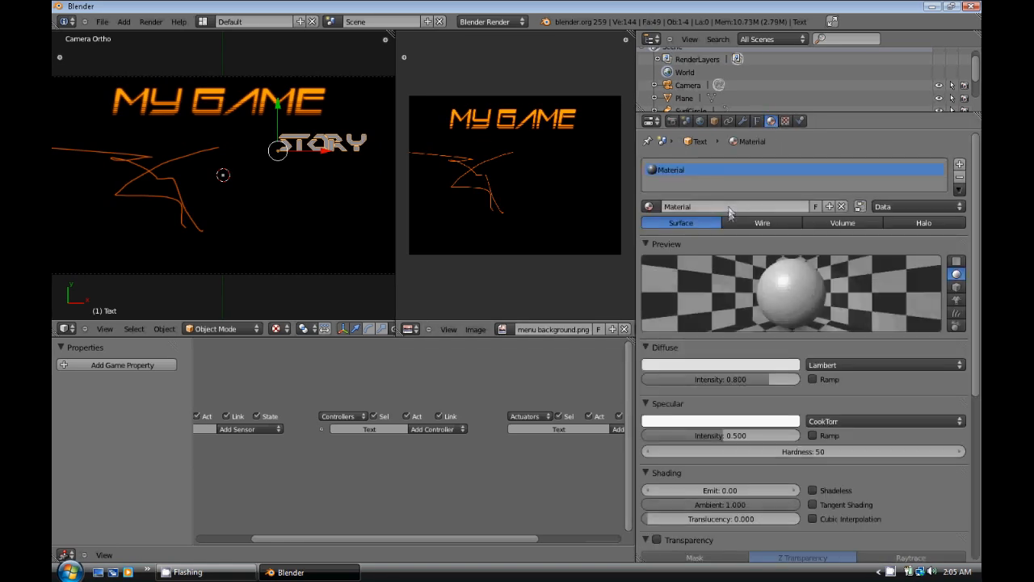
{"action": "left_click", "coordinate": [719, 365]}
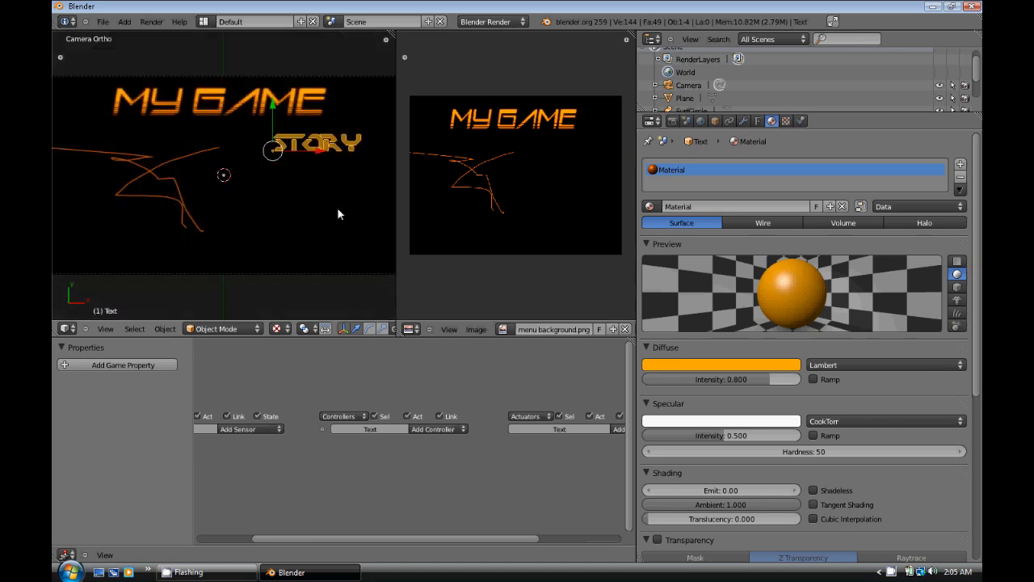
{"action": "key", "text": "space"}
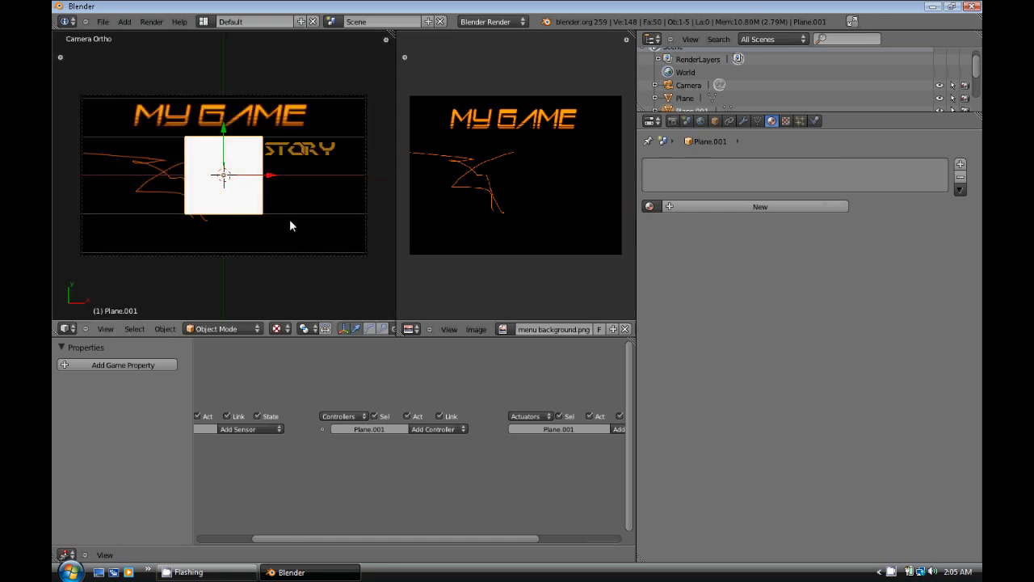
- Stretch the new plane into a white bar sitting just behind the STORY text
{"action": "left_click_drag", "start_coordinate": [224, 175], "coordinate": [298, 148]}
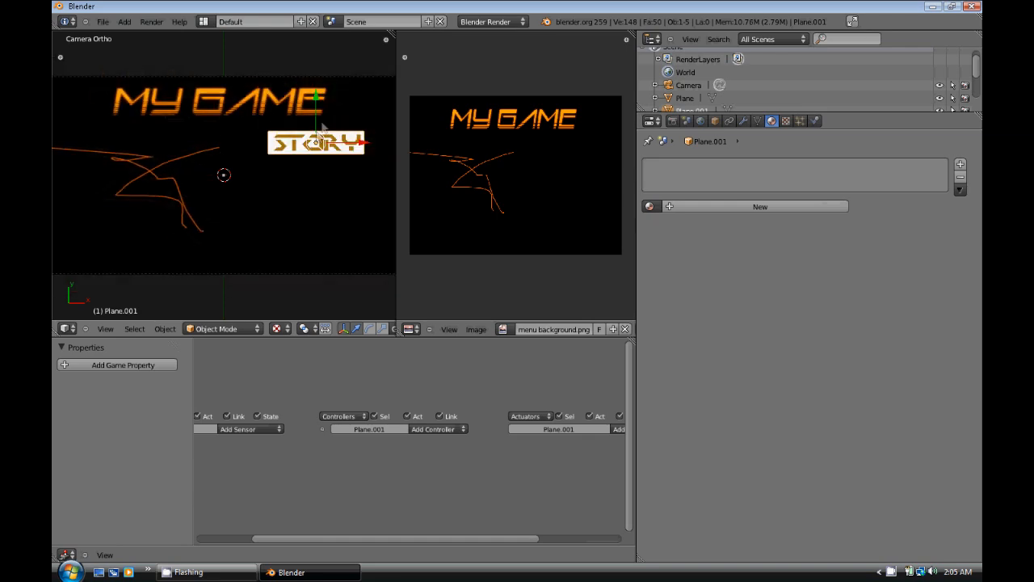
{"action": "mouse_move", "coordinate": [340, 136]}
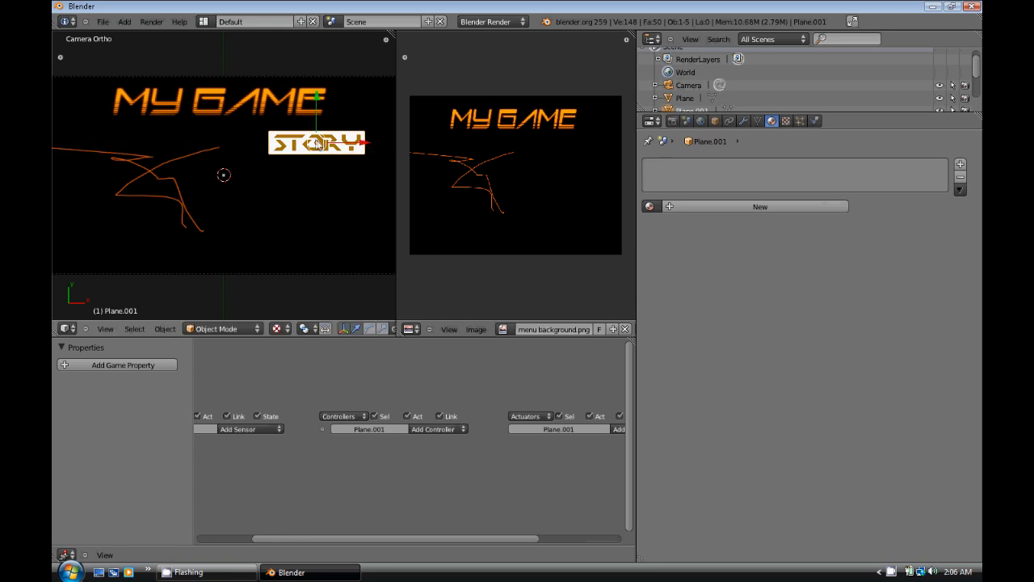
- Duplicate the STORY plane and text downward twice, retyping the copies as OPTIONS and EXIT
{"action": "left_click", "coordinate": [316, 142]}
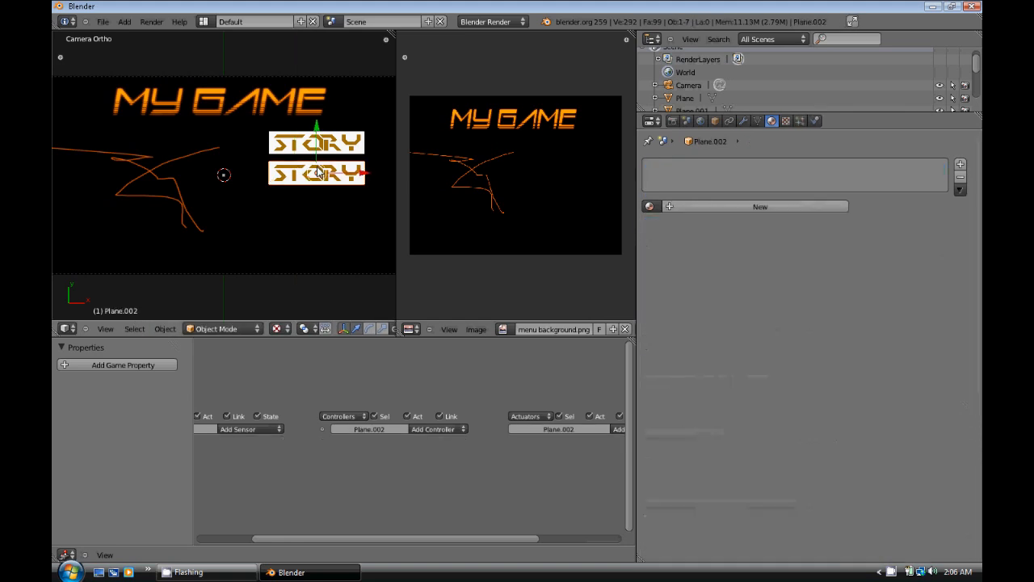
{"action": "key", "text": "Tab"}
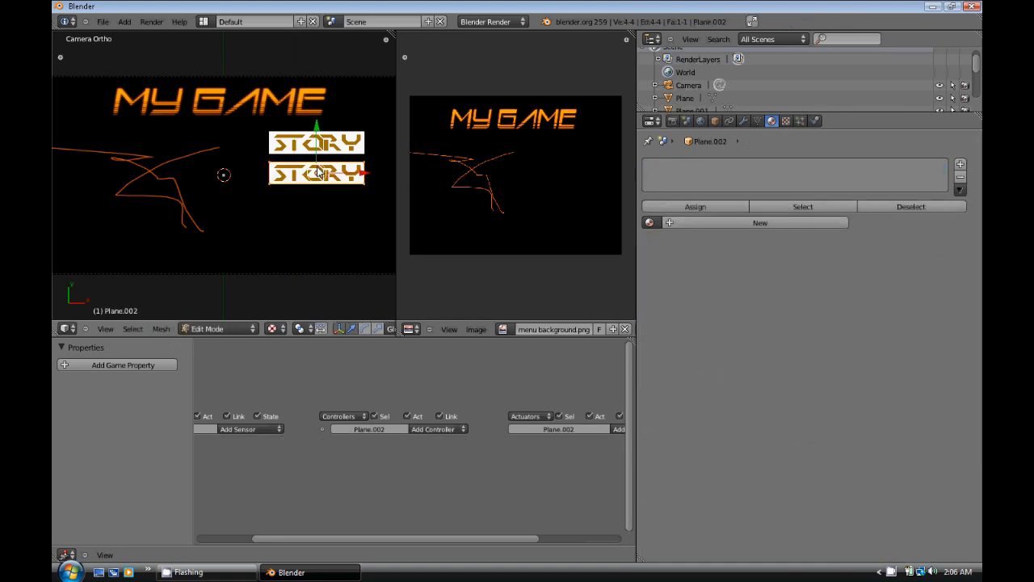
{"action": "left_click", "coordinate": [316, 172]}
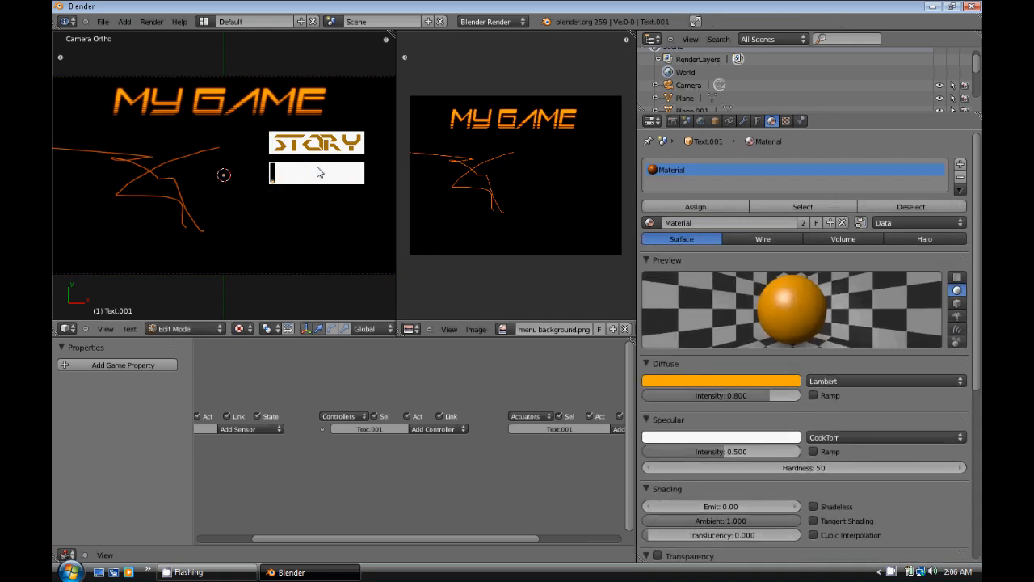
{"action": "type", "text": "a"}
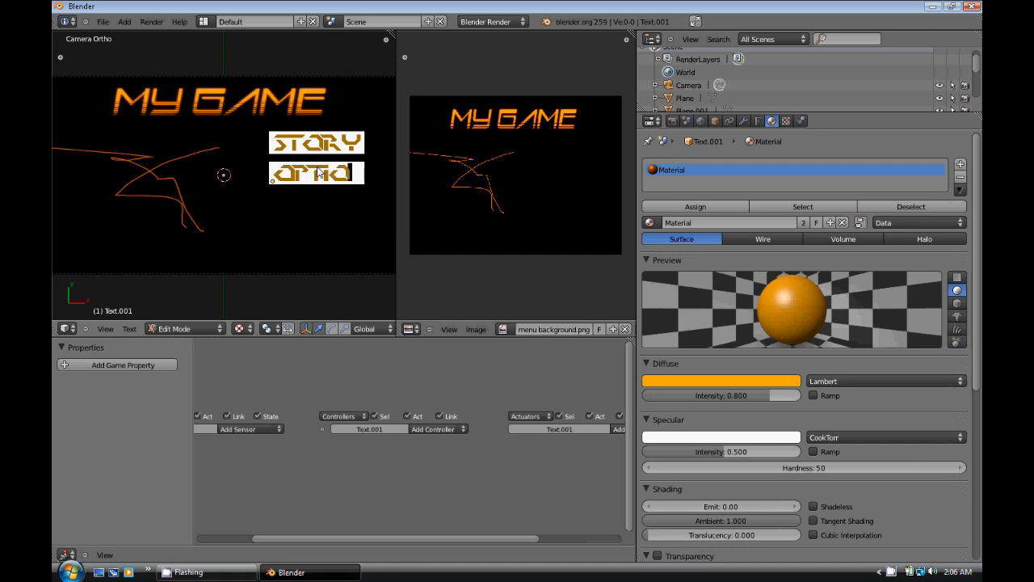
{"action": "type", "text": "NS"}
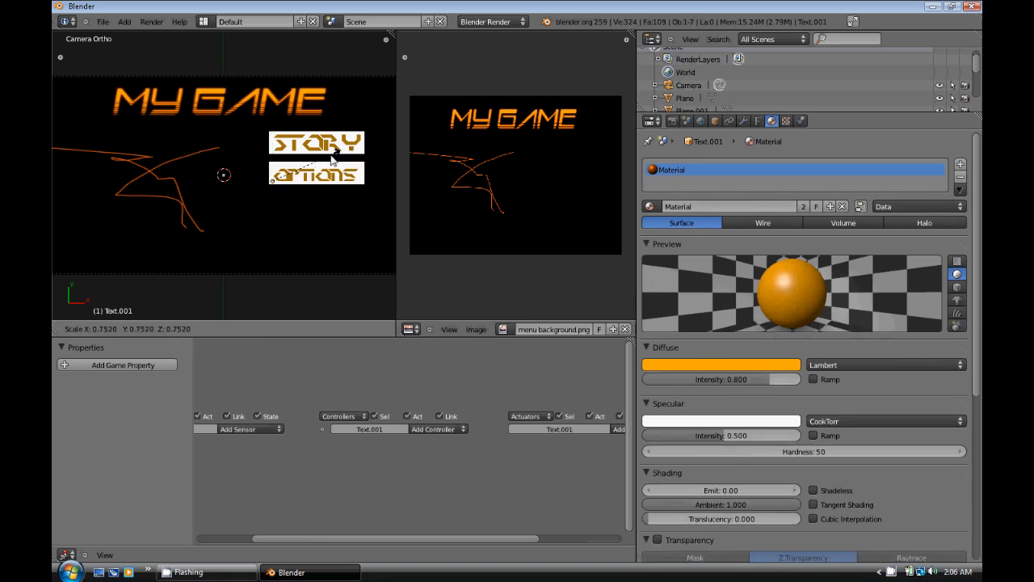
{"action": "left_click", "coordinate": [316, 173]}
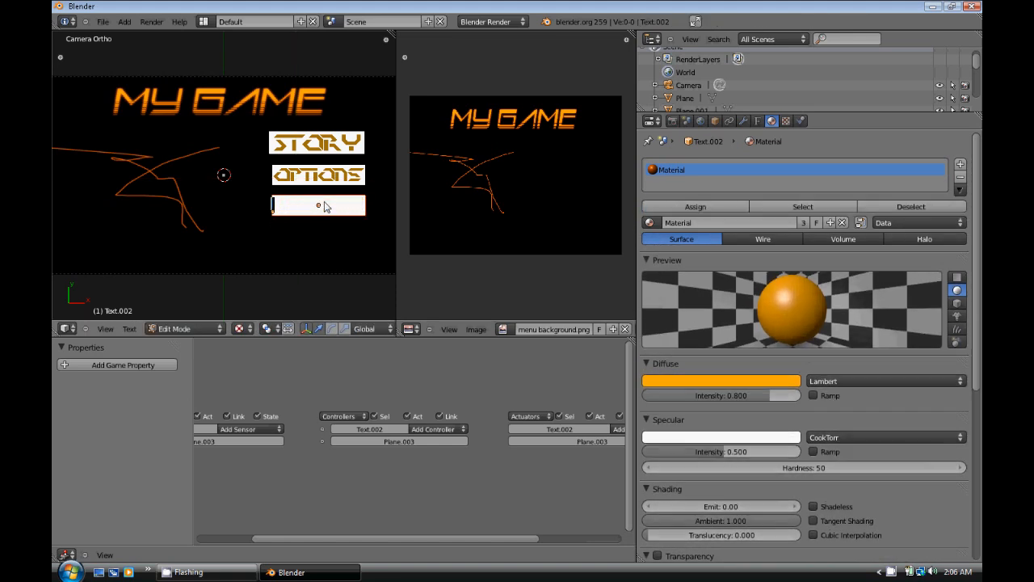
{"action": "type", "text": "EXIT"}
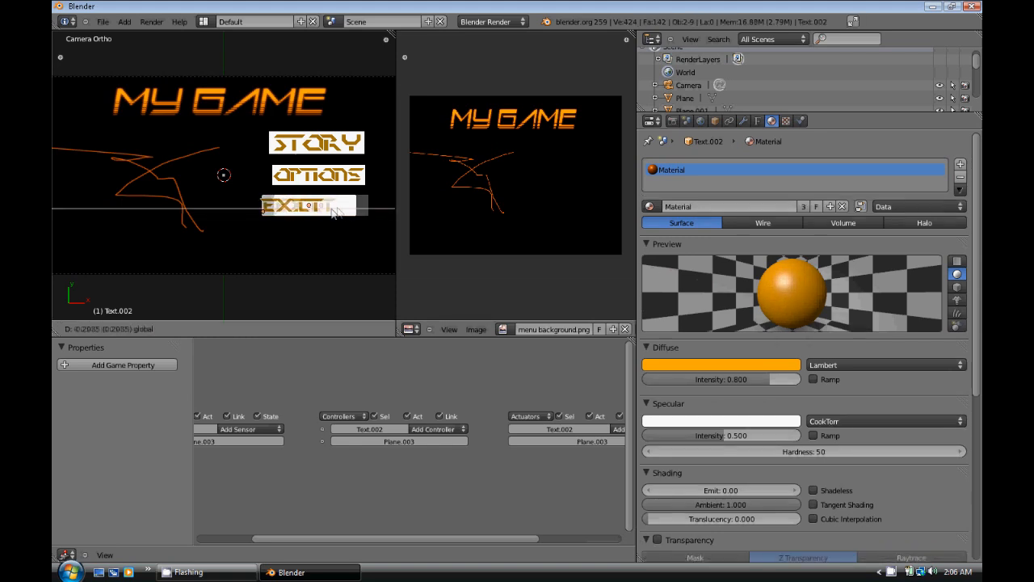
{"action": "left_click", "coordinate": [297, 205]}
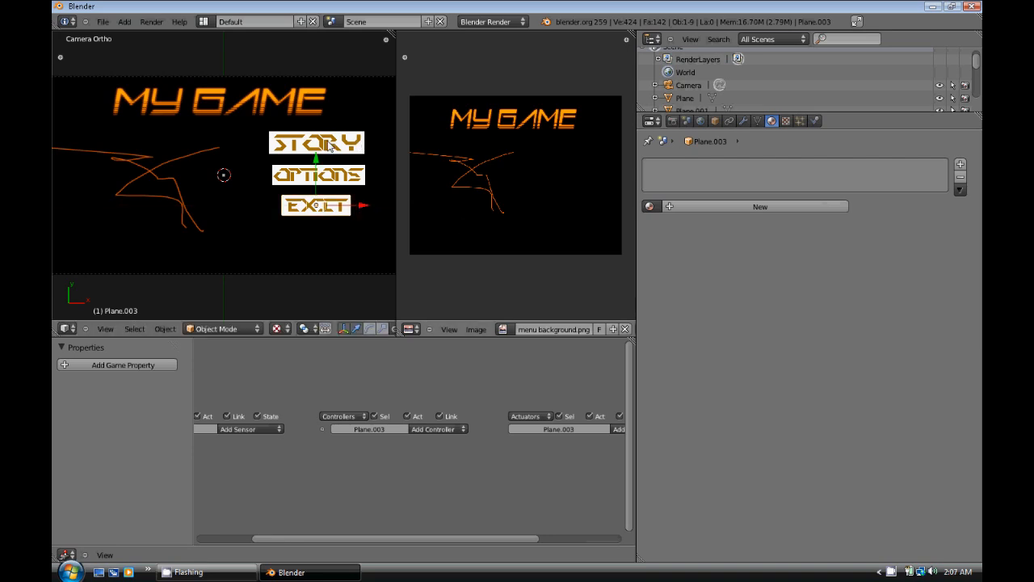
- Convert the STORY, OPTIONS and EXIT labels to meshes, reselecting each label and backing plane
{"action": "left_click", "coordinate": [315, 143]}
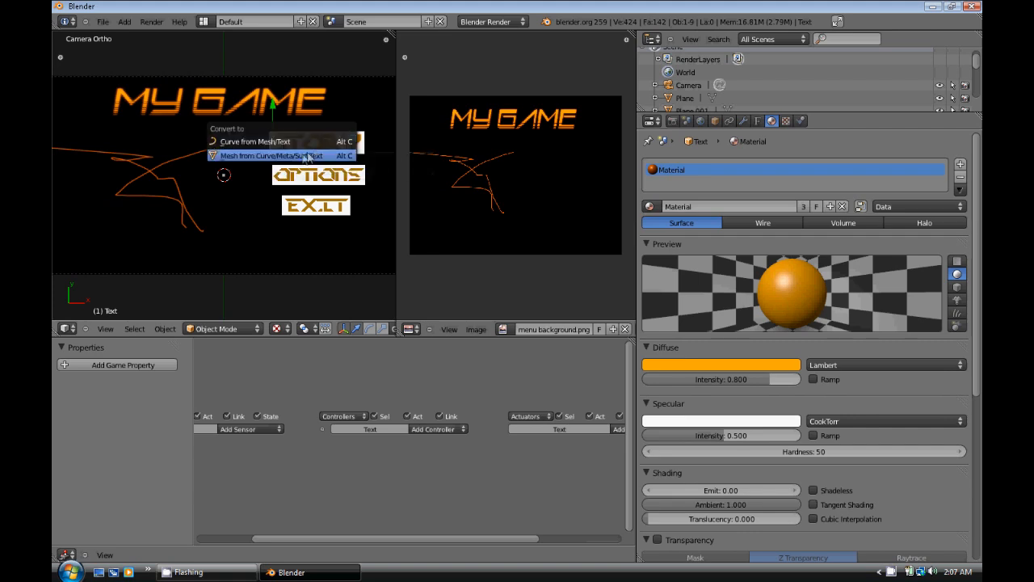
{"action": "mouse_move", "coordinate": [283, 164]}
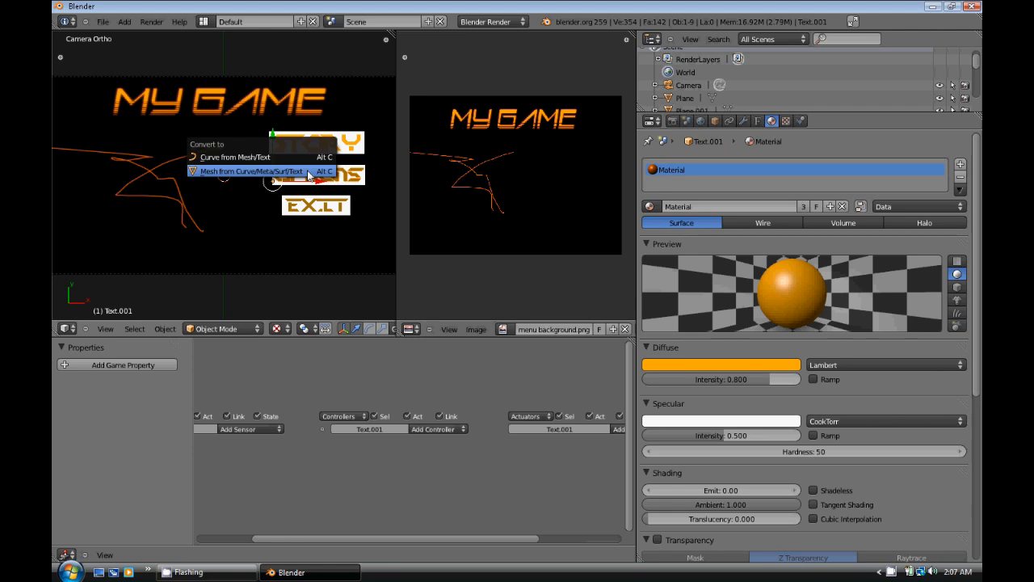
{"action": "left_click", "coordinate": [250, 171]}
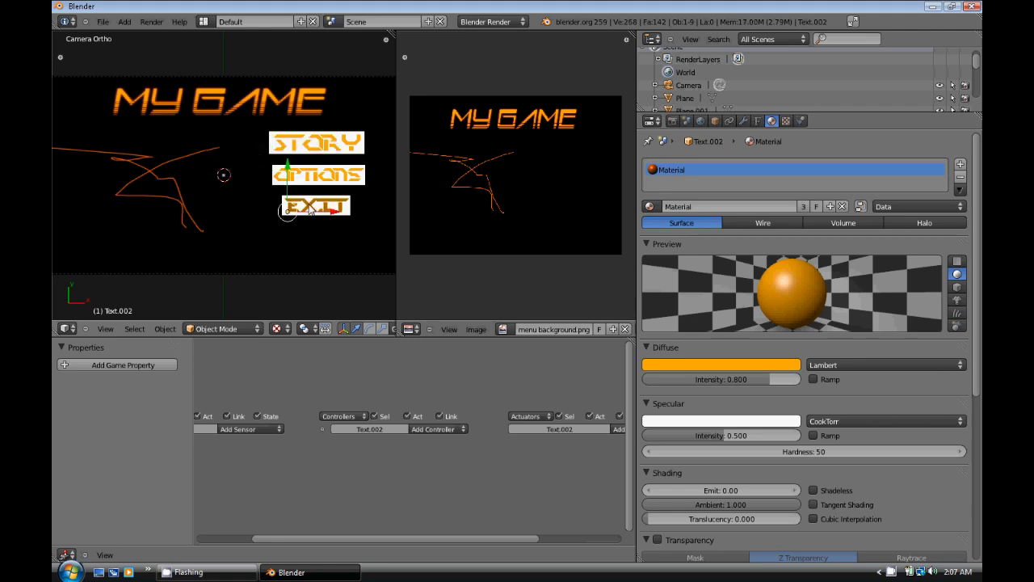
{"action": "mouse_move", "coordinate": [325, 194]}
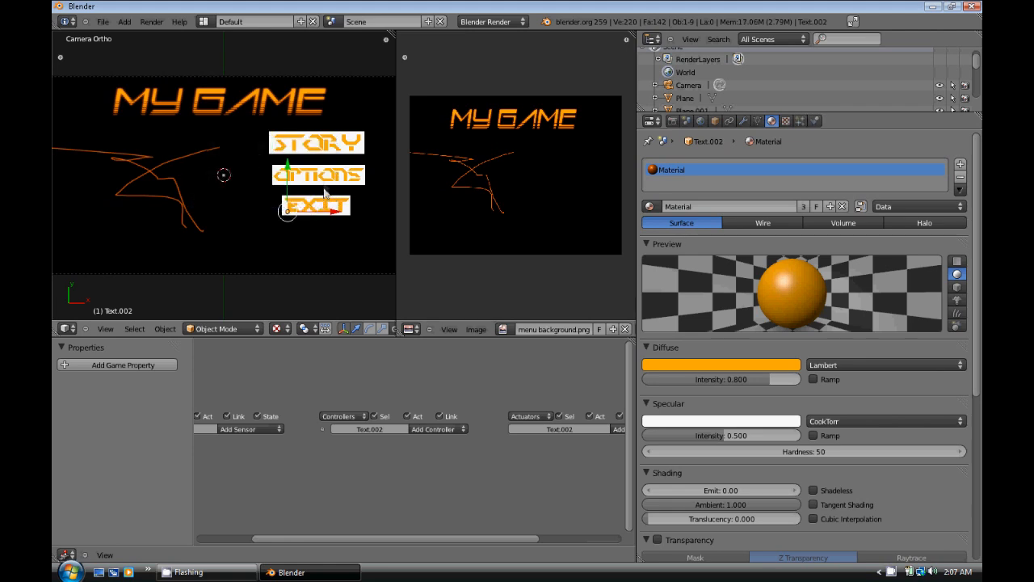
{"action": "left_click", "coordinate": [316, 142]}
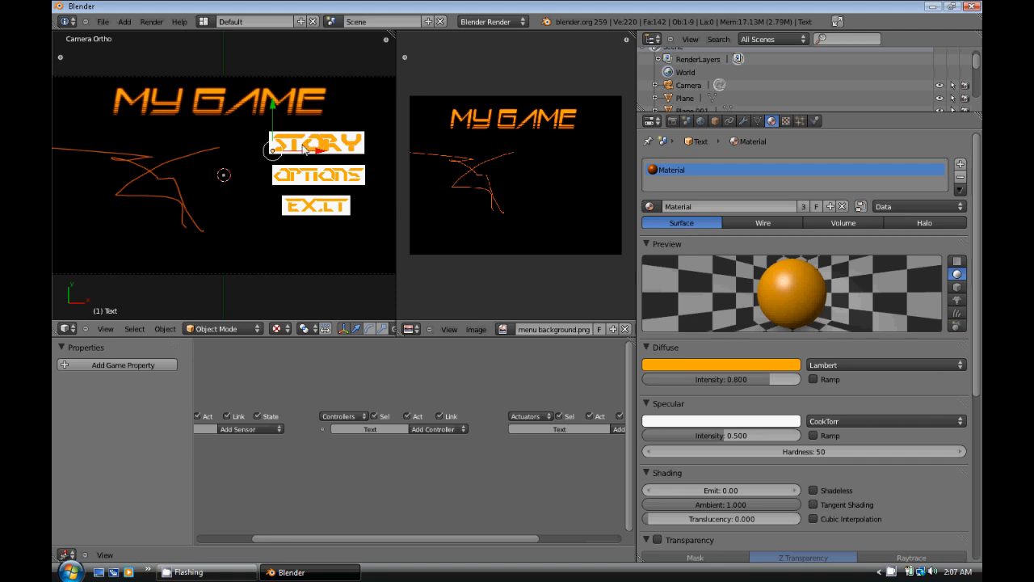
{"action": "left_click", "coordinate": [315, 142]}
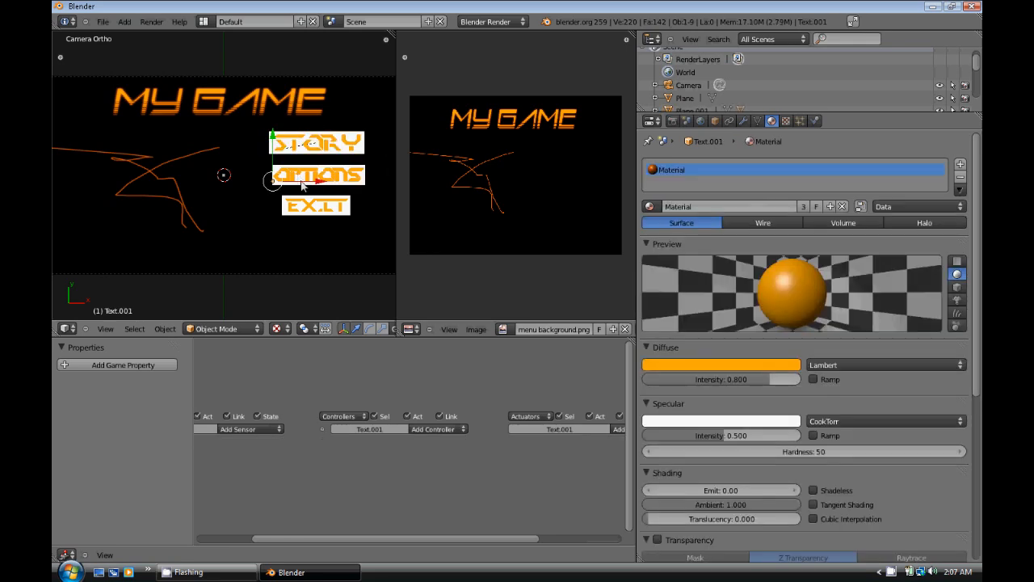
{"action": "left_click", "coordinate": [318, 175]}
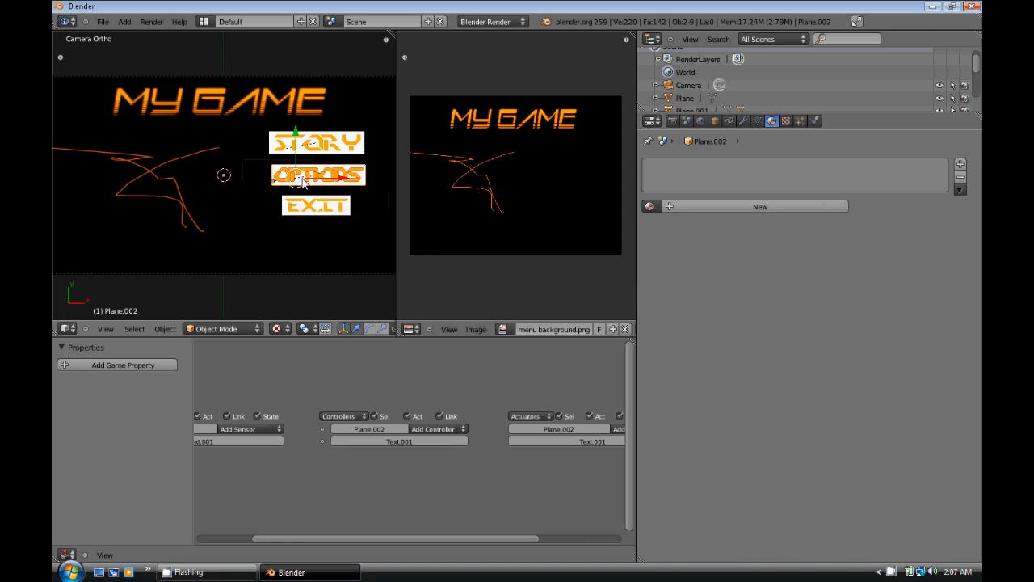
{"action": "left_click", "coordinate": [315, 205]}
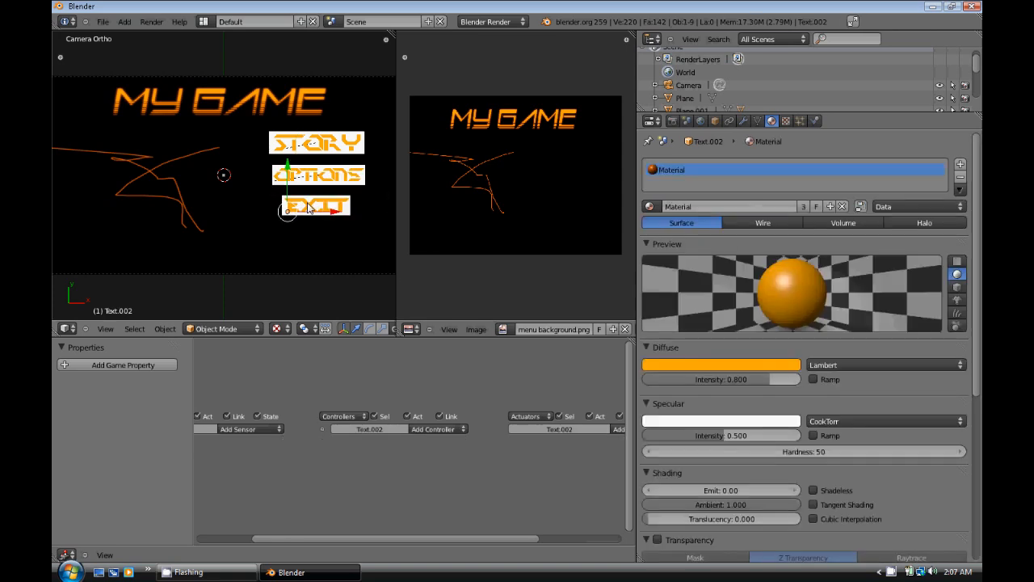
{"action": "left_click", "coordinate": [315, 205]}
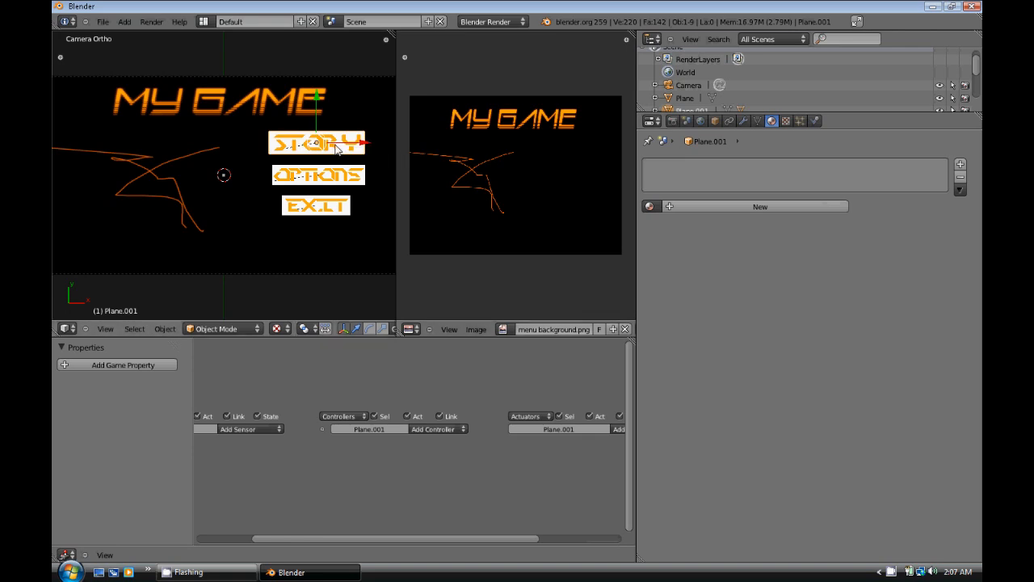
{"action": "left_click", "coordinate": [316, 142]}
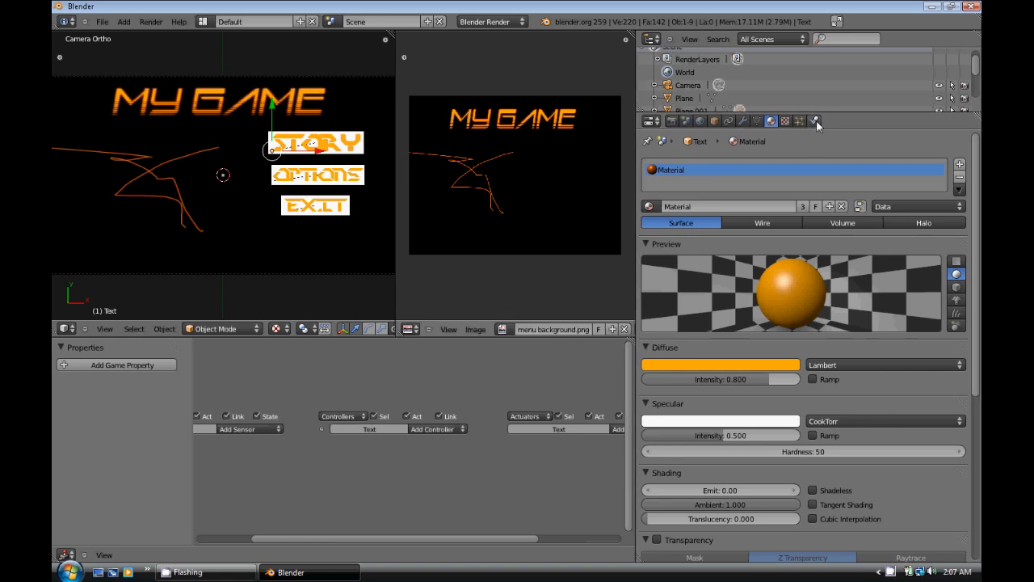
- Switch the render engine to Blender Game with the Physics settings showing
{"action": "left_click", "coordinate": [815, 120]}
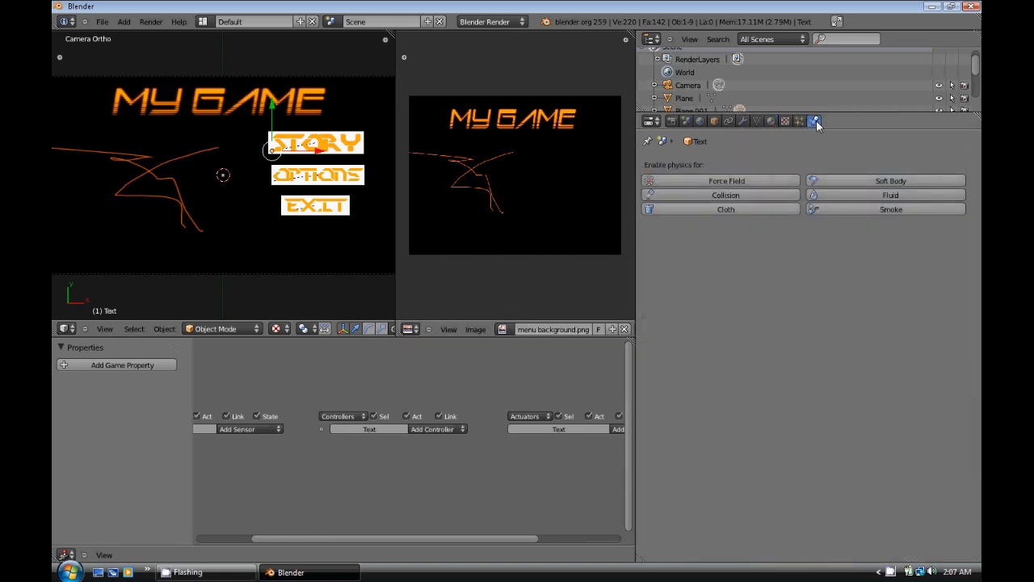
{"action": "left_click", "coordinate": [489, 22]}
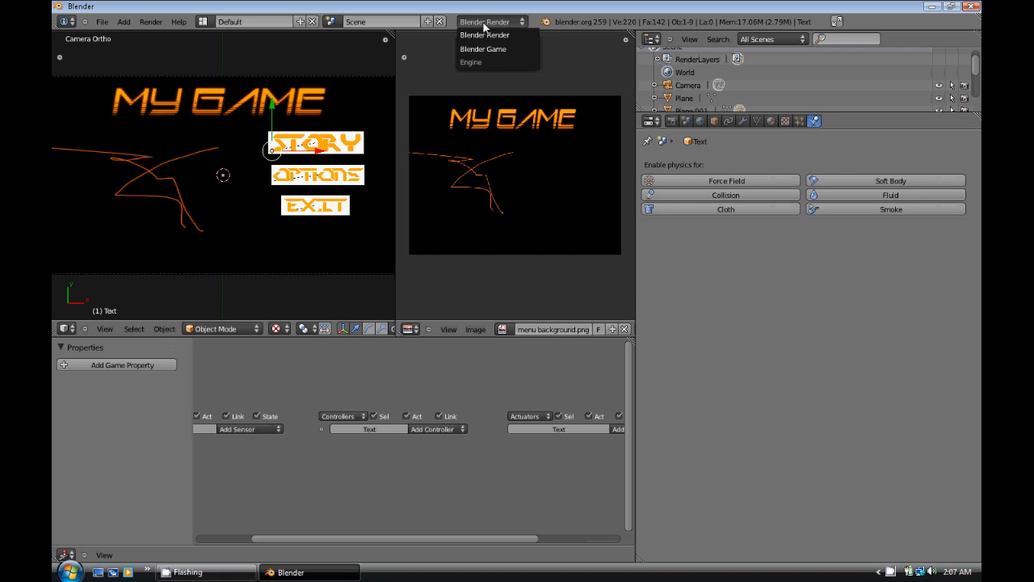
{"action": "left_click", "coordinate": [483, 49]}
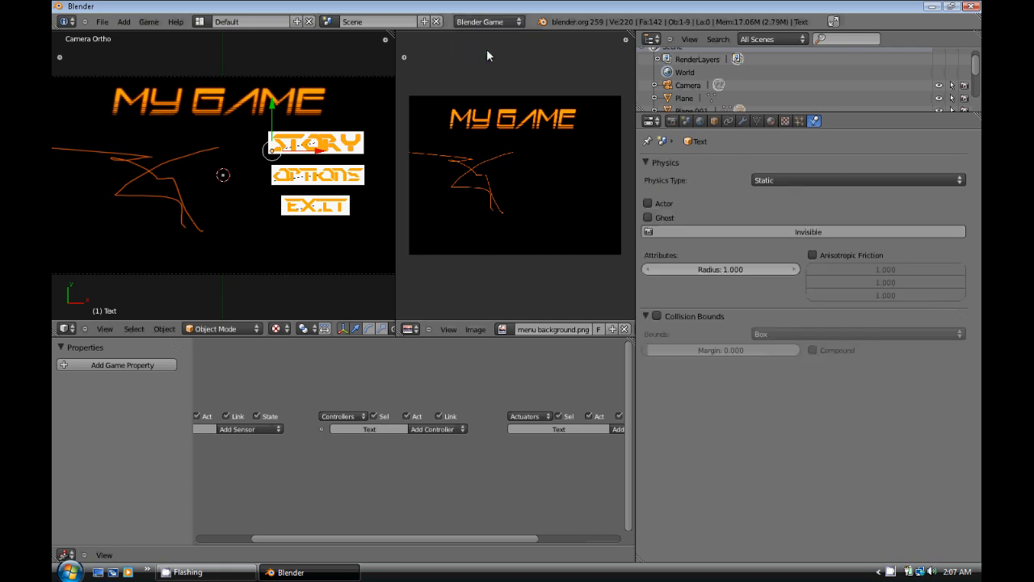
{"action": "mouse_move", "coordinate": [812, 180]}
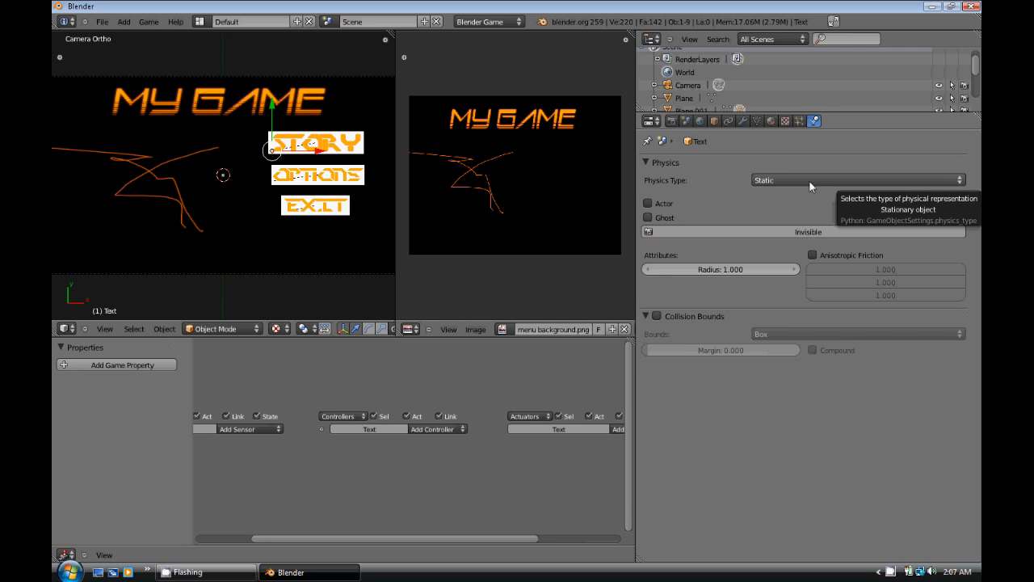
- Set the OPTIONS text to No Collision and mark the OPTIONS and EXIT planes as Actors
{"action": "left_click", "coordinate": [857, 180]}
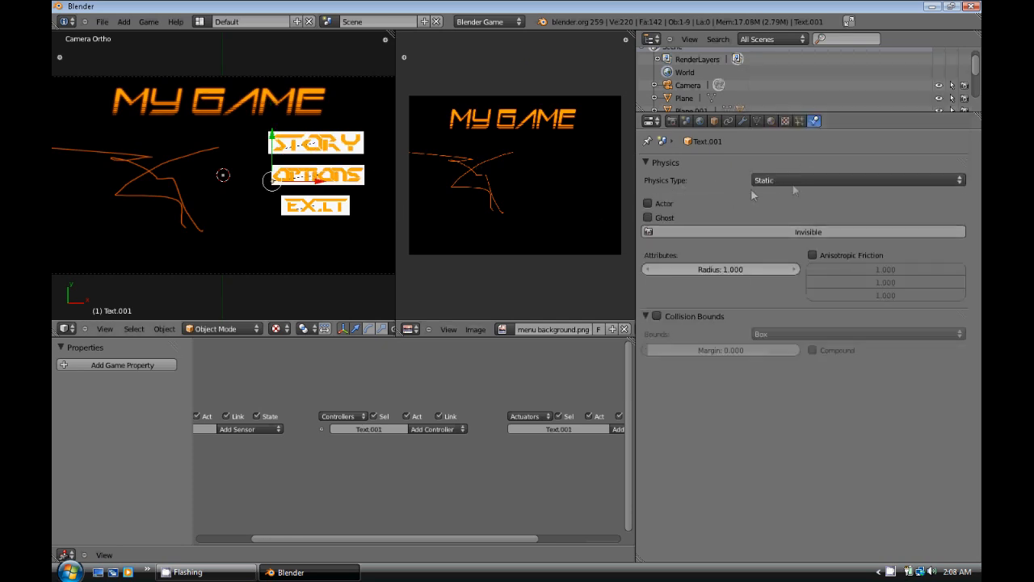
{"action": "left_click", "coordinate": [315, 205]}
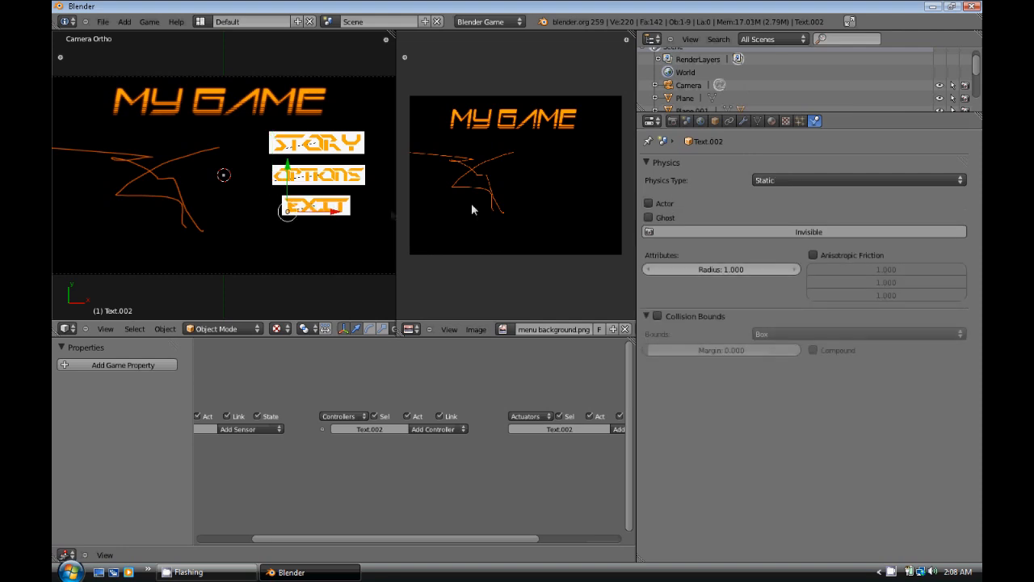
{"action": "left_click", "coordinate": [856, 179]}
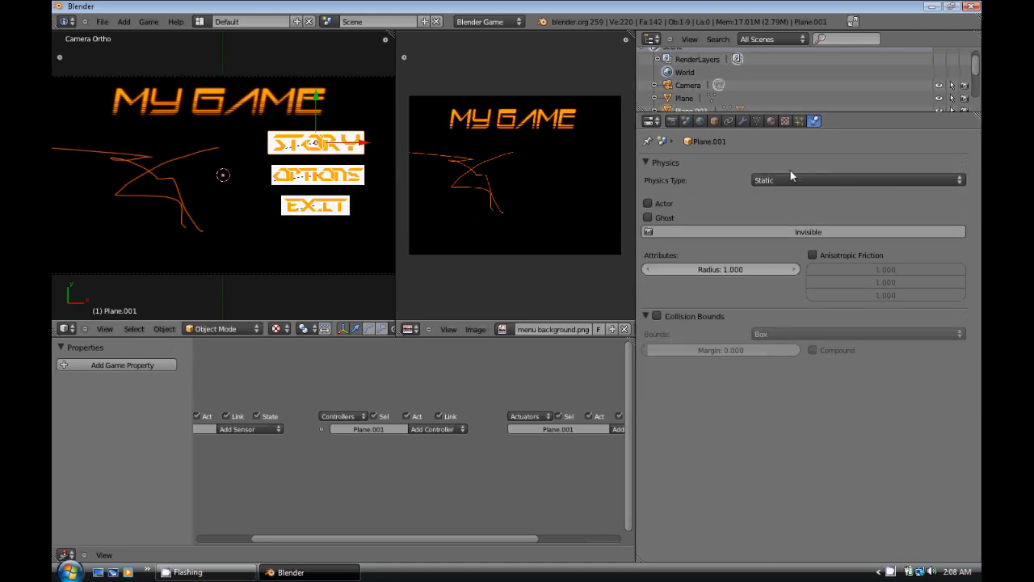
{"action": "left_click", "coordinate": [648, 203]}
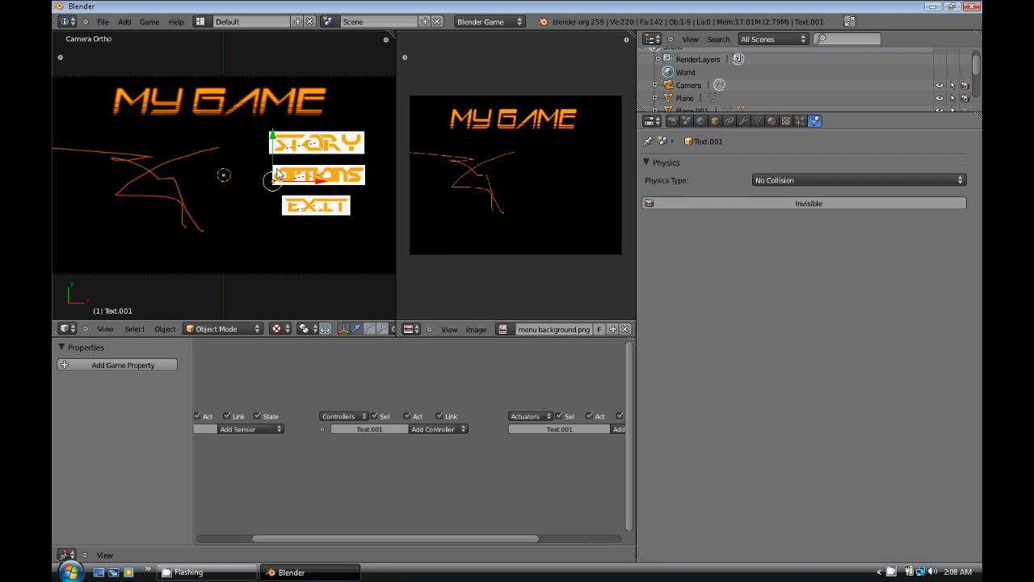
{"action": "left_click", "coordinate": [316, 176]}
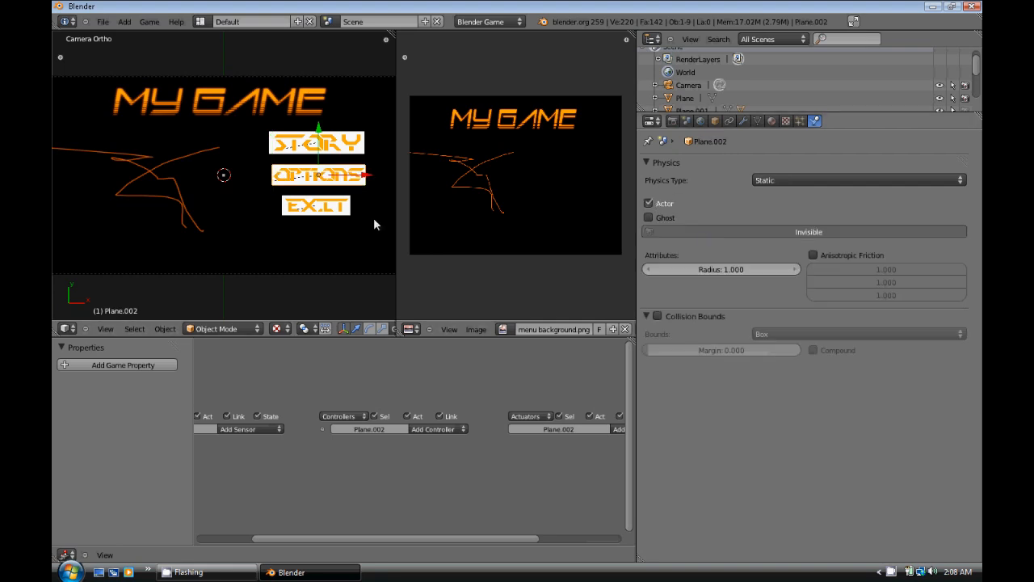
{"action": "left_click", "coordinate": [315, 204]}
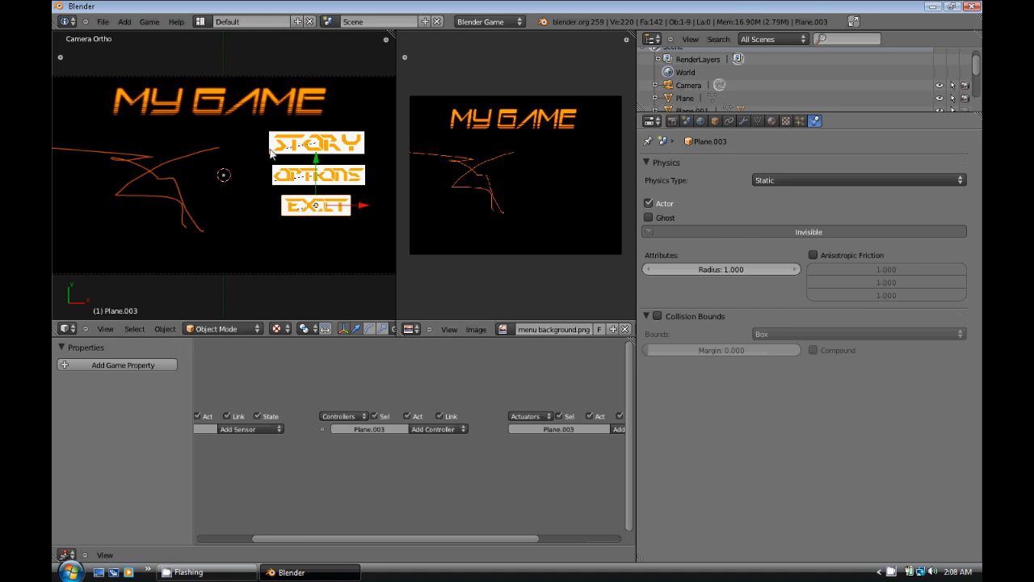
- Add two Mouse sensors to the STORY plane, setting the first to Mouse Over
{"action": "left_click", "coordinate": [317, 143]}
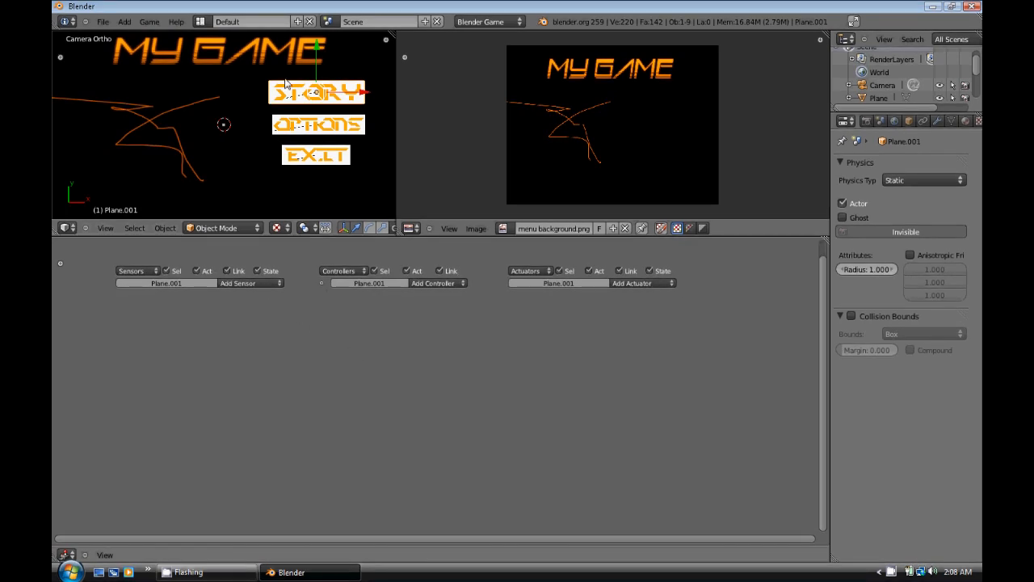
{"action": "left_click", "coordinate": [251, 283]}
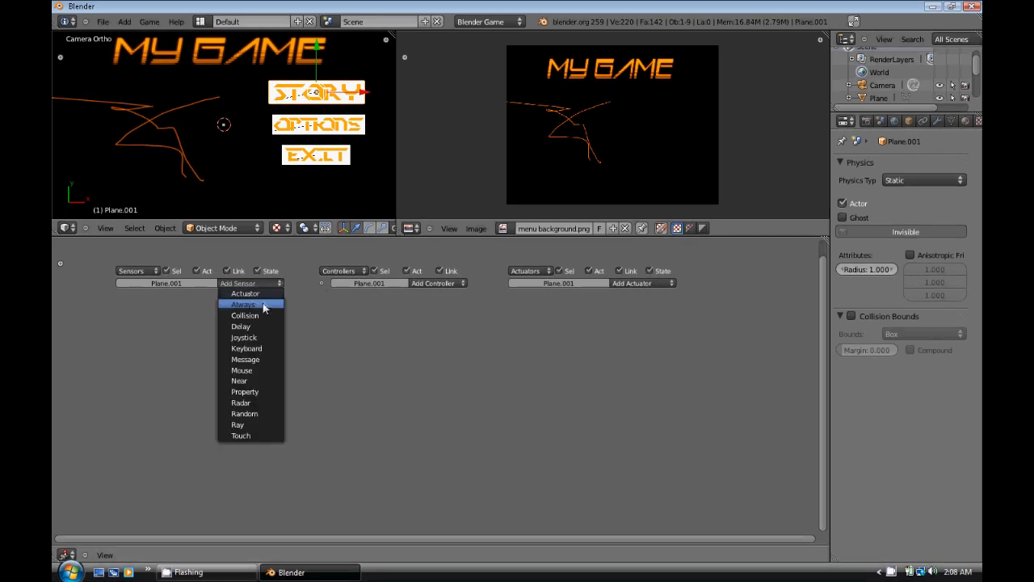
{"action": "left_click", "coordinate": [242, 370]}
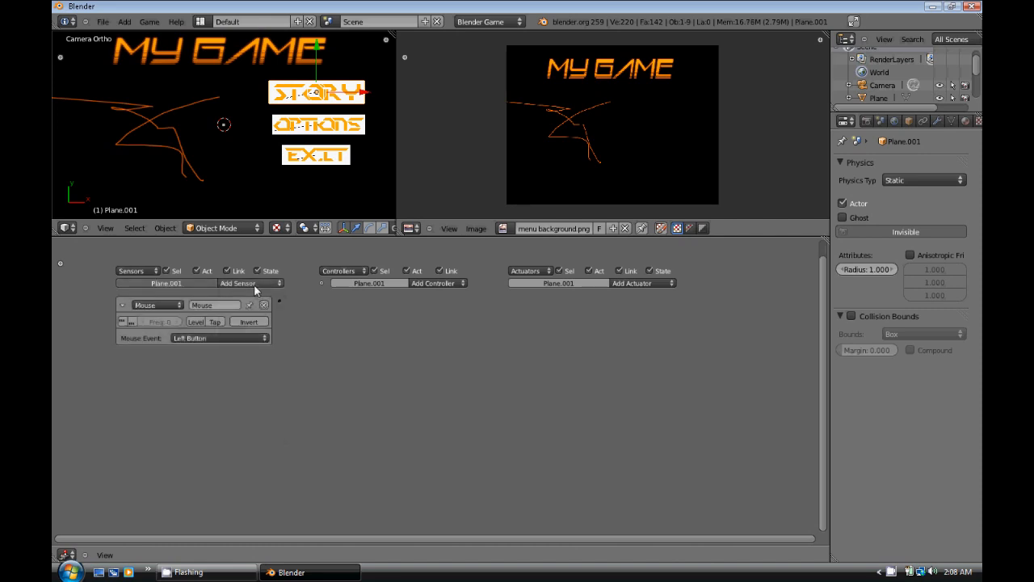
{"action": "left_click", "coordinate": [236, 283]}
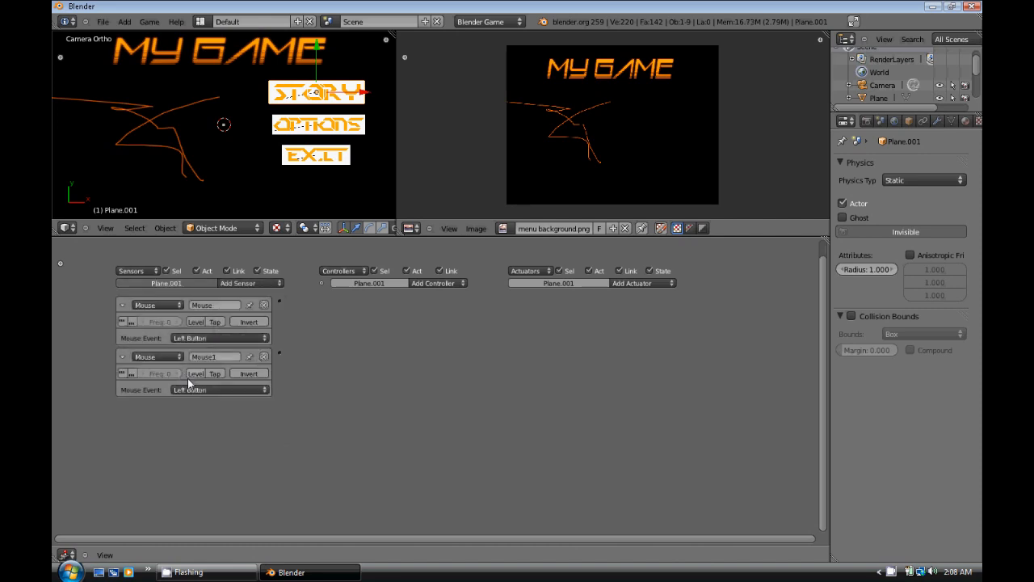
{"action": "mouse_move", "coordinate": [215, 372]}
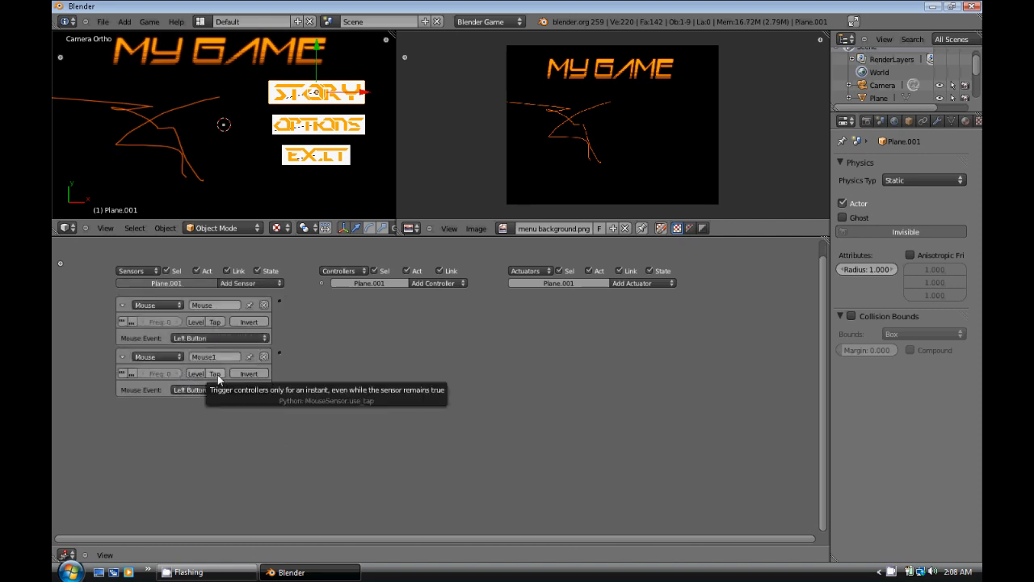
{"action": "mouse_move", "coordinate": [198, 343]}
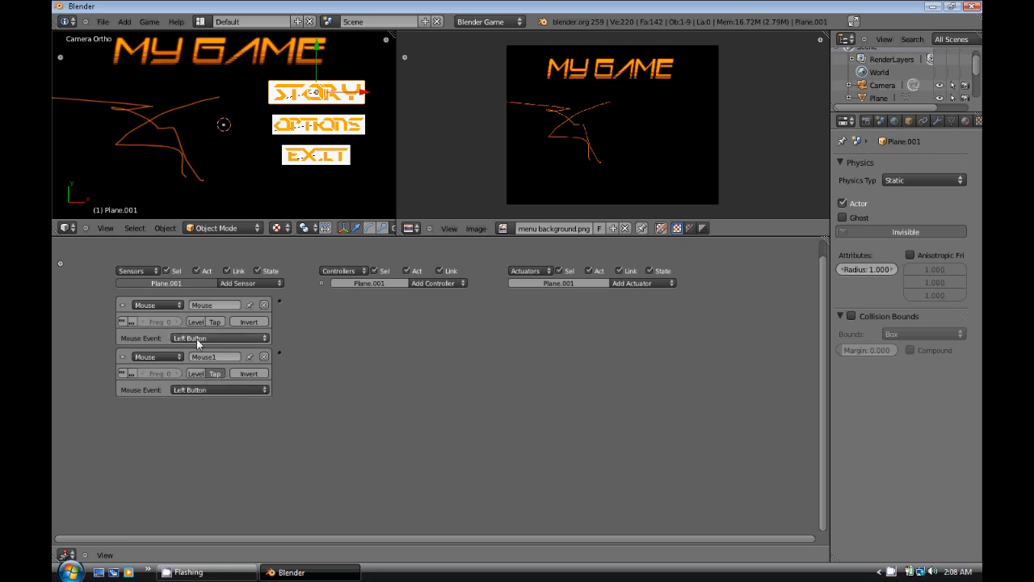
{"action": "left_click", "coordinate": [218, 338]}
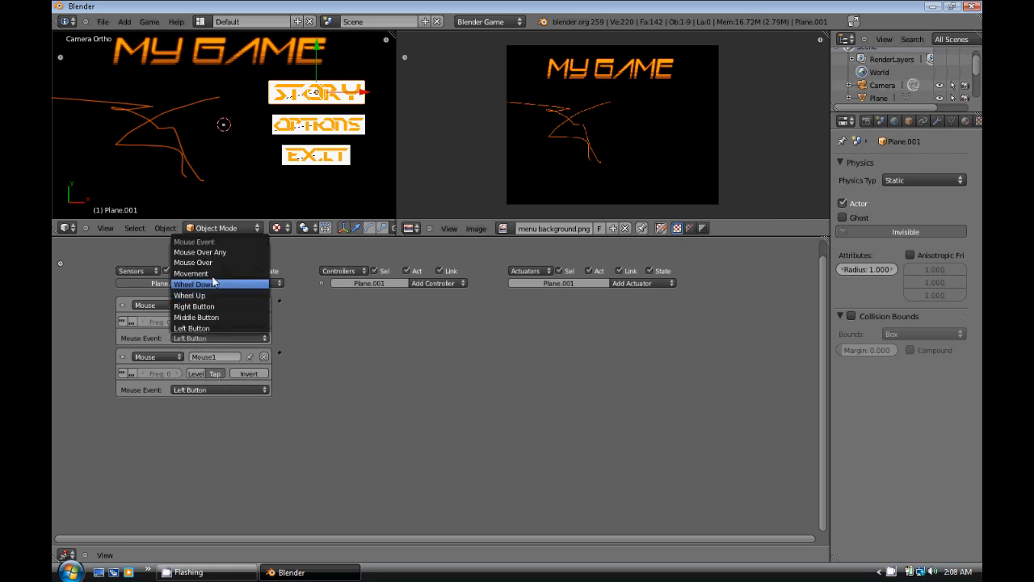
{"action": "left_click", "coordinate": [192, 262]}
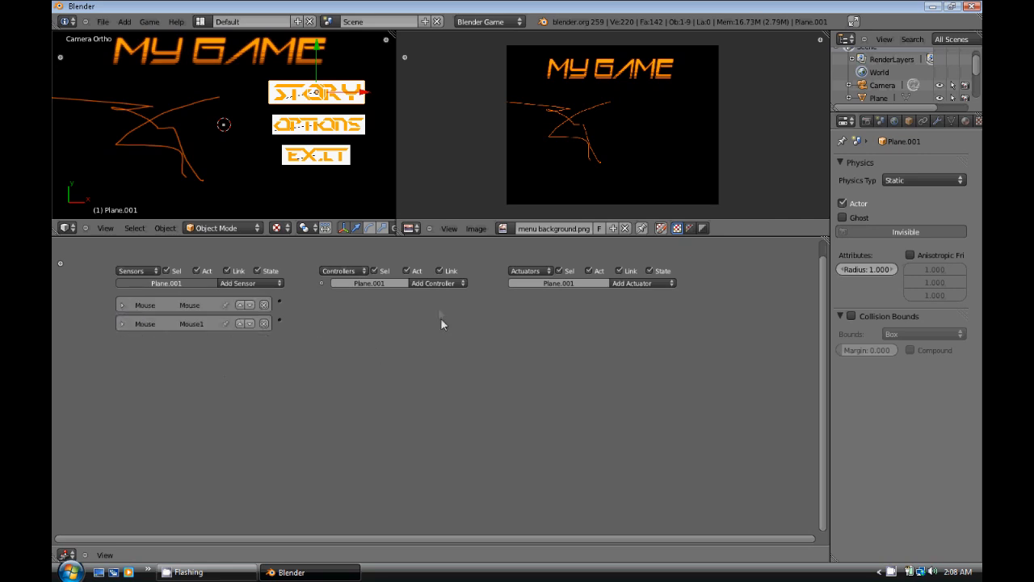
- Add And and Nand controllers and wire the Mouse Over sensor into them
{"action": "left_click", "coordinate": [435, 283]}
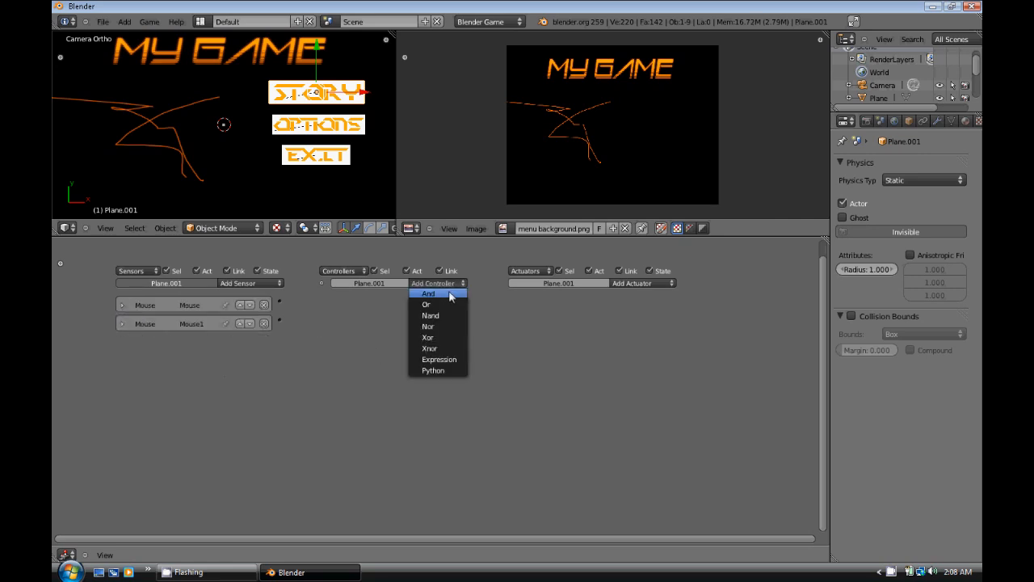
{"action": "left_click", "coordinate": [427, 293]}
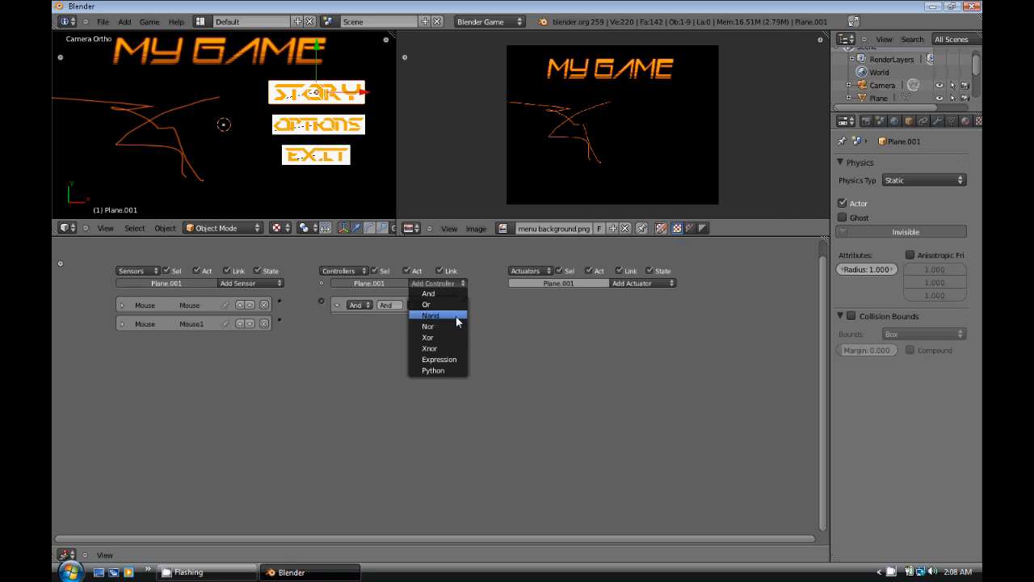
{"action": "left_click", "coordinate": [431, 315]}
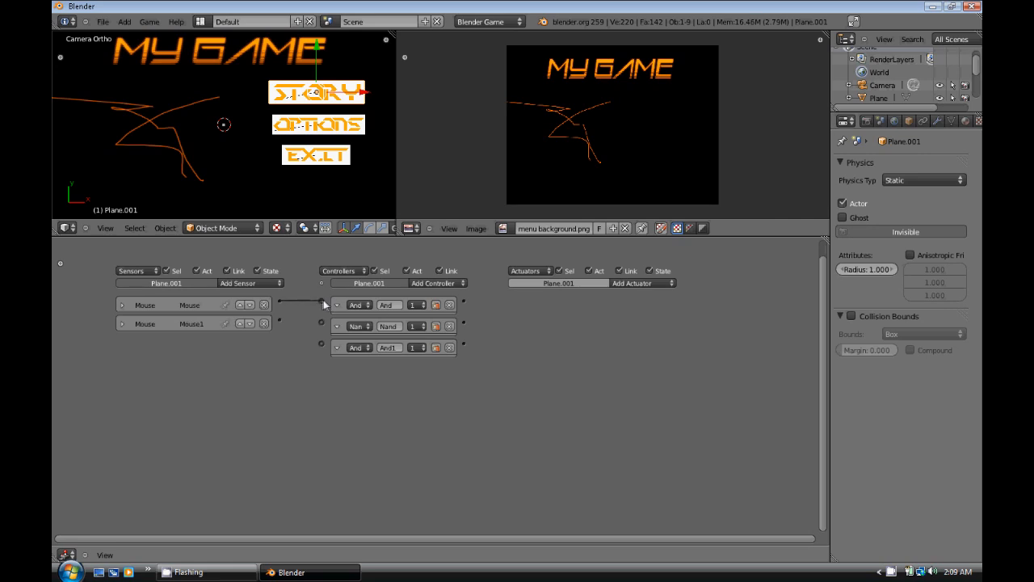
{"action": "left_click", "coordinate": [123, 304]}
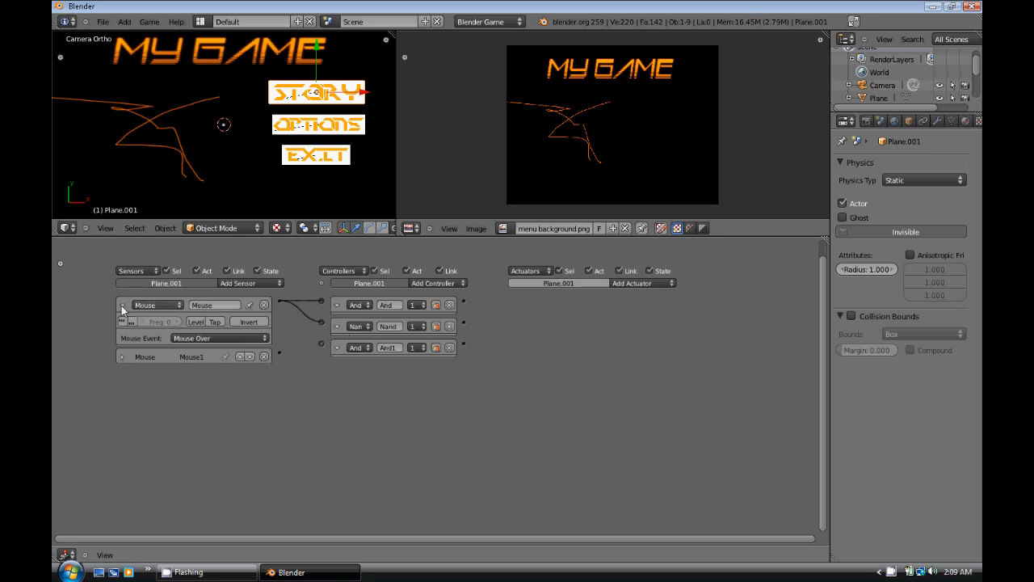
{"action": "left_click", "coordinate": [122, 304]}
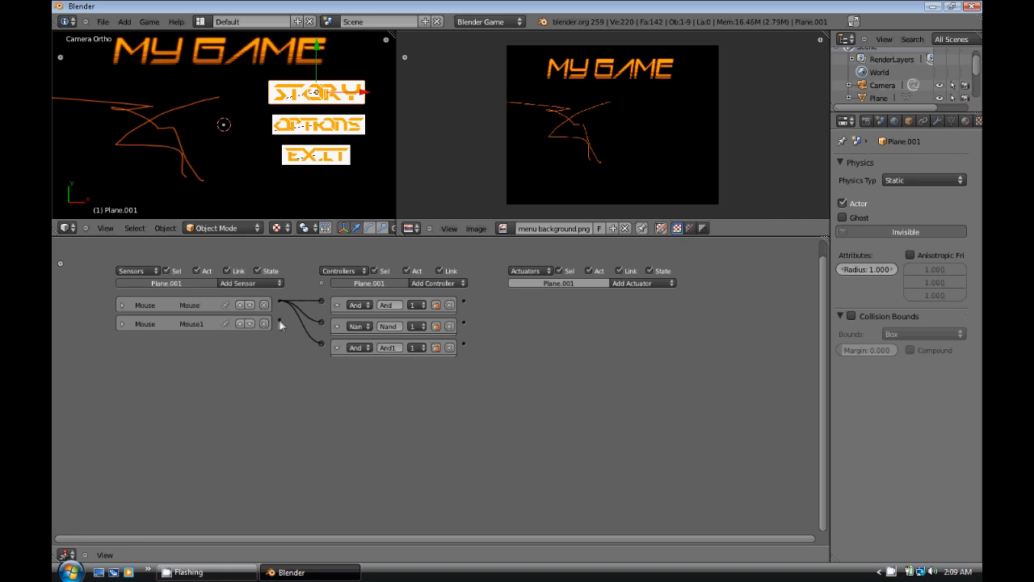
{"action": "mouse_move", "coordinate": [282, 325]}
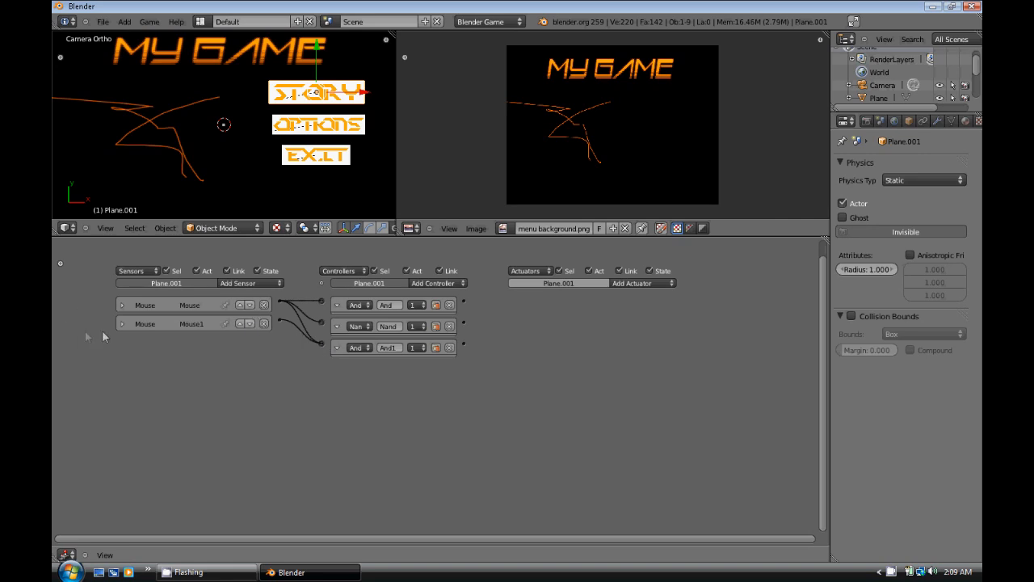
{"action": "mouse_move", "coordinate": [581, 351]}
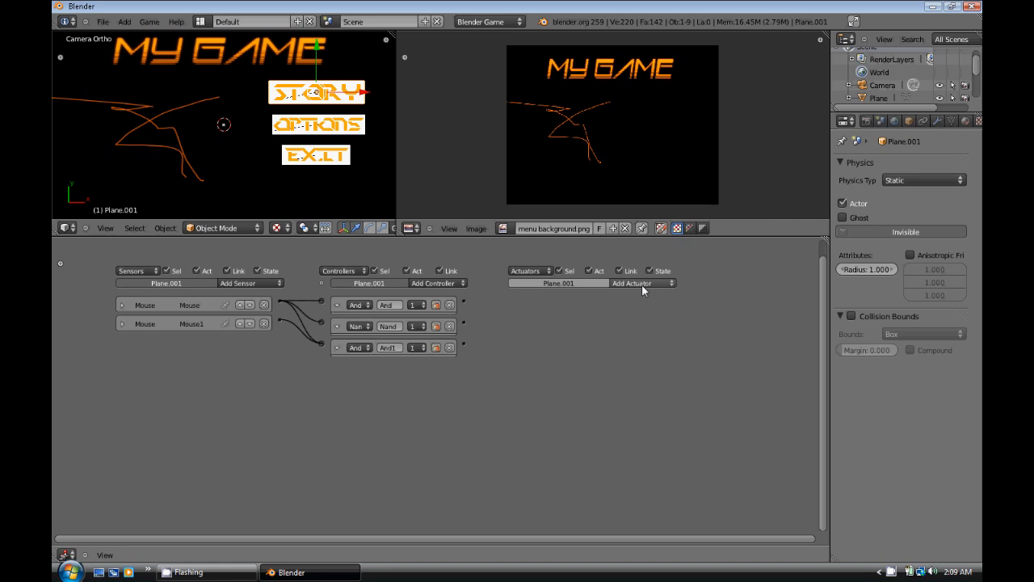
- Add an F-Curve actuator to the STORY button plane
{"action": "left_click", "coordinate": [638, 283]}
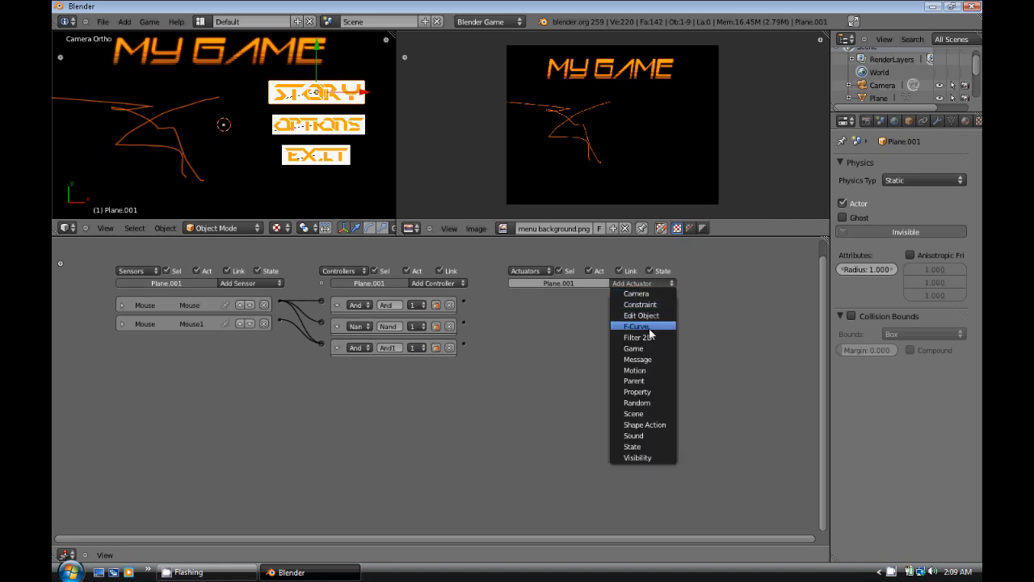
{"action": "left_click", "coordinate": [637, 327]}
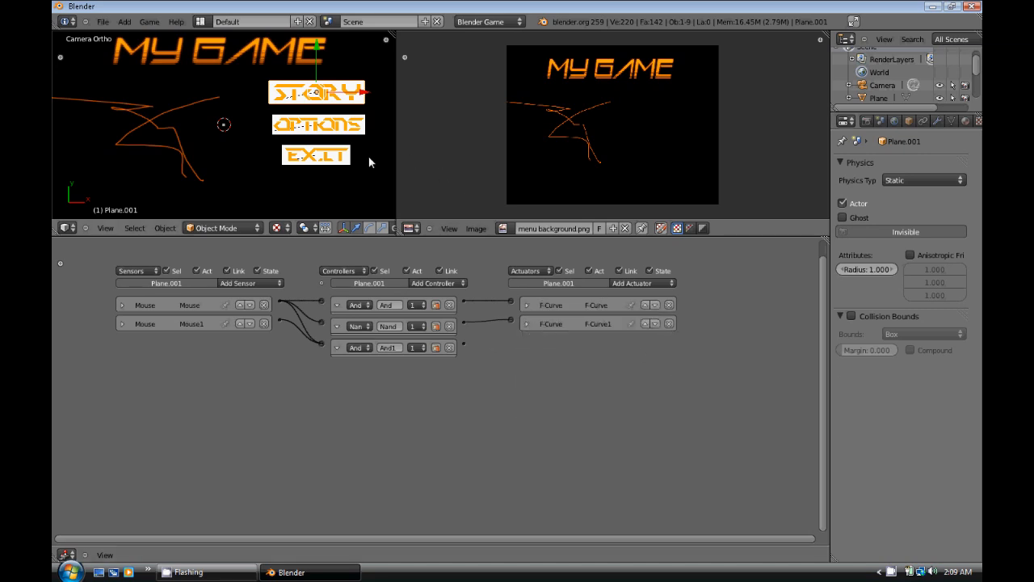
{"action": "mouse_move", "coordinate": [146, 216]}
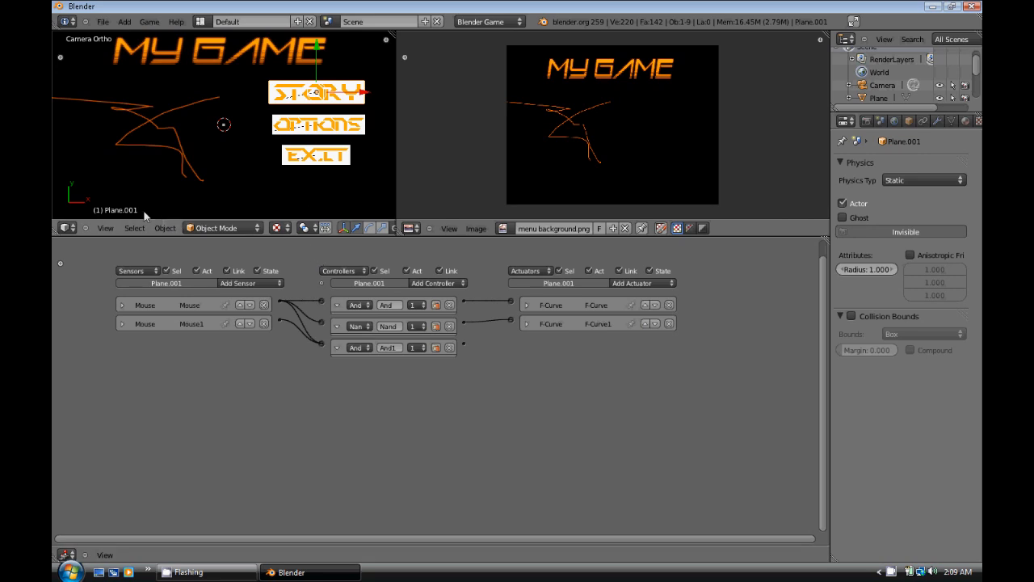
{"action": "mouse_move", "coordinate": [343, 166]}
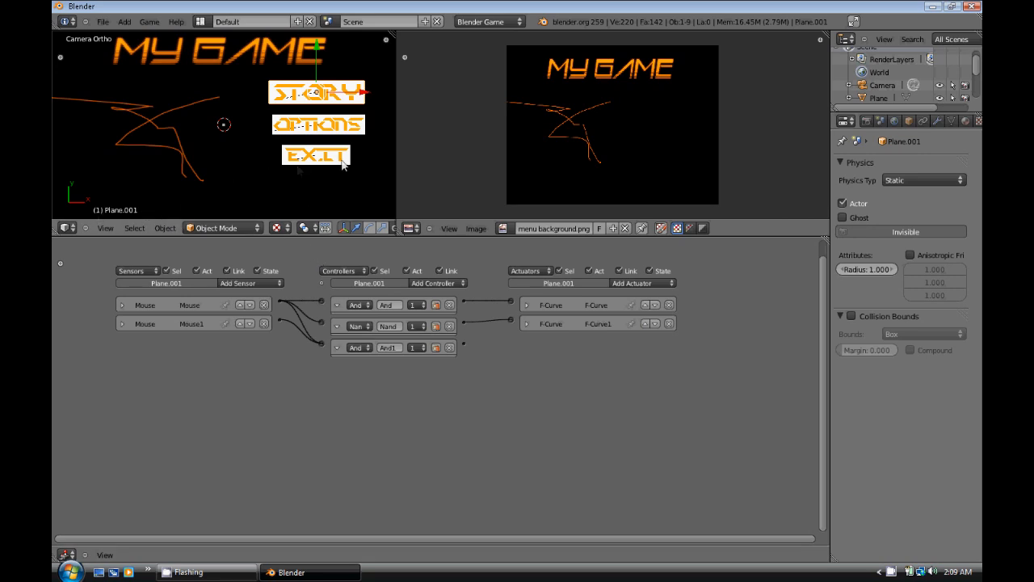
{"action": "key", "text": "i"}
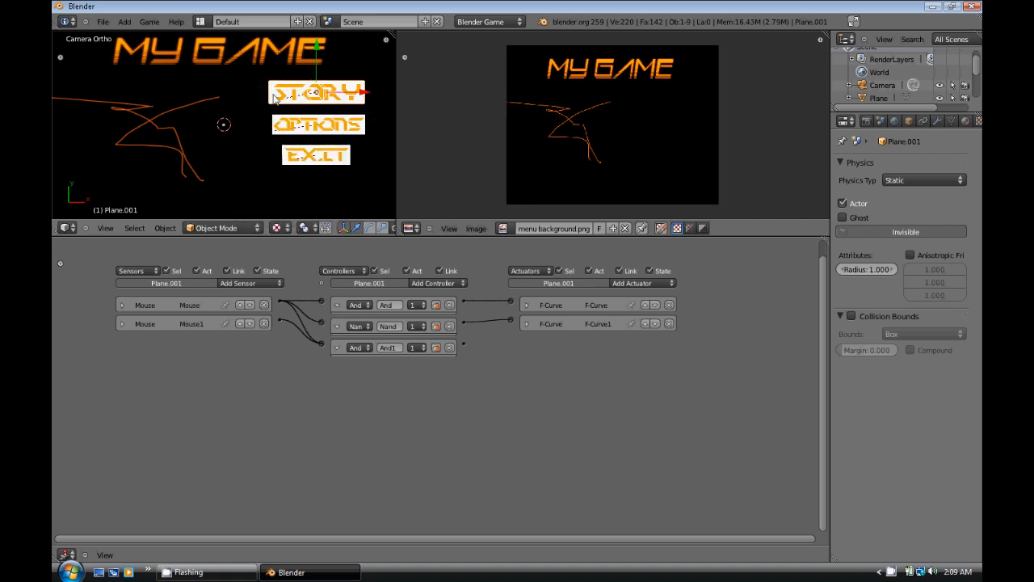
{"action": "mouse_move", "coordinate": [274, 137]}
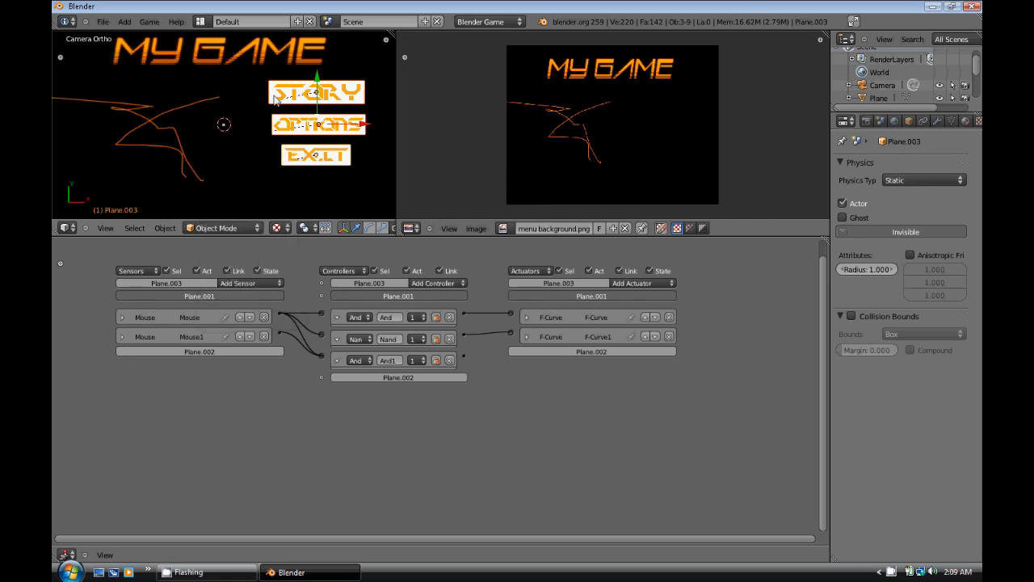
{"action": "left_click", "coordinate": [315, 91]}
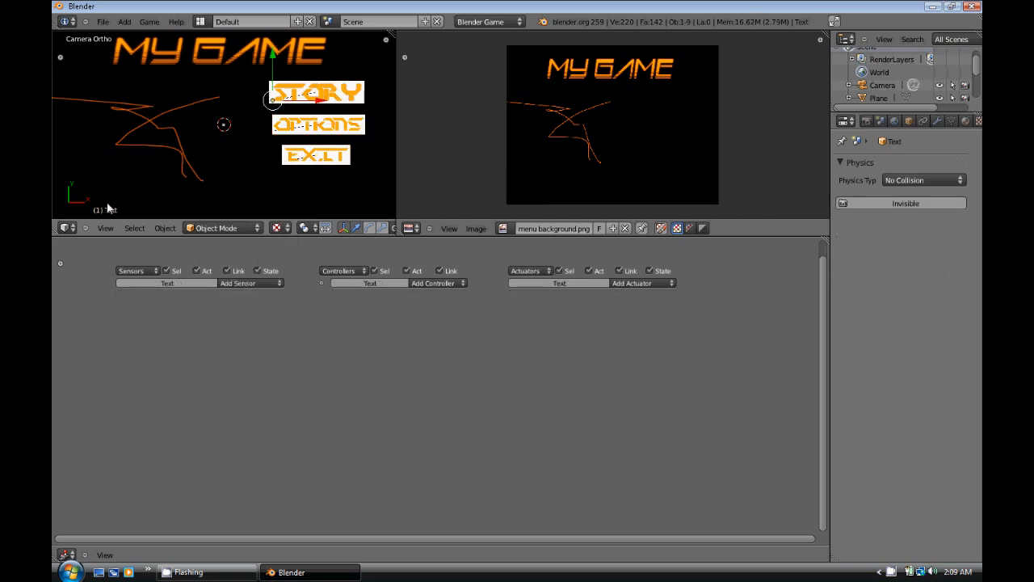
{"action": "left_click", "coordinate": [316, 93]}
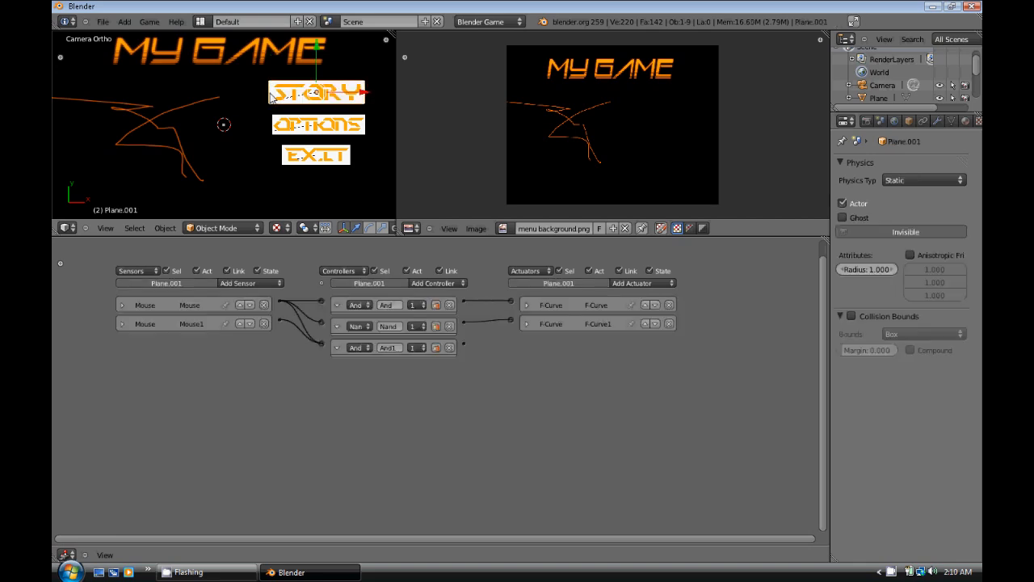
{"action": "mouse_move", "coordinate": [391, 97]}
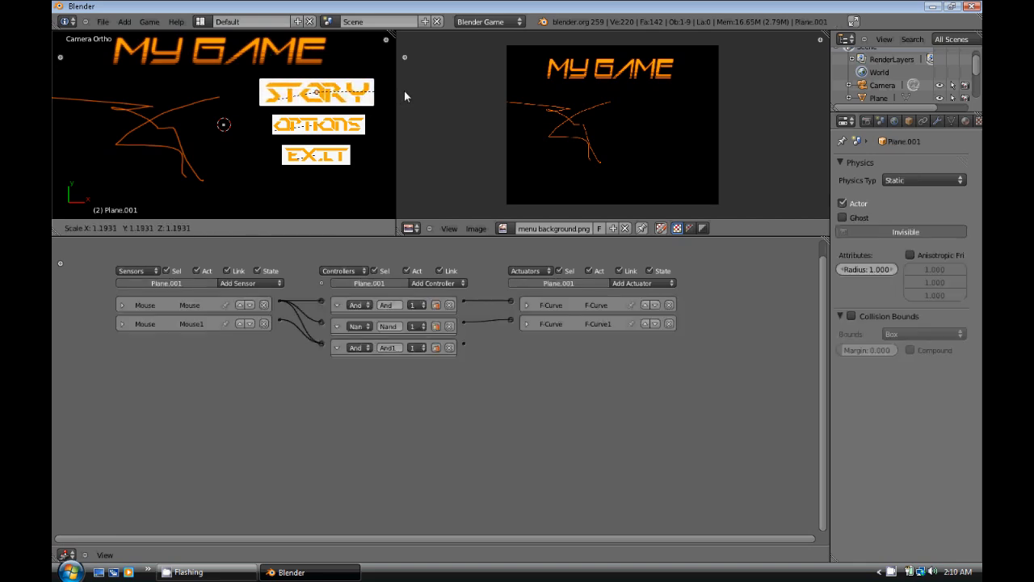
{"action": "left_click", "coordinate": [317, 124]}
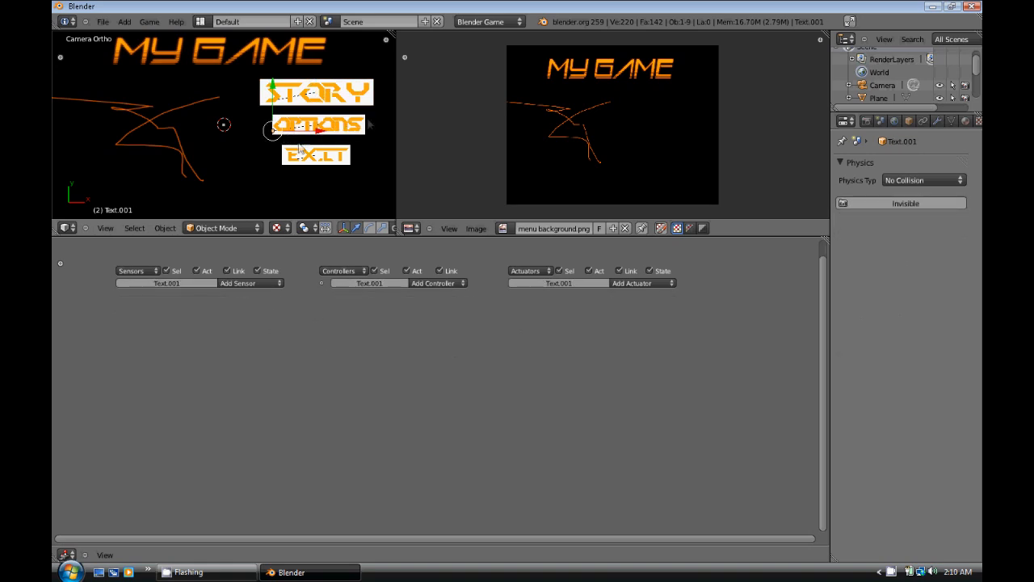
{"action": "left_click", "coordinate": [317, 124]}
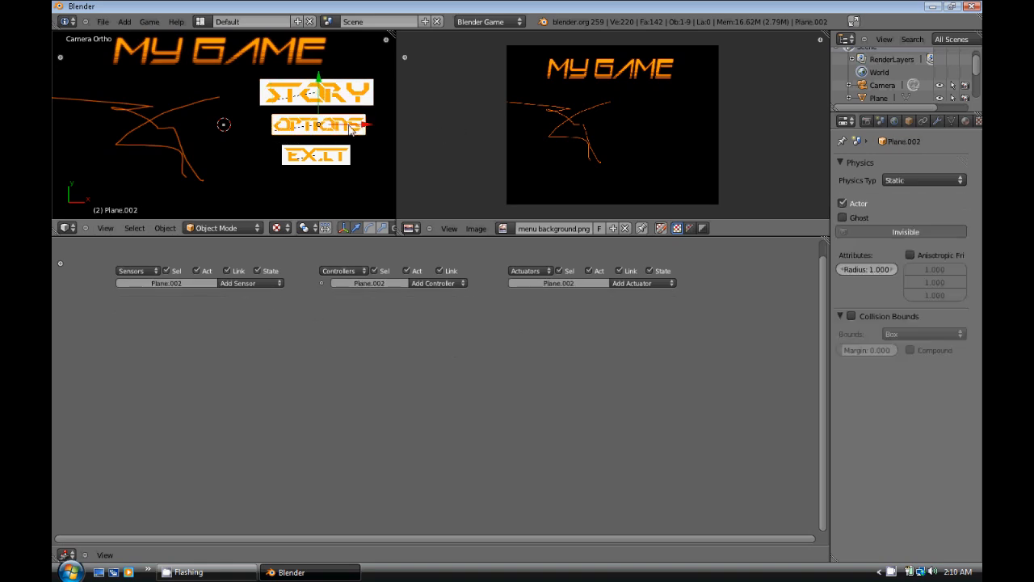
{"action": "left_click", "coordinate": [316, 154]}
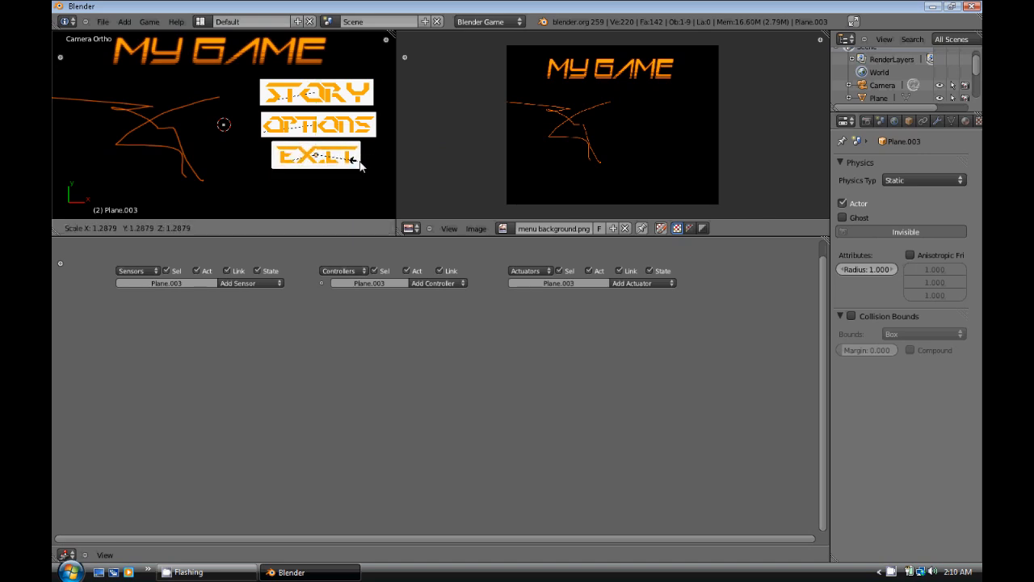
{"action": "left_click", "coordinate": [317, 124]}
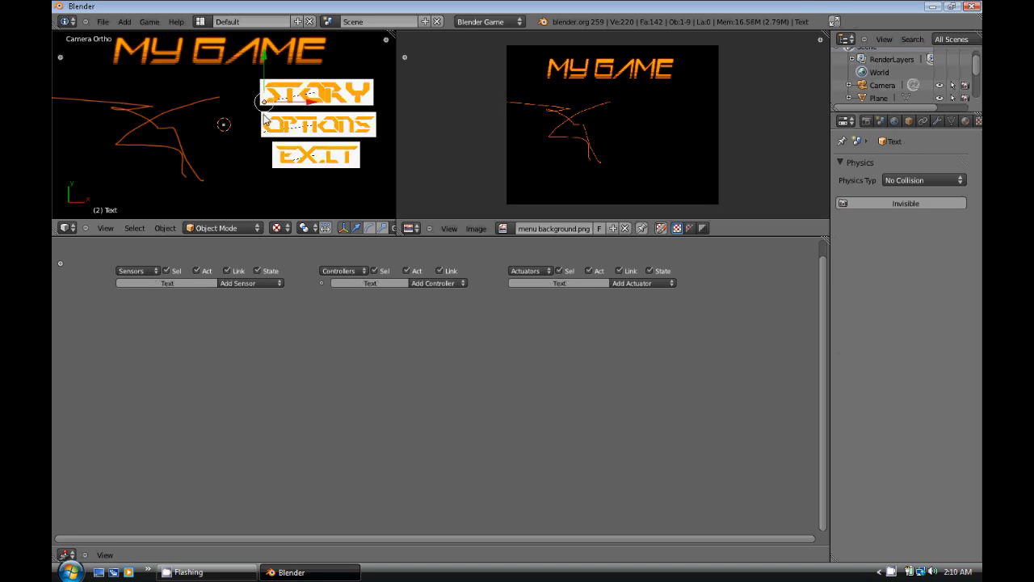
{"action": "left_click", "coordinate": [315, 155]}
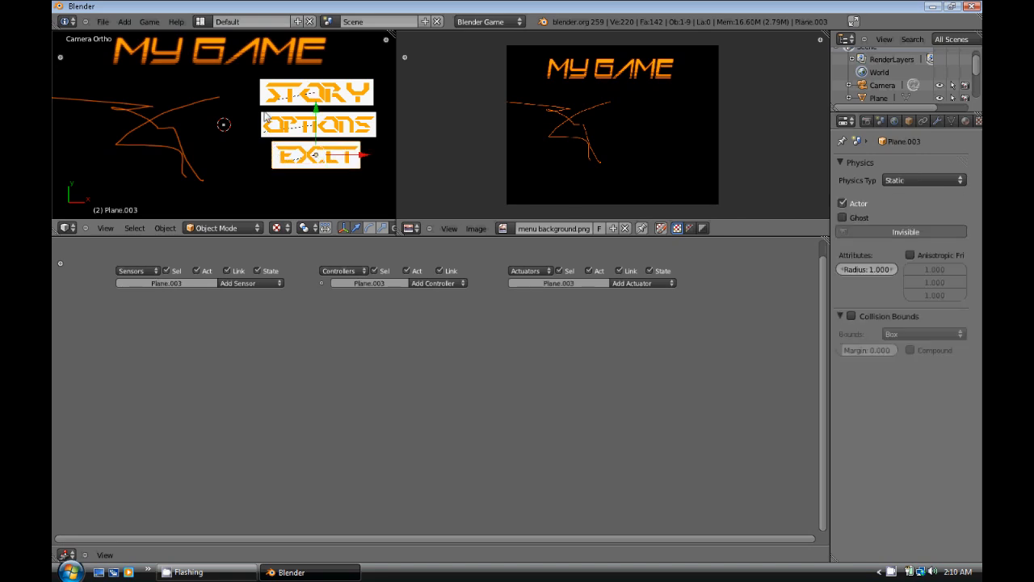
{"action": "mouse_move", "coordinate": [276, 147]}
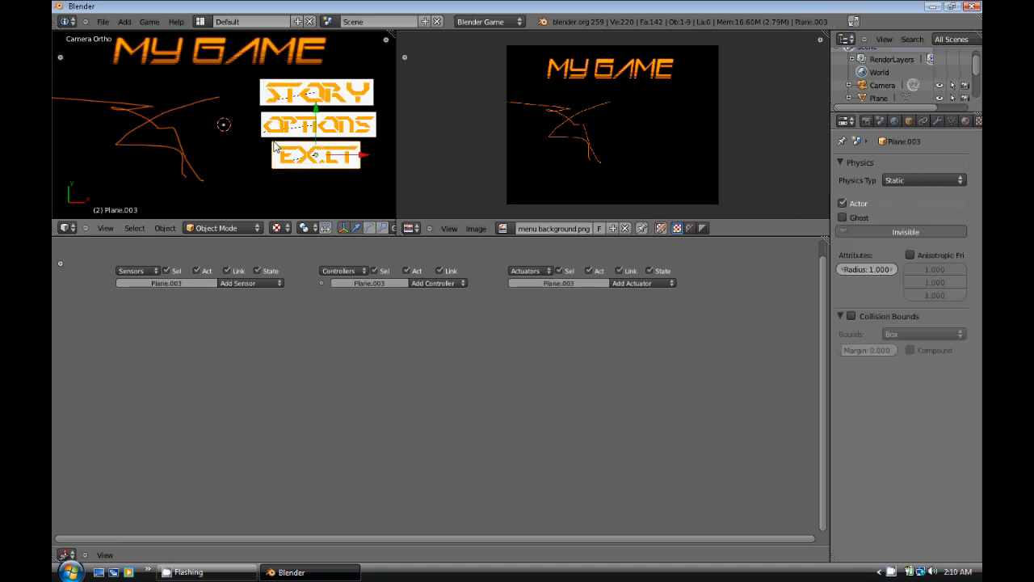
{"action": "left_click", "coordinate": [315, 92]}
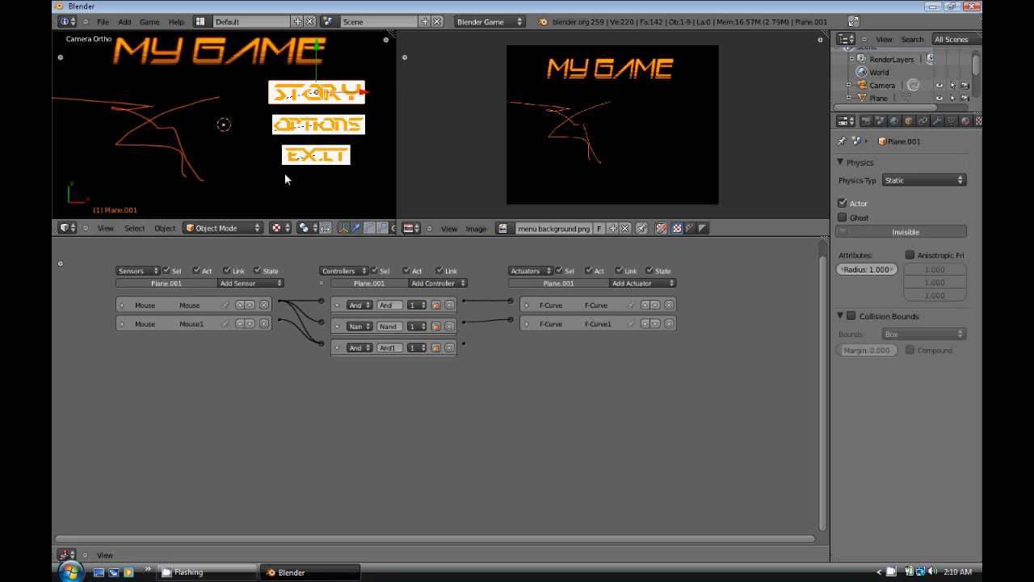
{"action": "left_click", "coordinate": [316, 155]}
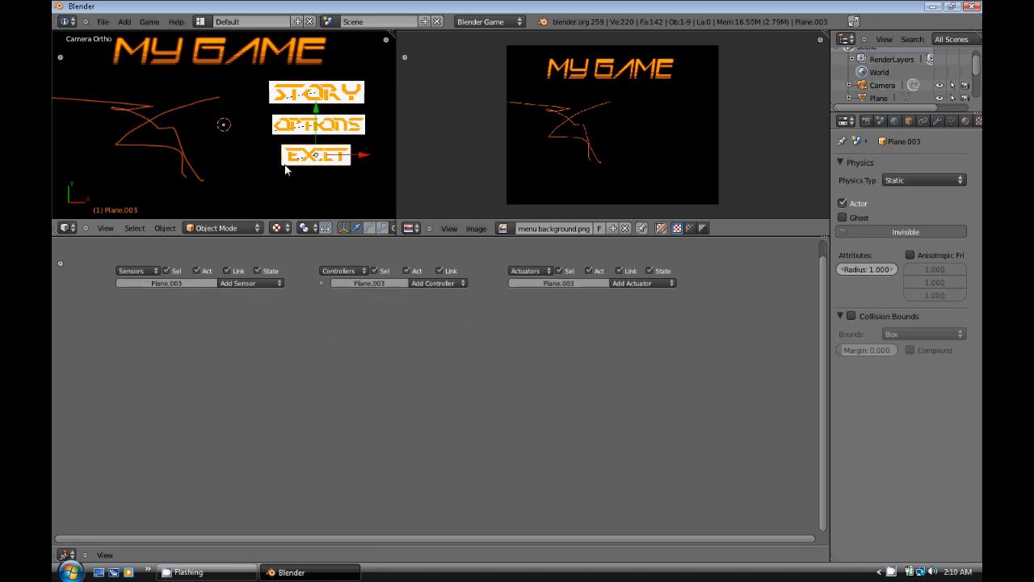
{"action": "left_click", "coordinate": [318, 124]}
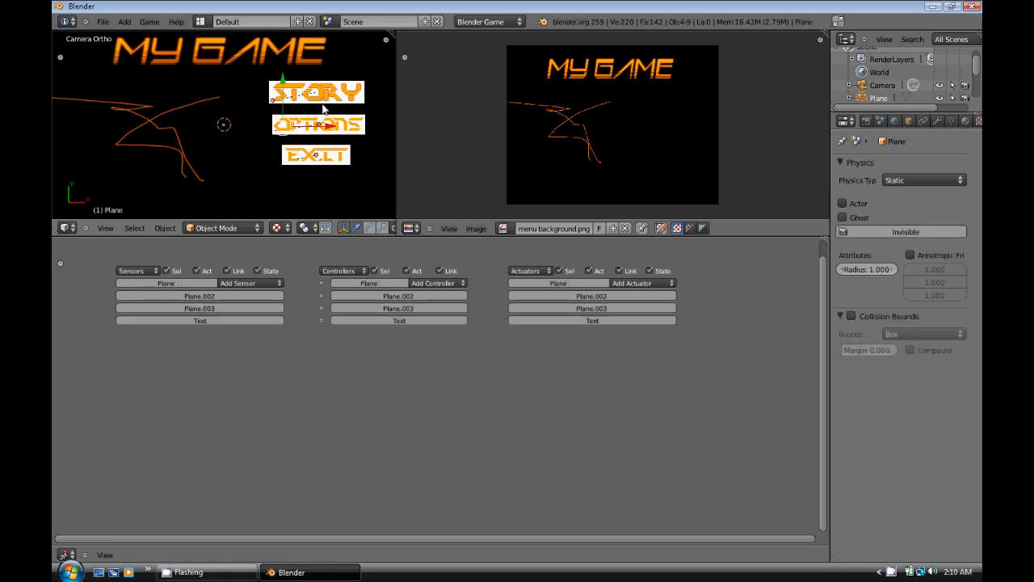
{"action": "left_click", "coordinate": [316, 154]}
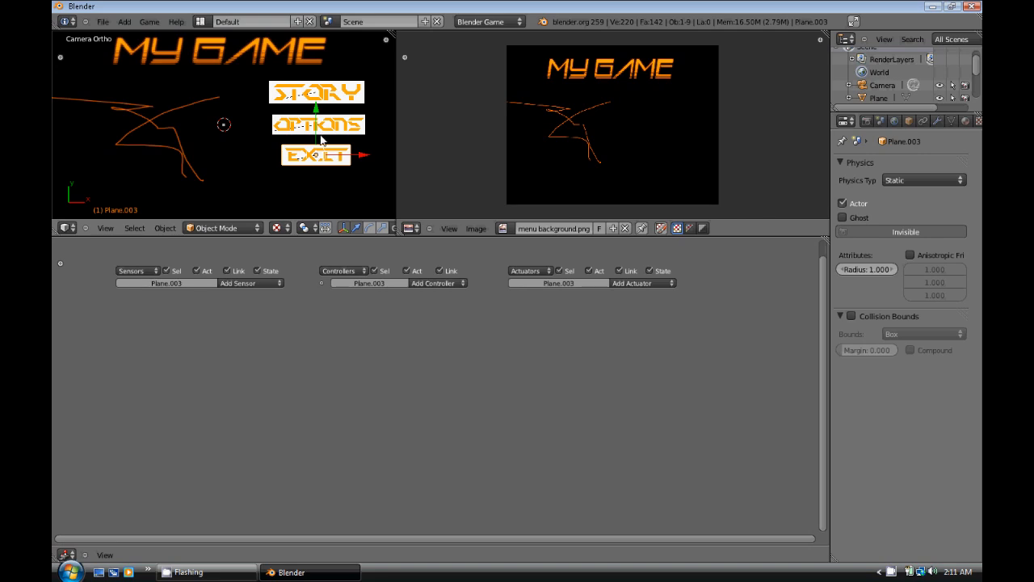
{"action": "left_click", "coordinate": [316, 92]}
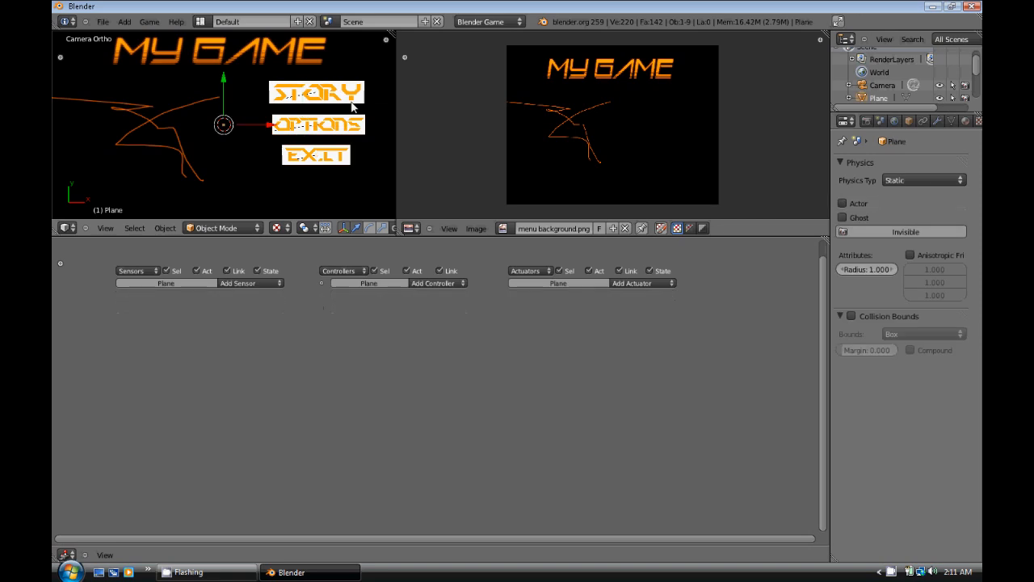
- Select the EXIT, OPTIONS and STORY planes, with STORY active, for copying logic bricks
{"action": "left_click", "coordinate": [316, 154]}
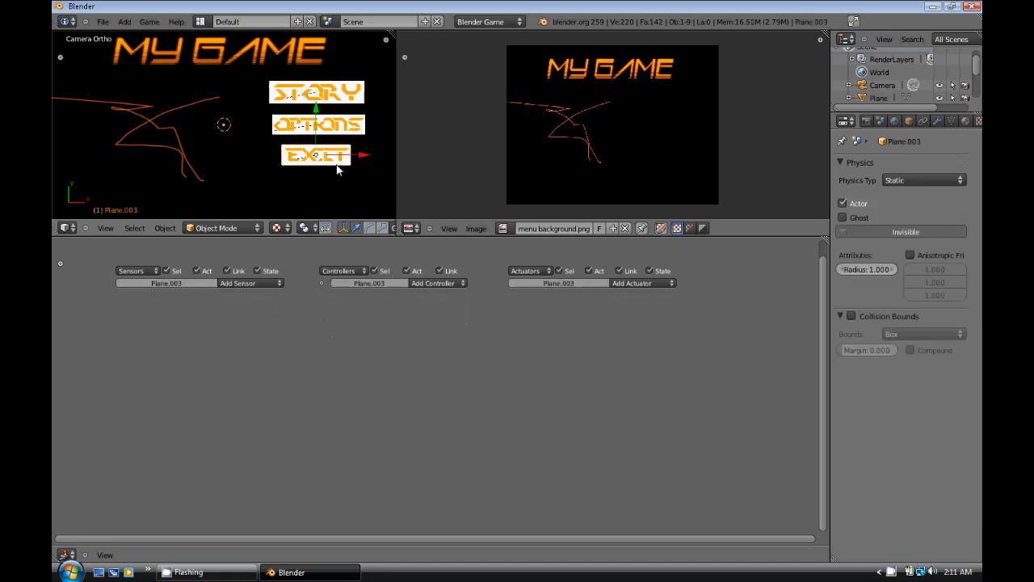
{"action": "left_click", "coordinate": [316, 155]}
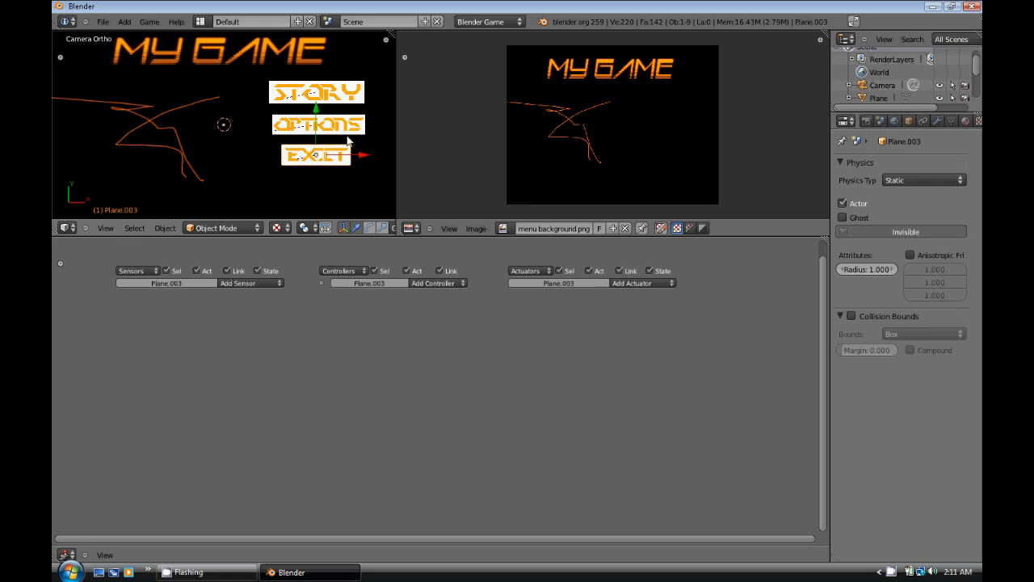
{"action": "left_click", "coordinate": [317, 93]}
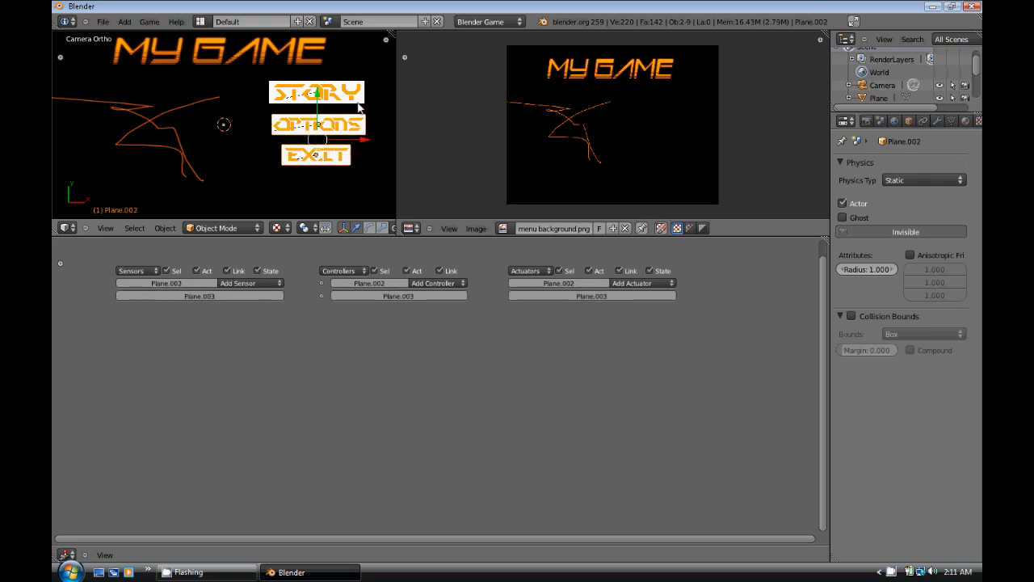
{"action": "left_click", "coordinate": [315, 91]}
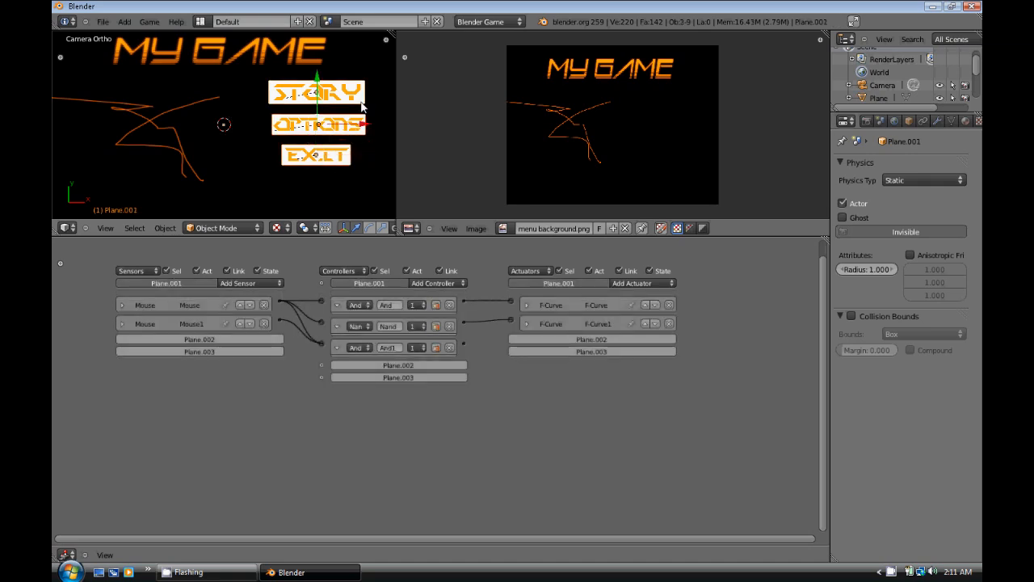
{"action": "left_click", "coordinate": [165, 228]}
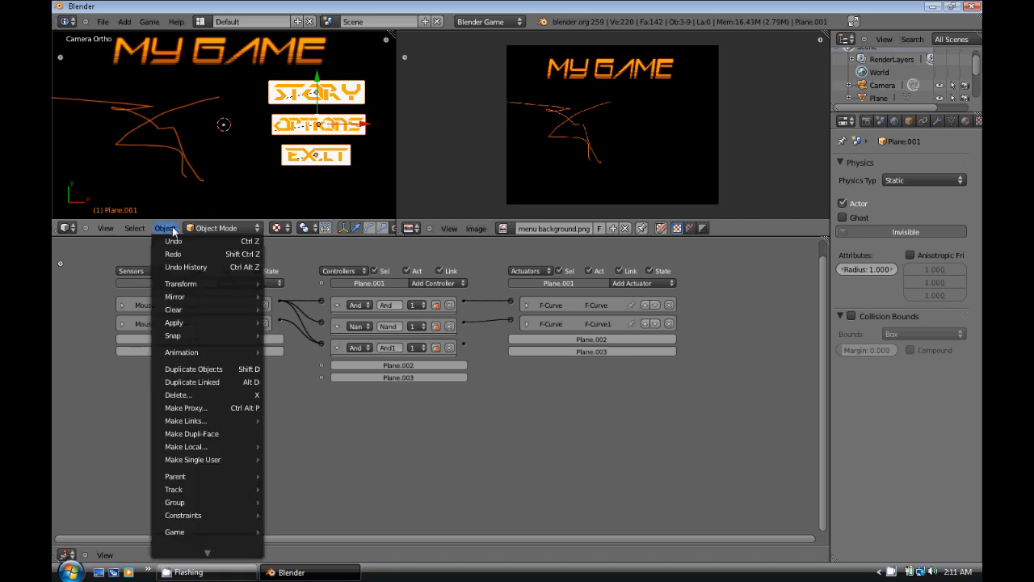
{"action": "mouse_move", "coordinate": [174, 297]}
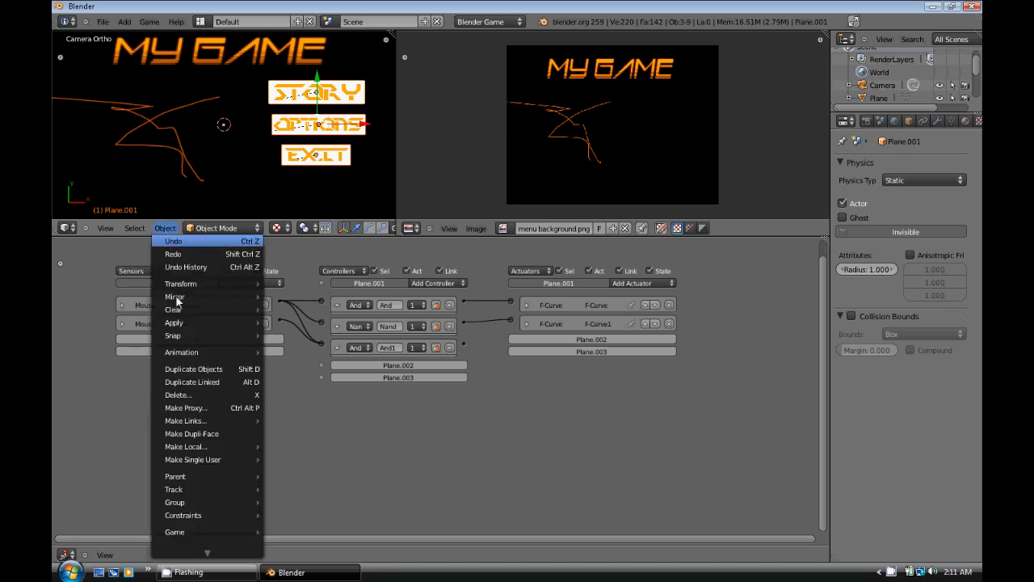
{"action": "mouse_move", "coordinate": [175, 531]}
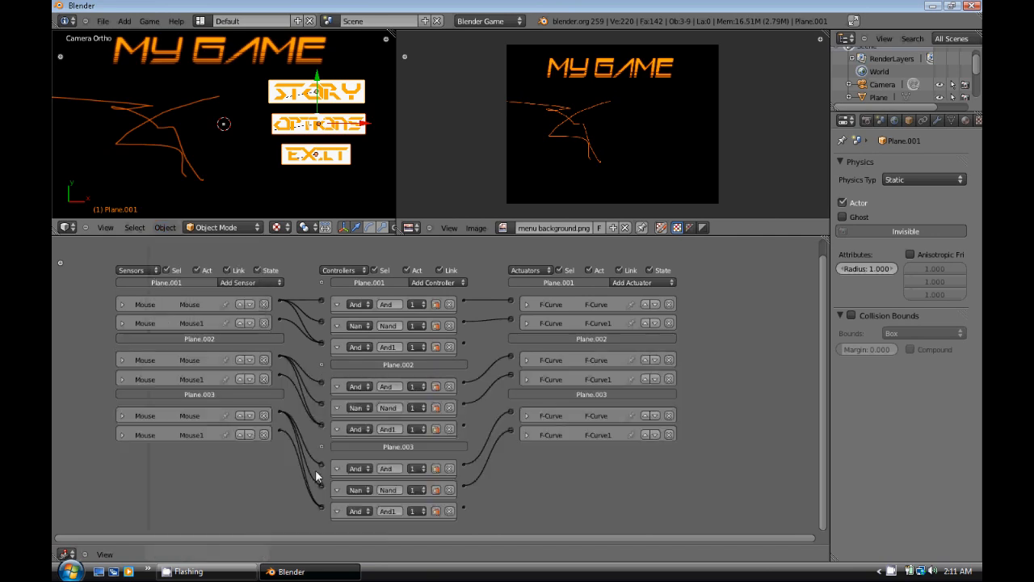
{"action": "mouse_move", "coordinate": [284, 170]}
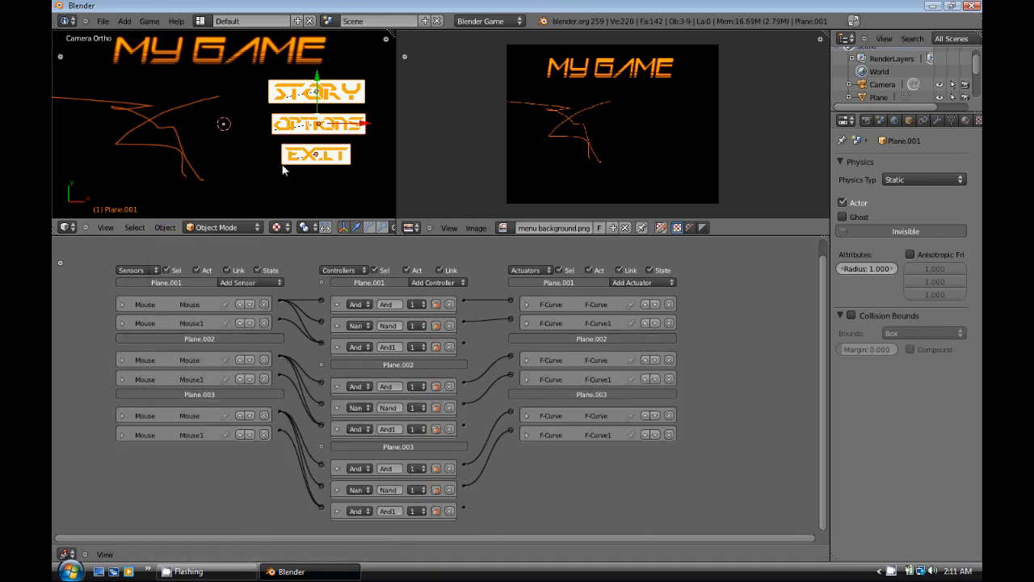
- Select only the STORY plane, toggle the Mouse1 sensor, and collapse its controllers
{"action": "left_click", "coordinate": [272, 103]}
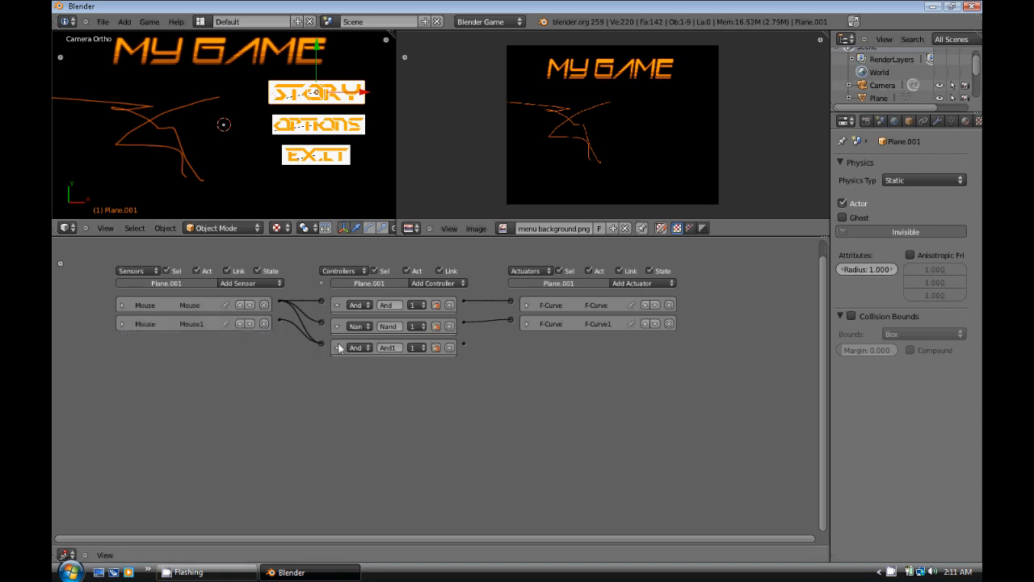
{"action": "left_click", "coordinate": [123, 325]}
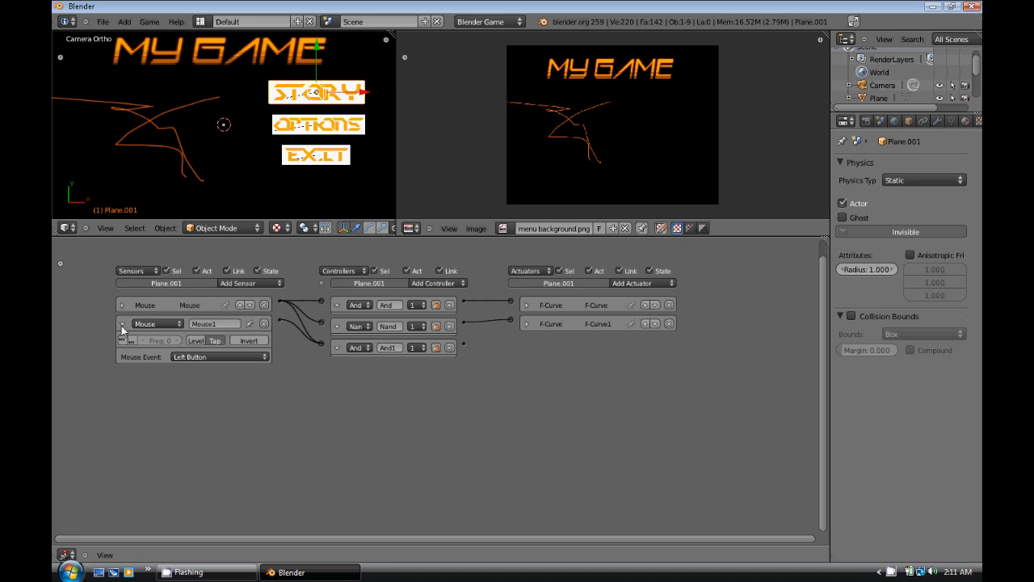
{"action": "left_click", "coordinate": [122, 324]}
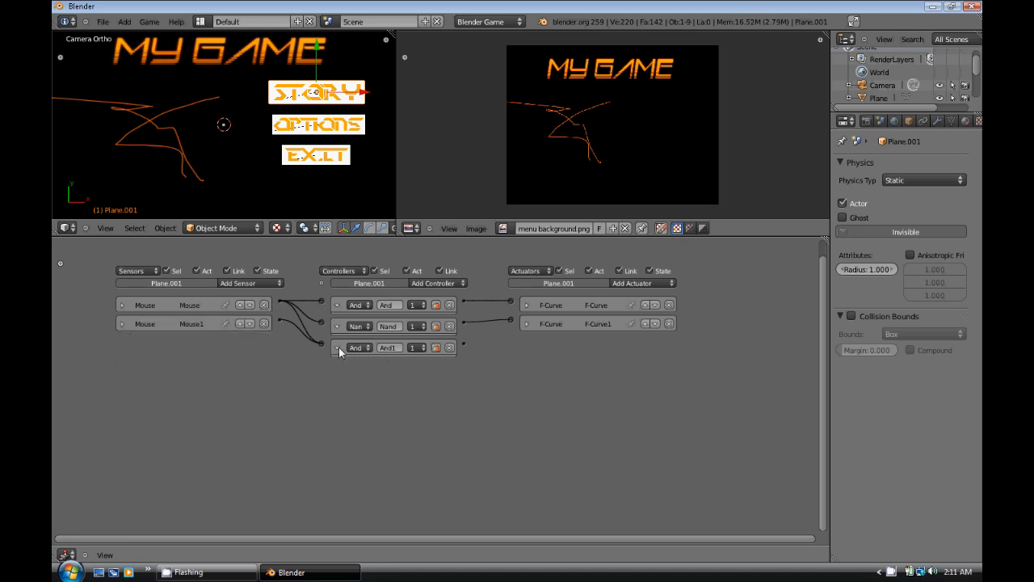
{"action": "left_click", "coordinate": [340, 304]}
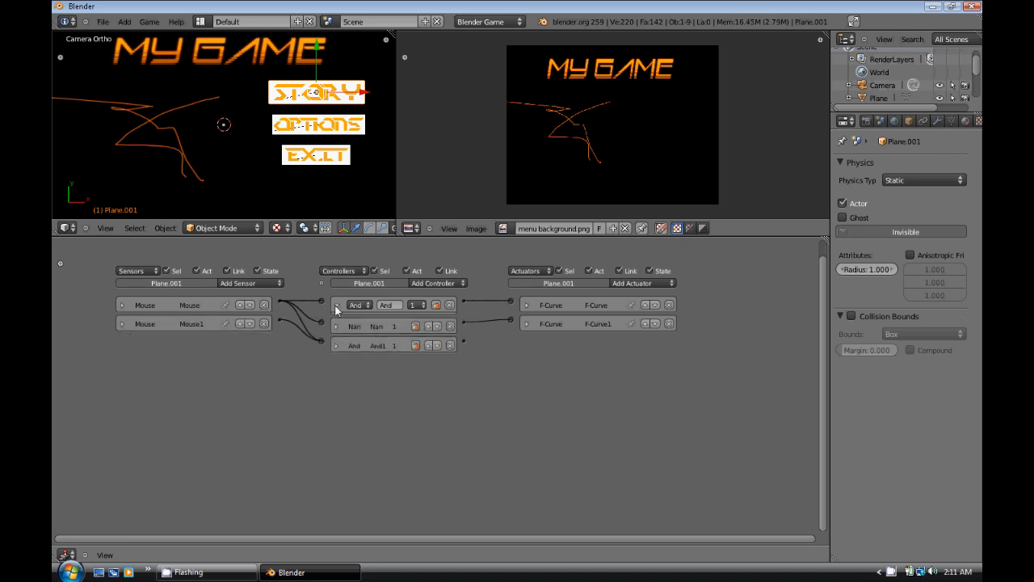
{"action": "left_click_drag", "start_coordinate": [450, 343], "coordinate": [557, 380]}
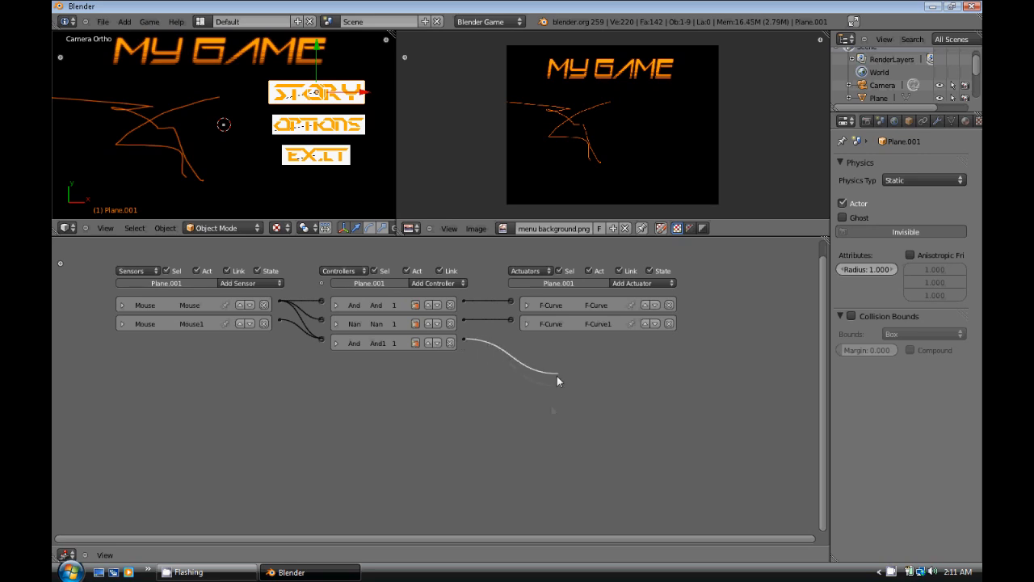
{"action": "mouse_move", "coordinate": [629, 304]}
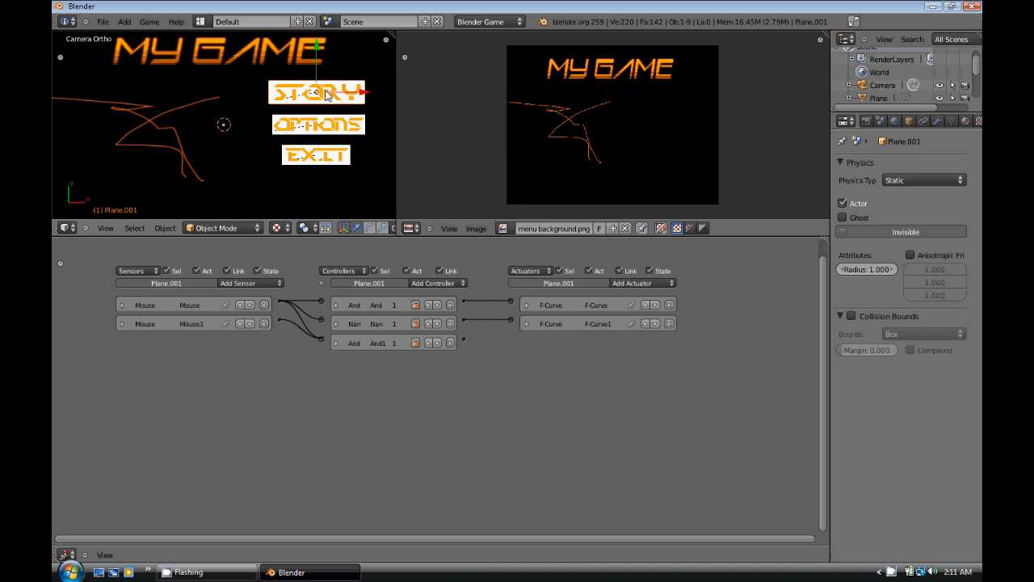
{"action": "mouse_move", "coordinate": [309, 168]}
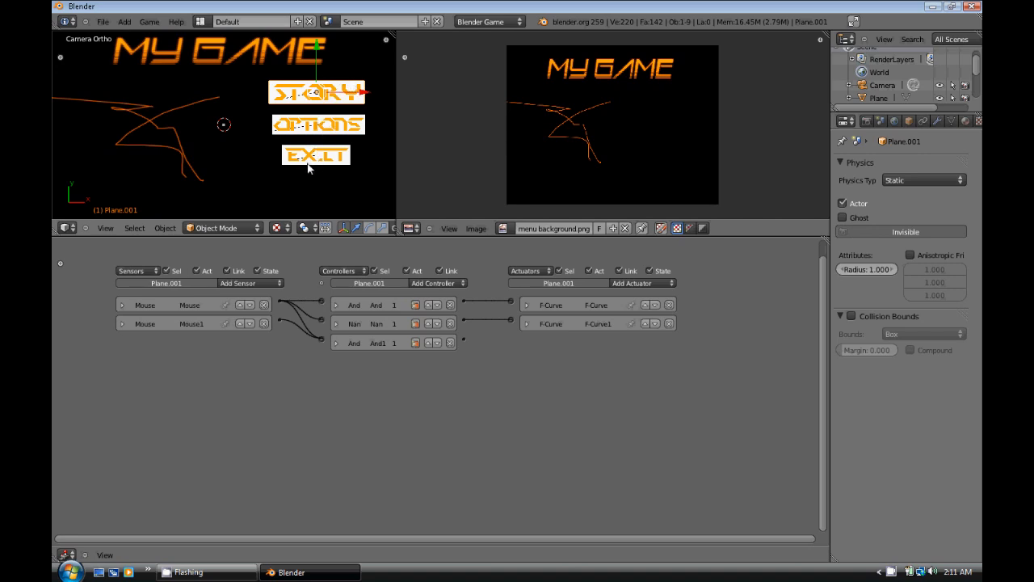
- Add a Quit Game actuator to the EXIT plane and wire And1 to it
{"action": "left_click", "coordinate": [315, 154]}
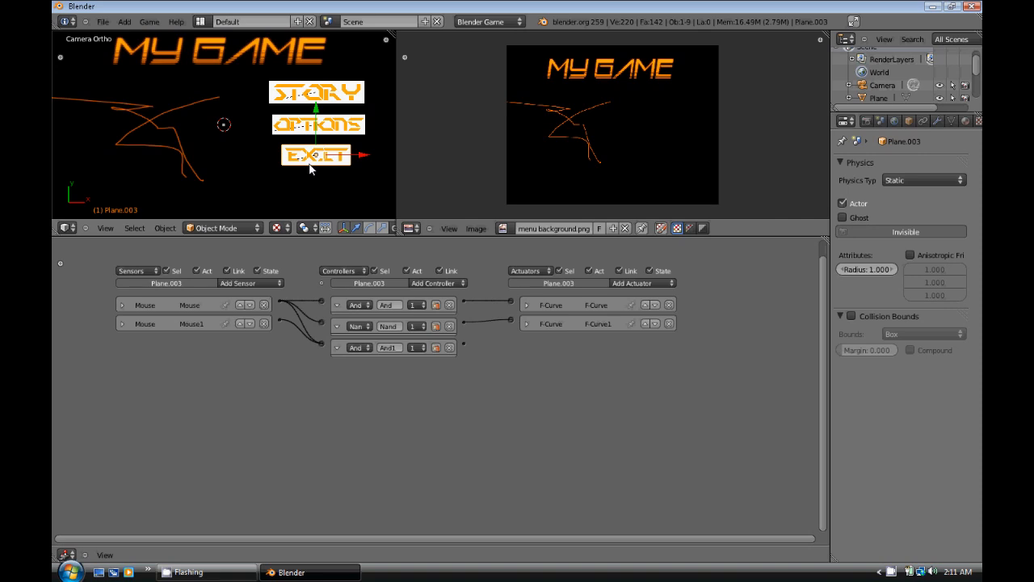
{"action": "mouse_move", "coordinate": [513, 348]}
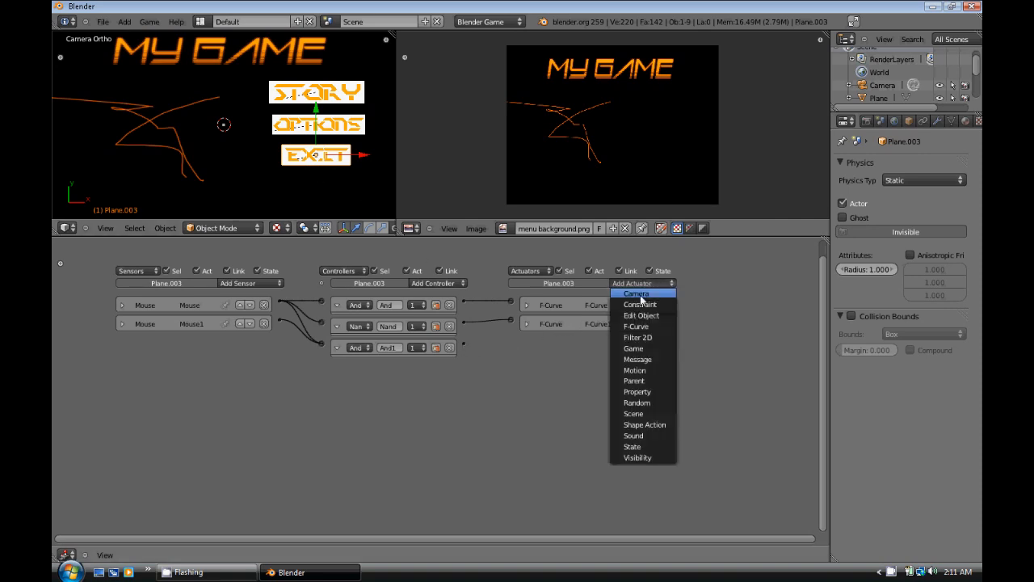
{"action": "mouse_move", "coordinate": [646, 315]}
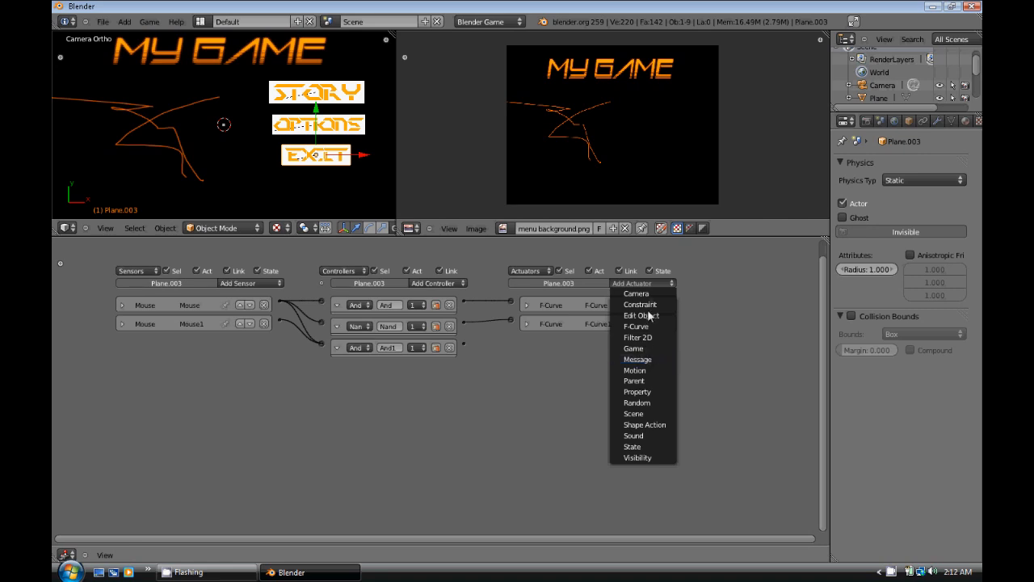
{"action": "mouse_move", "coordinate": [634, 435]}
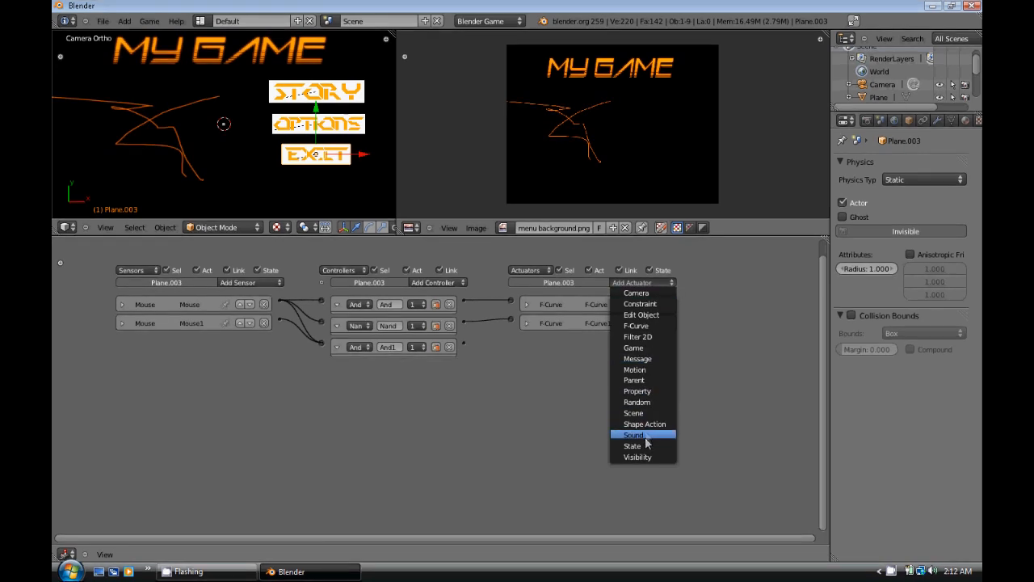
{"action": "left_click", "coordinate": [632, 347]}
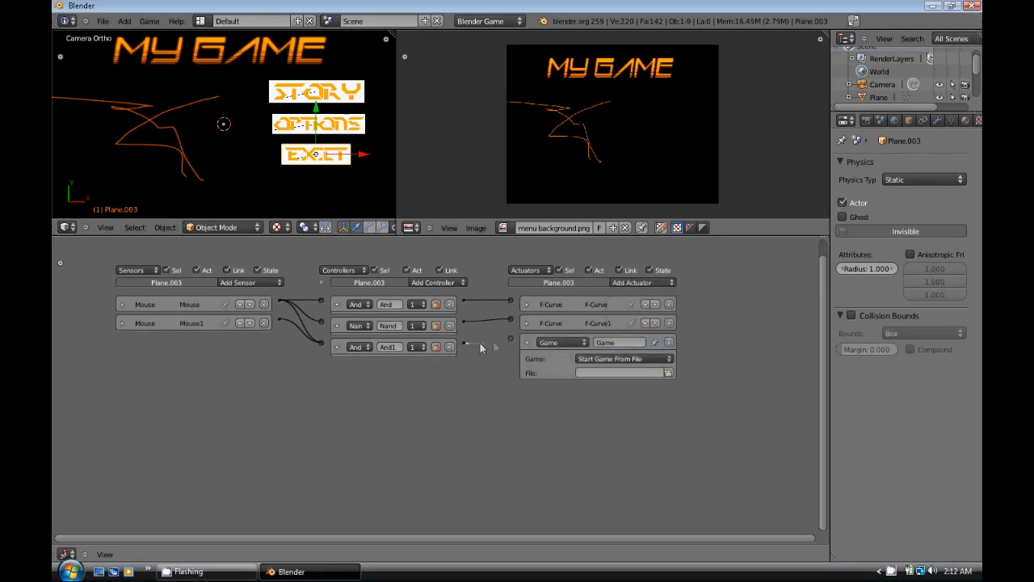
{"action": "left_click", "coordinate": [622, 358]}
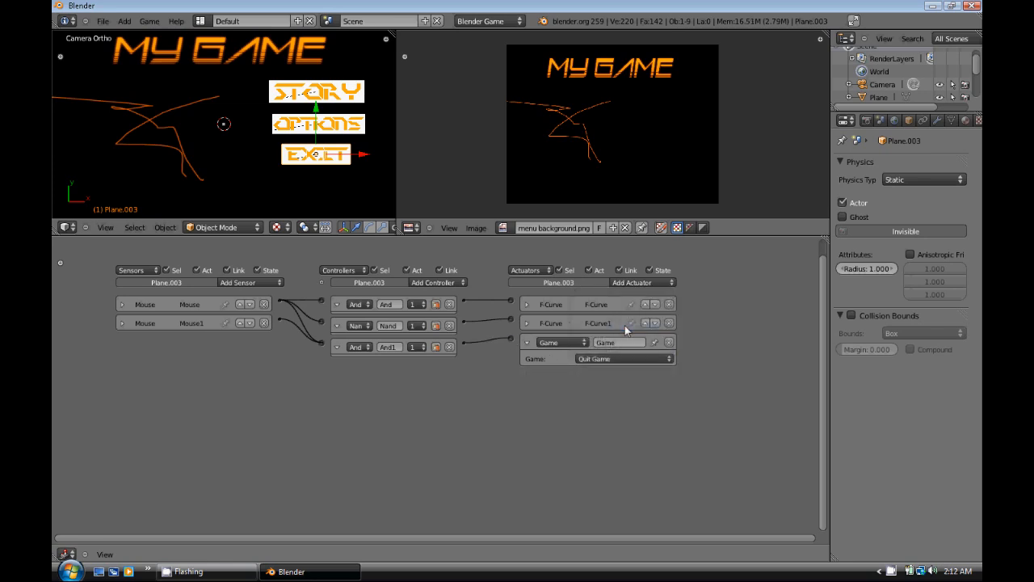
{"action": "left_click", "coordinate": [528, 342]}
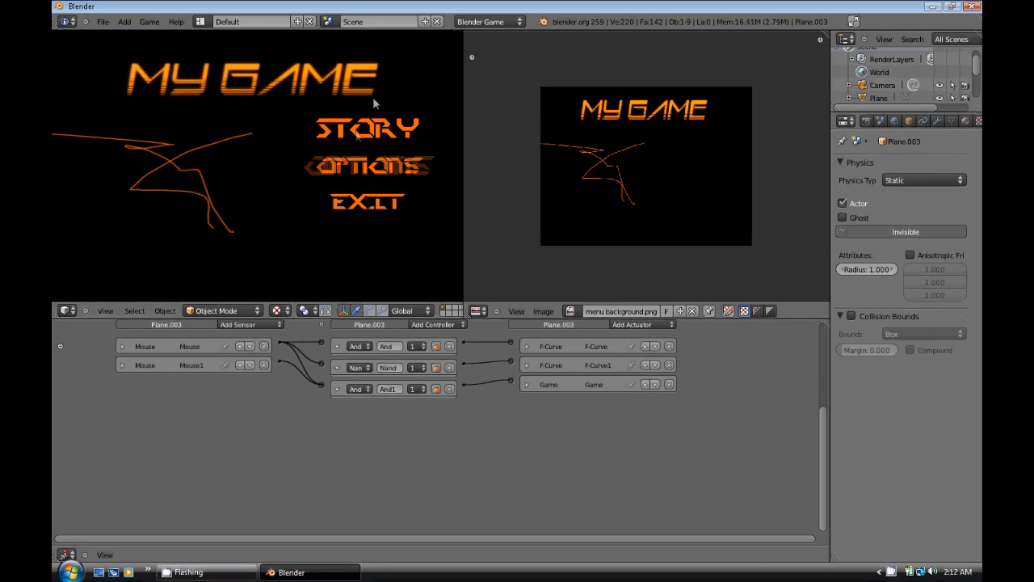
{"action": "mouse_move", "coordinate": [385, 154]}
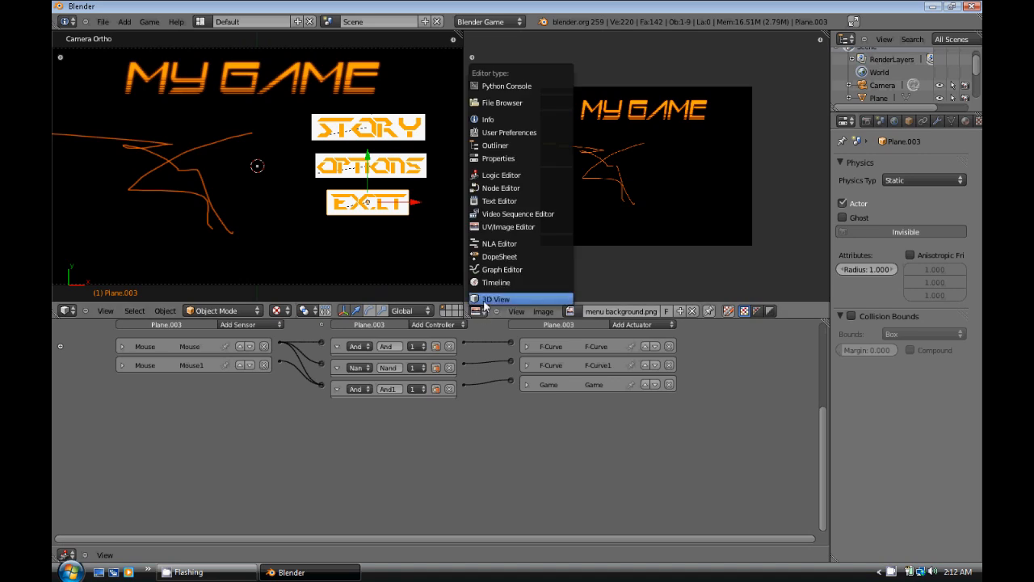
{"action": "mouse_move", "coordinate": [511, 210]}
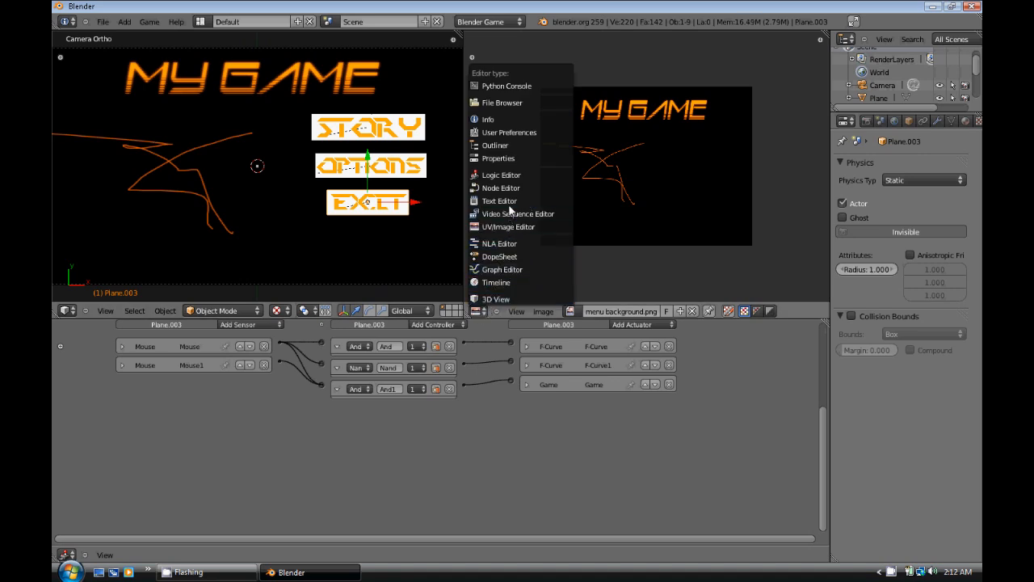
- Write a new 'show mouse' text script: 'import Rasterizer' and 'Rasterizer.showMouse(1)'
{"action": "left_click", "coordinate": [498, 200]}
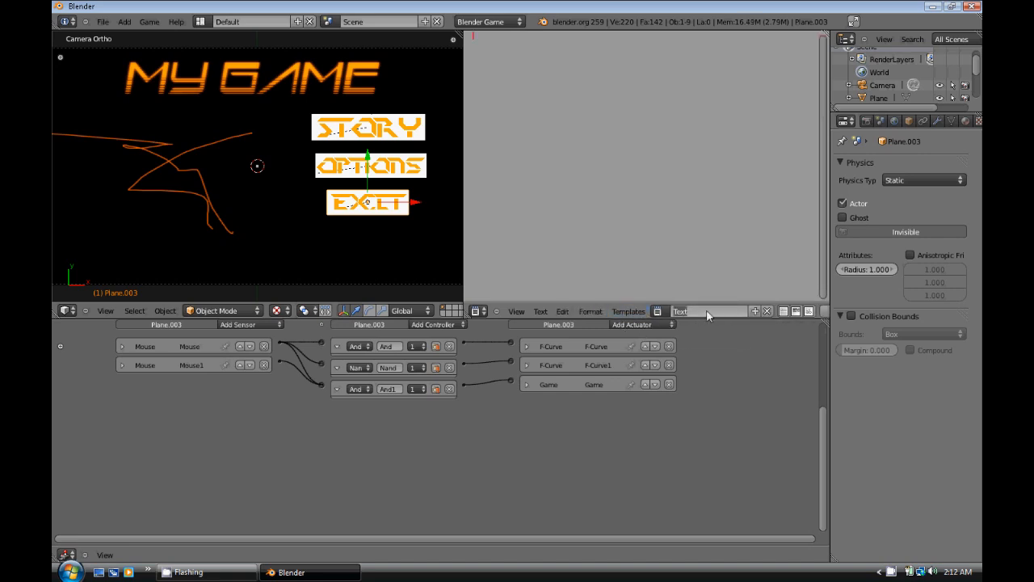
{"action": "left_click", "coordinate": [703, 311]}
{"action": "type", "text": "show mouse"}
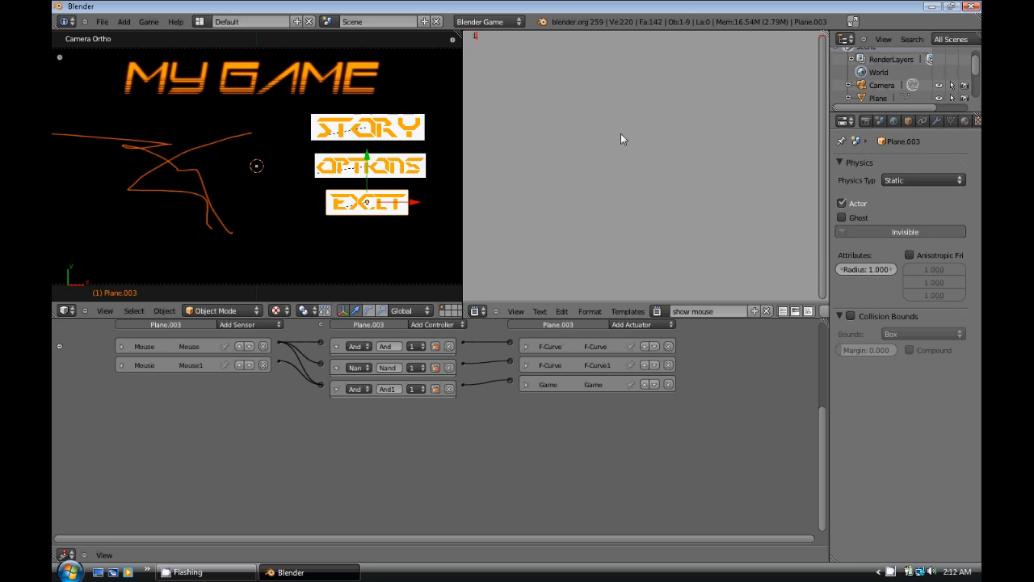
{"action": "type", "text": "import"}
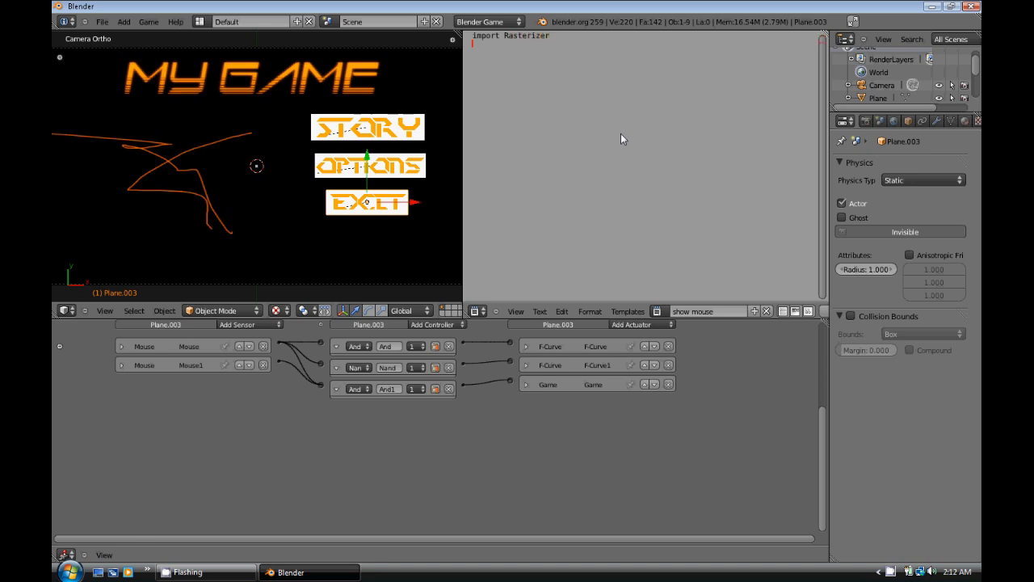
{"action": "type", "text": "Raster"}
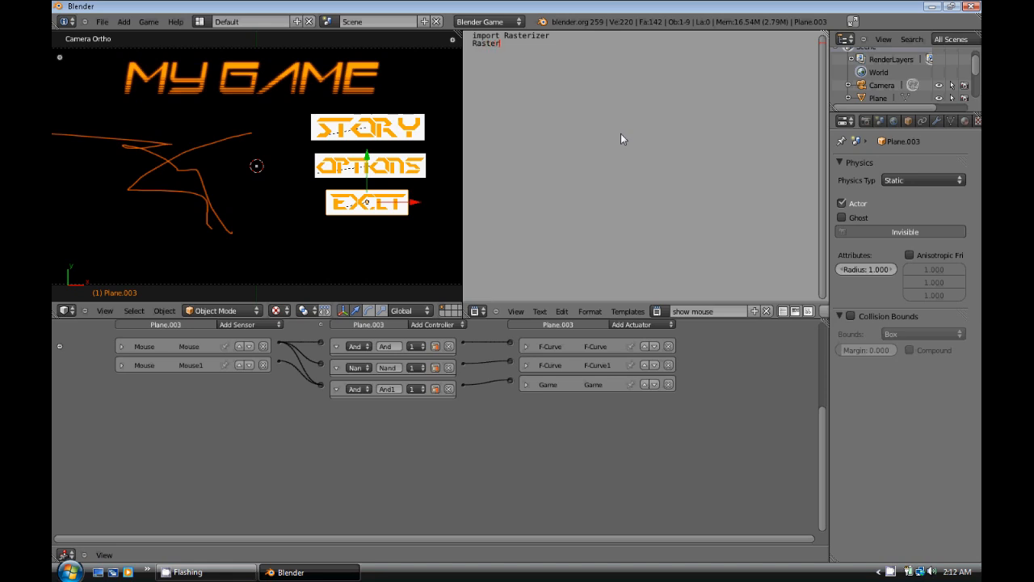
{"action": "type", "text": "izer."}
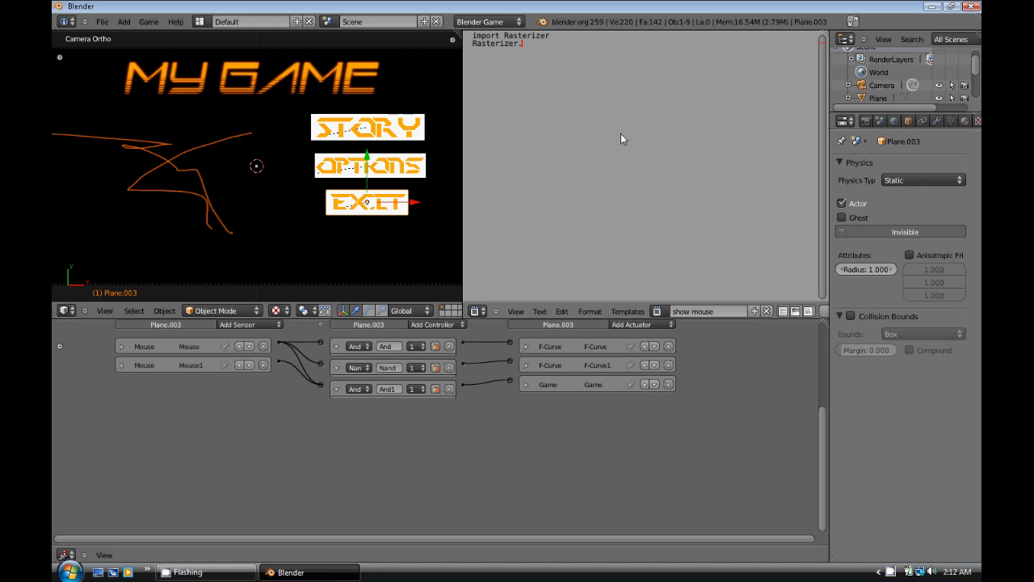
{"action": "type", "text": "showMou"}
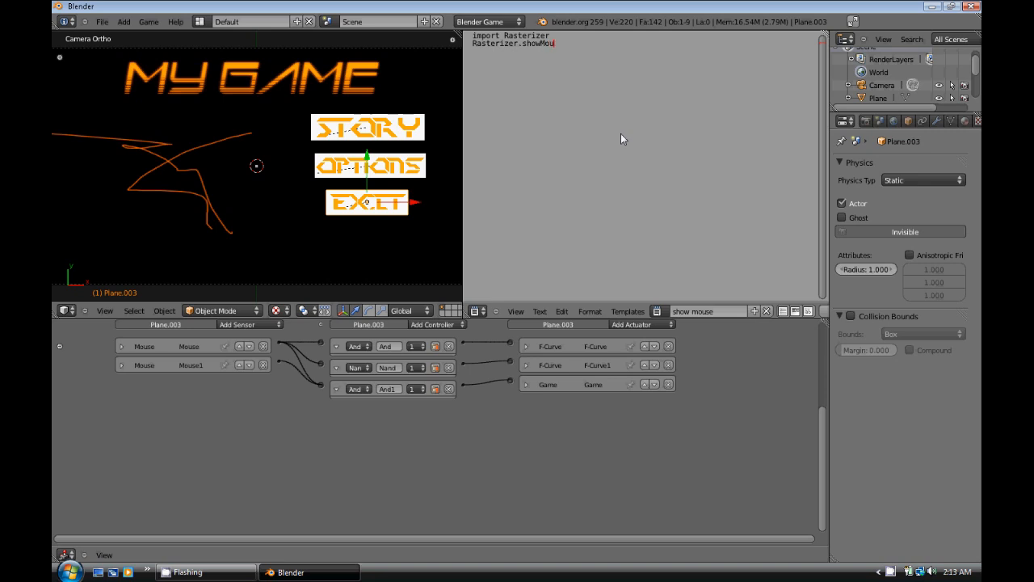
{"action": "type", "text": "se"}
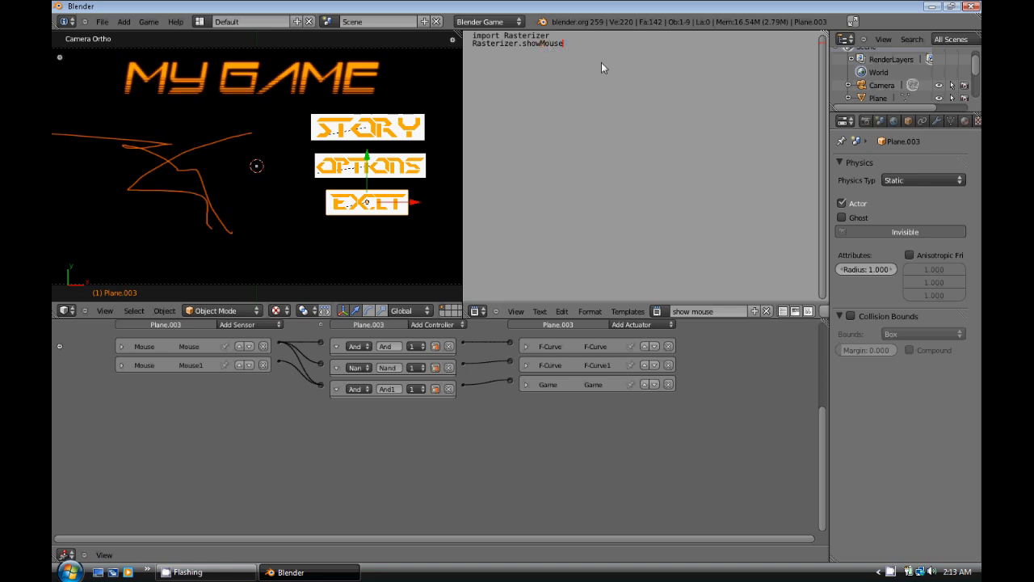
{"action": "type", "text": "("}
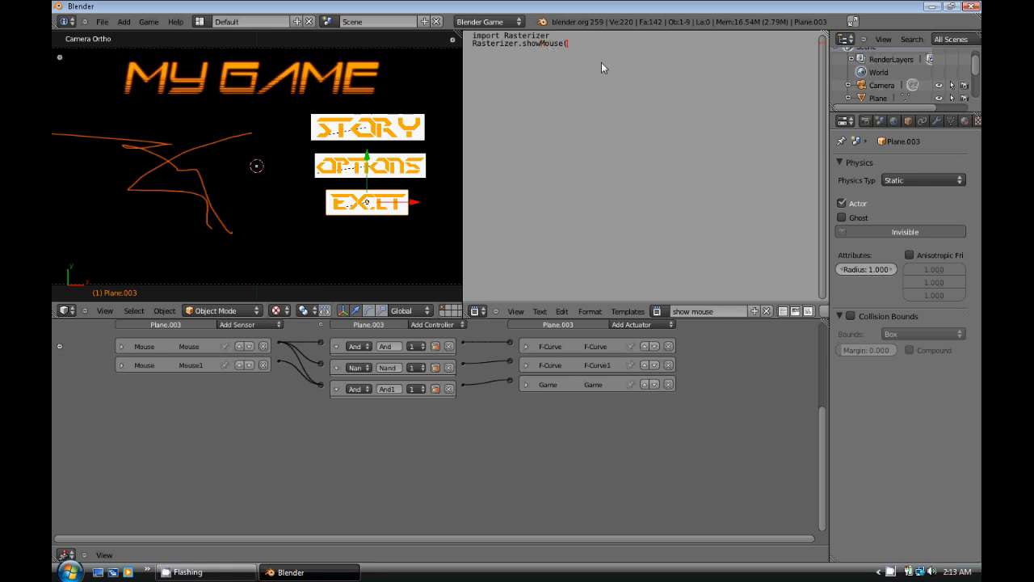
{"action": "type", "text": "1)"}
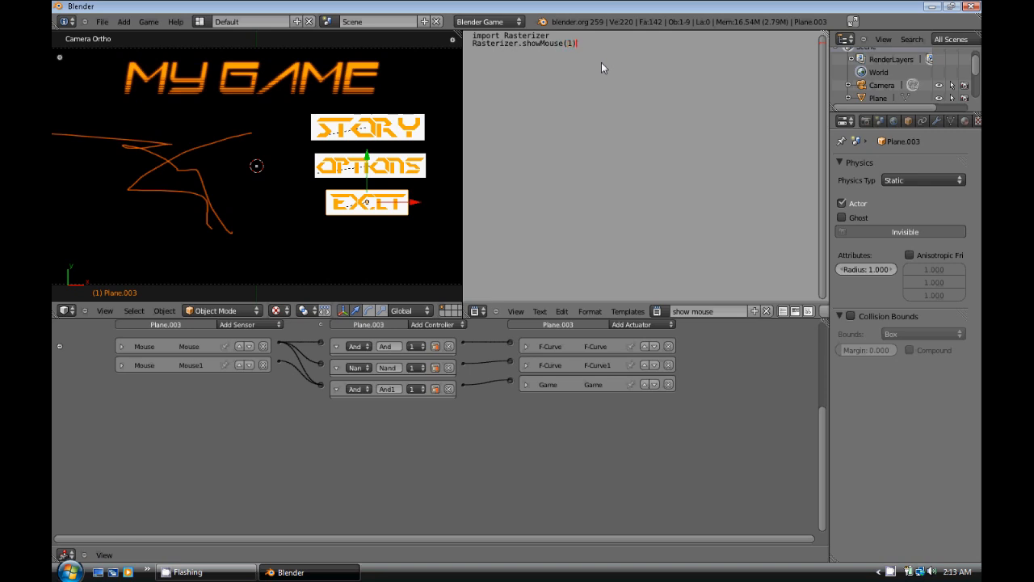
{"action": "mouse_move", "coordinate": [404, 237]}
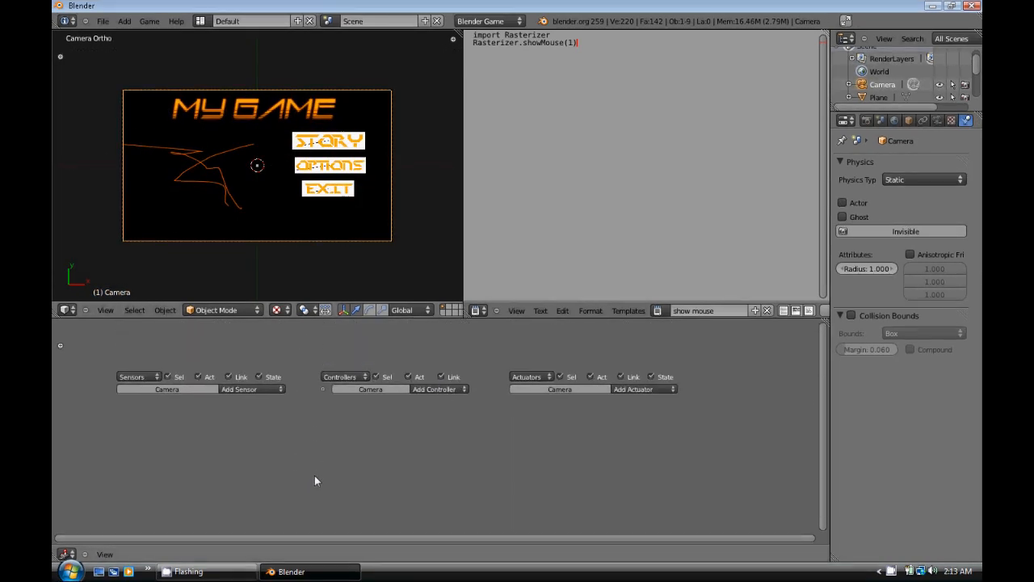
- Add an Always sensor and a Python controller on the camera running 'show mouse'
{"action": "left_click", "coordinate": [248, 389]}
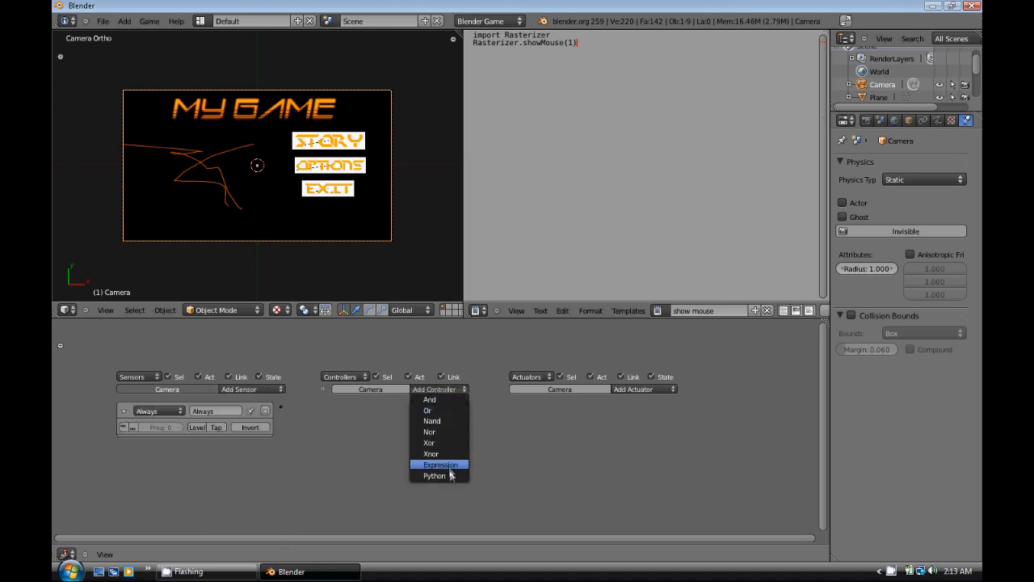
{"action": "left_click", "coordinate": [435, 475]}
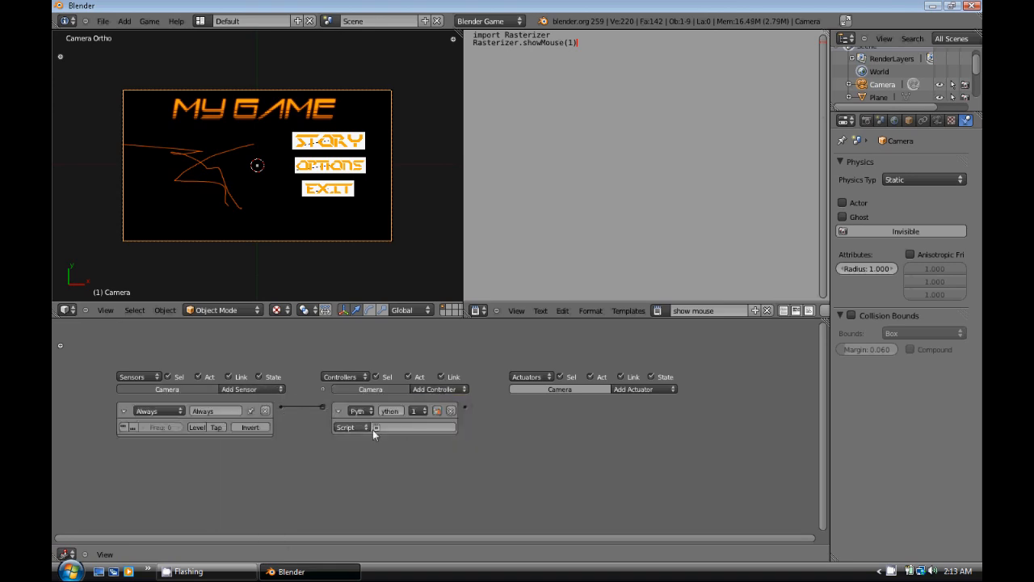
{"action": "left_click", "coordinate": [414, 427]}
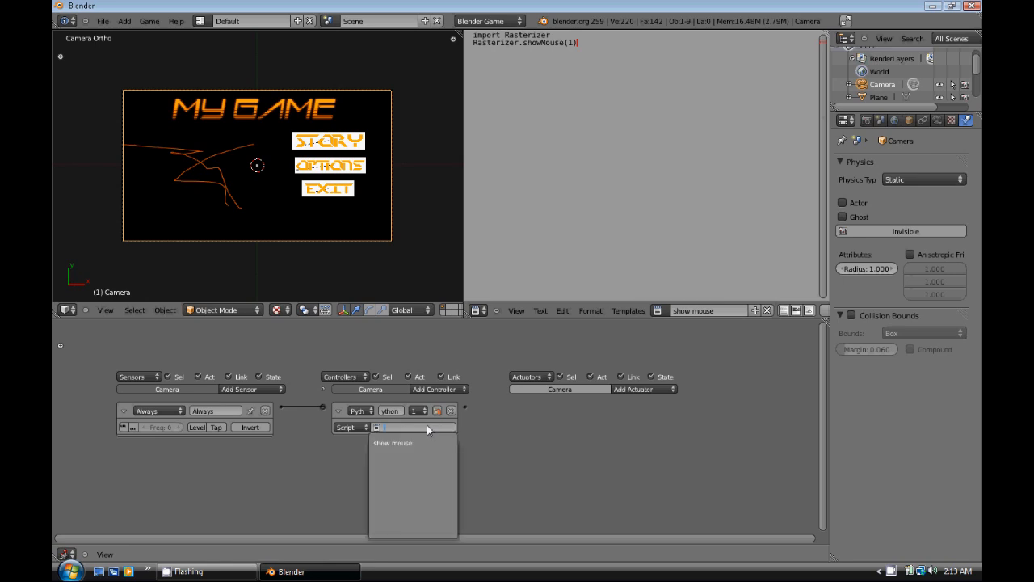
{"action": "left_click", "coordinate": [393, 443]}
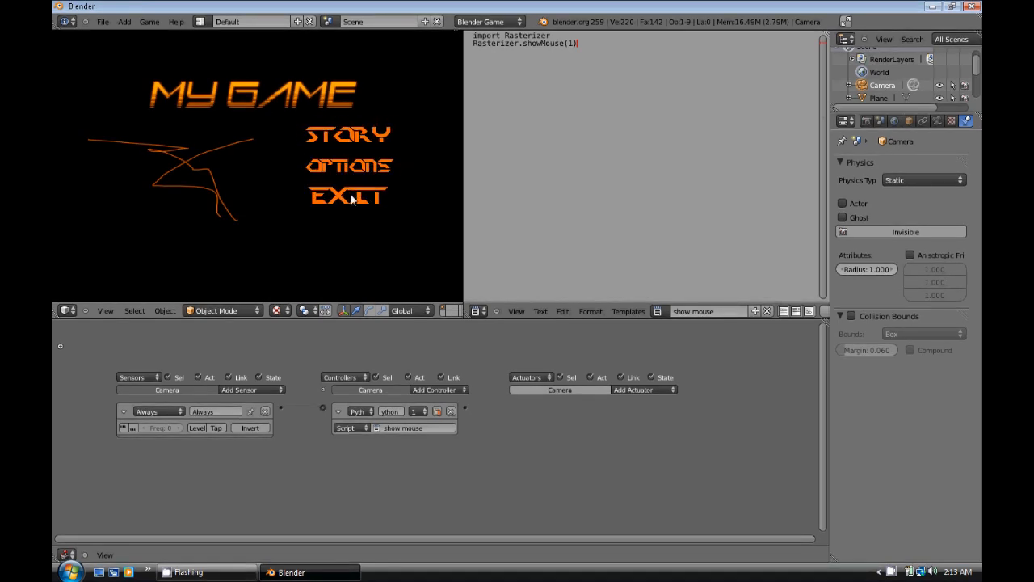
{"action": "mouse_move", "coordinate": [352, 182]}
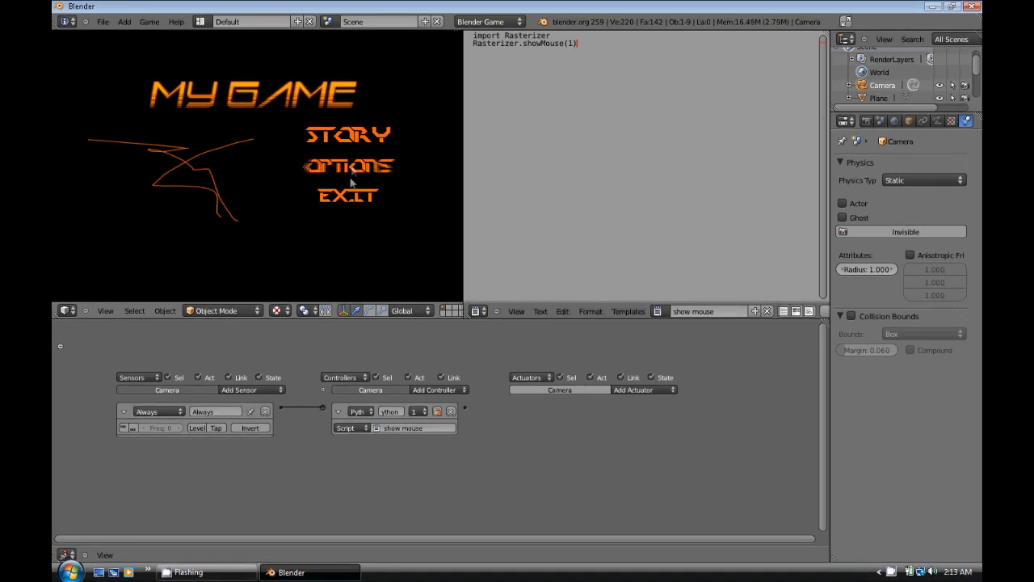
{"action": "mouse_move", "coordinate": [347, 135]}
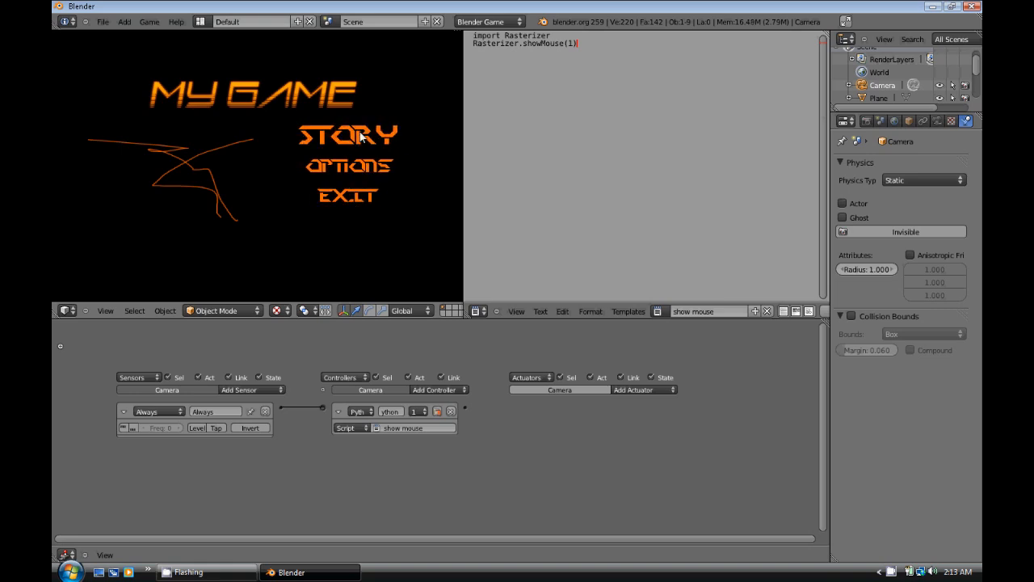
{"action": "mouse_move", "coordinate": [366, 147]}
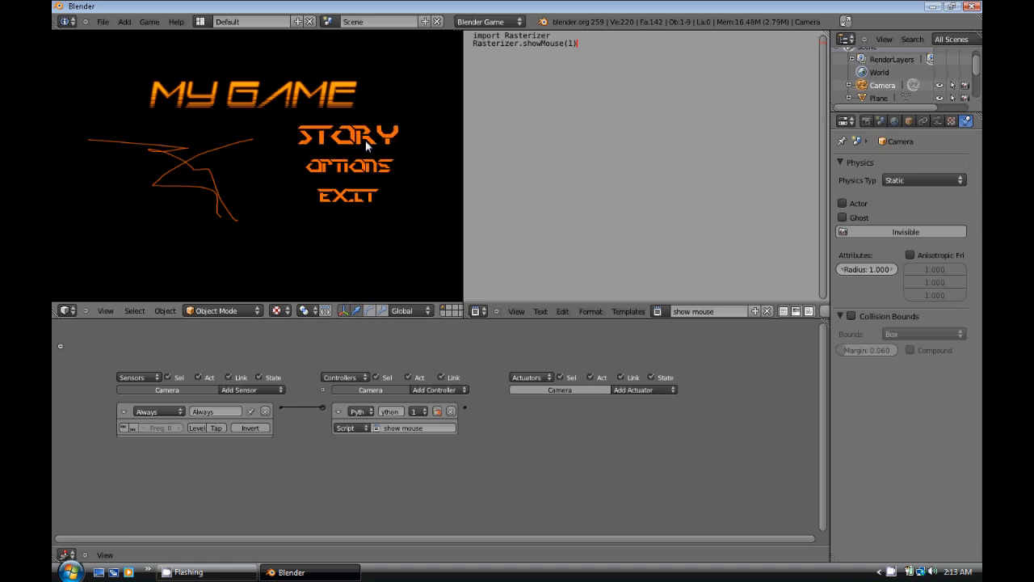
{"action": "mouse_move", "coordinate": [360, 172]}
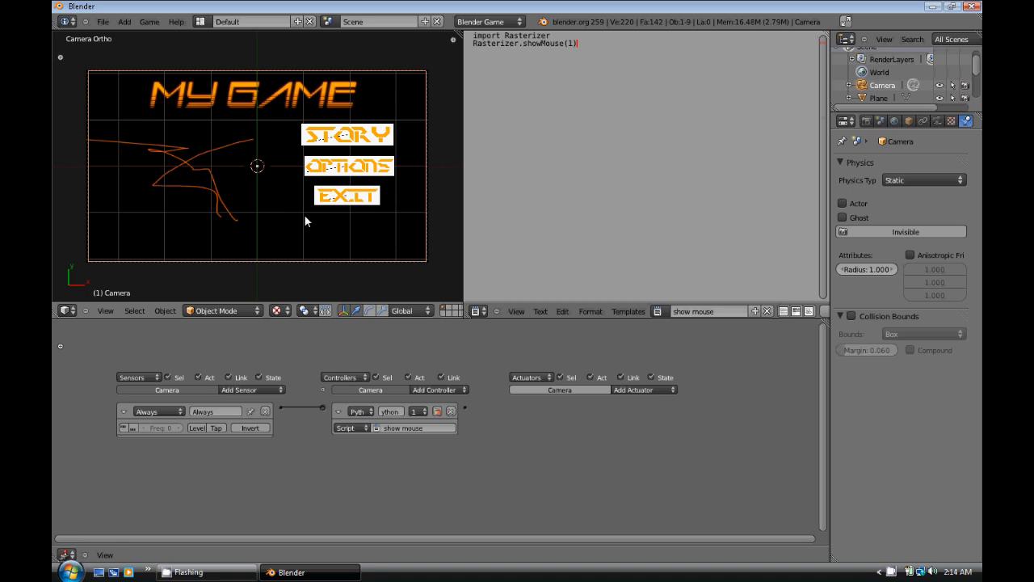
{"action": "mouse_move", "coordinate": [397, 312]}
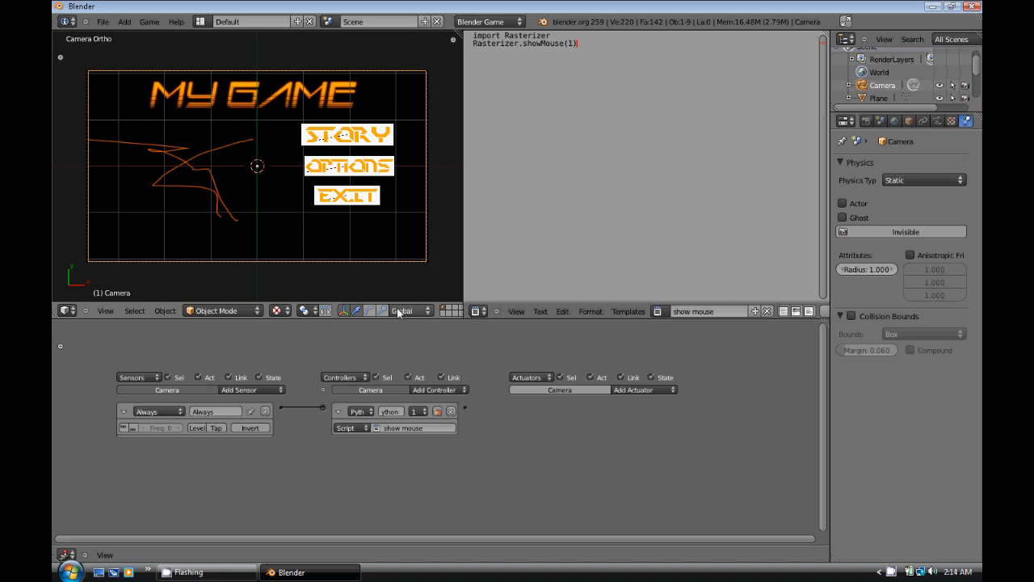